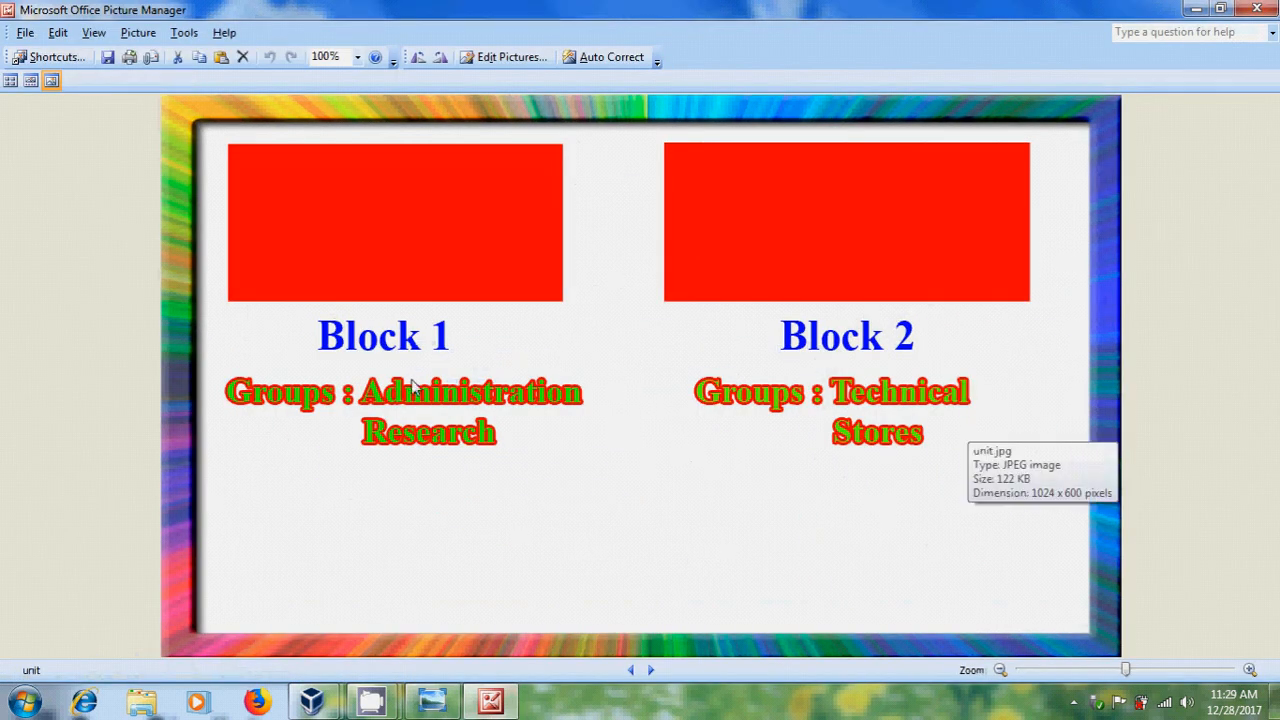
mouse_move(414, 374)
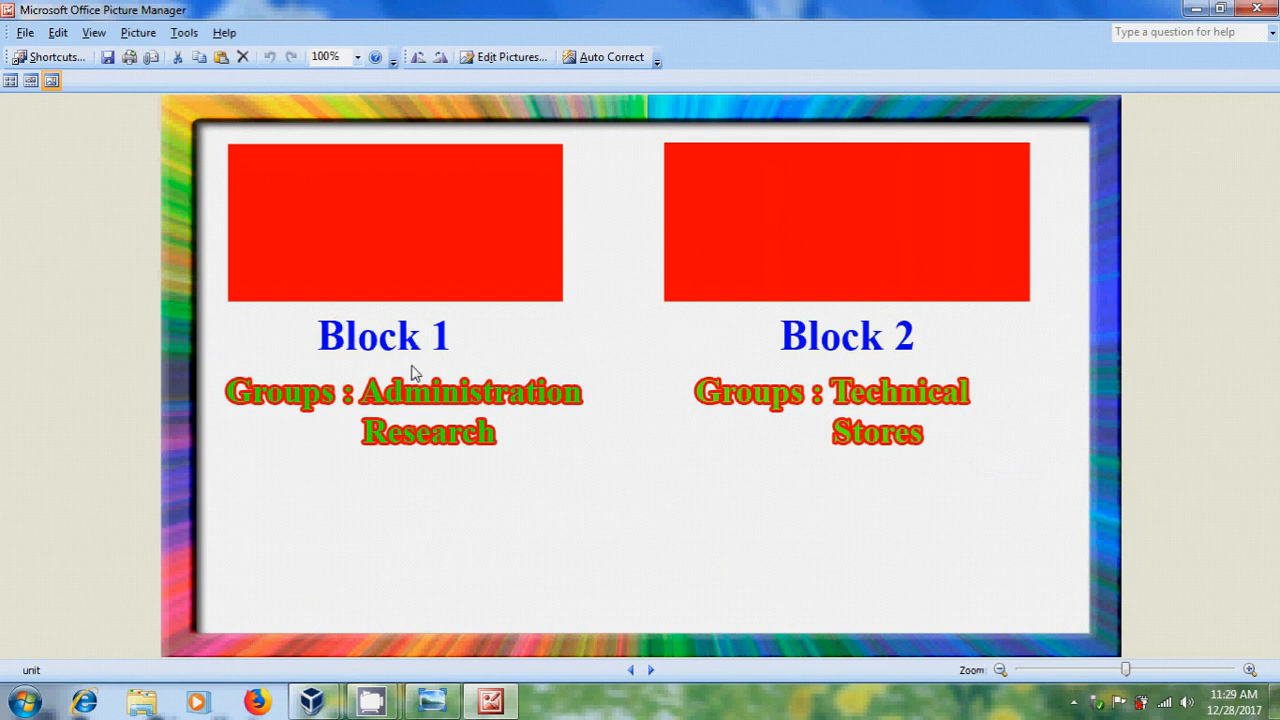
mouse_move(330, 458)
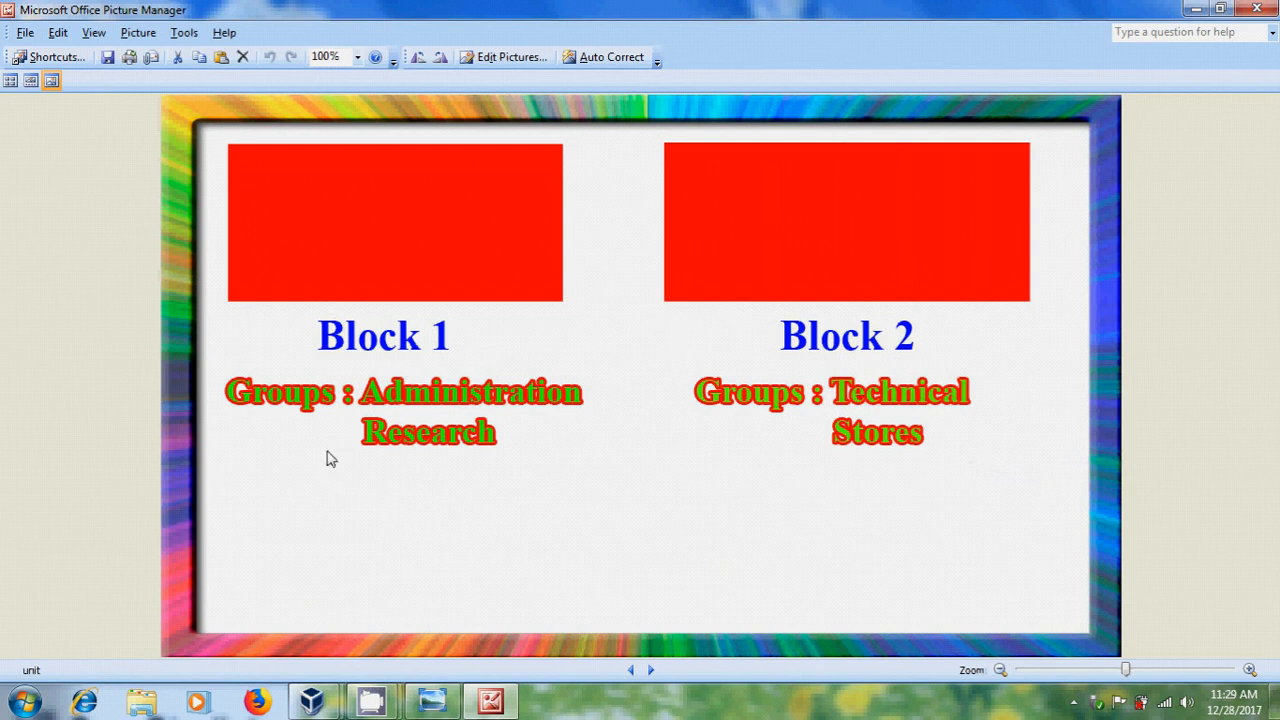
mouse_move(436, 456)
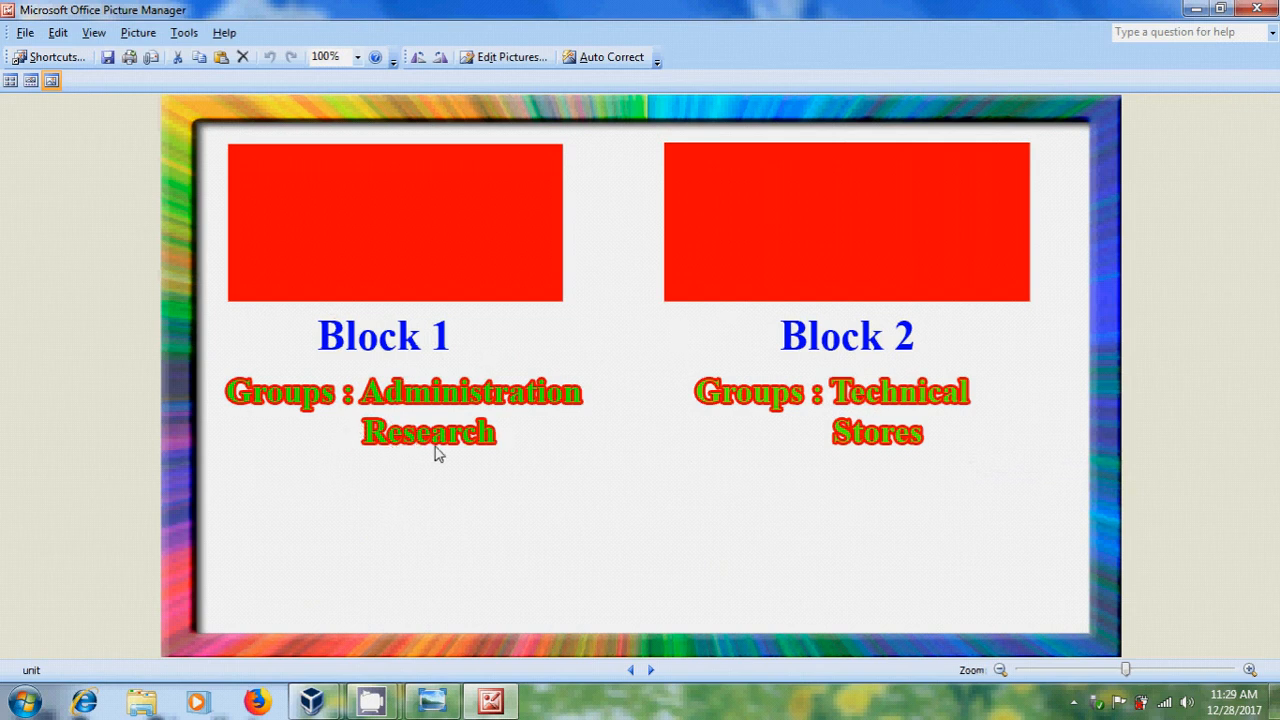
mouse_move(824, 350)
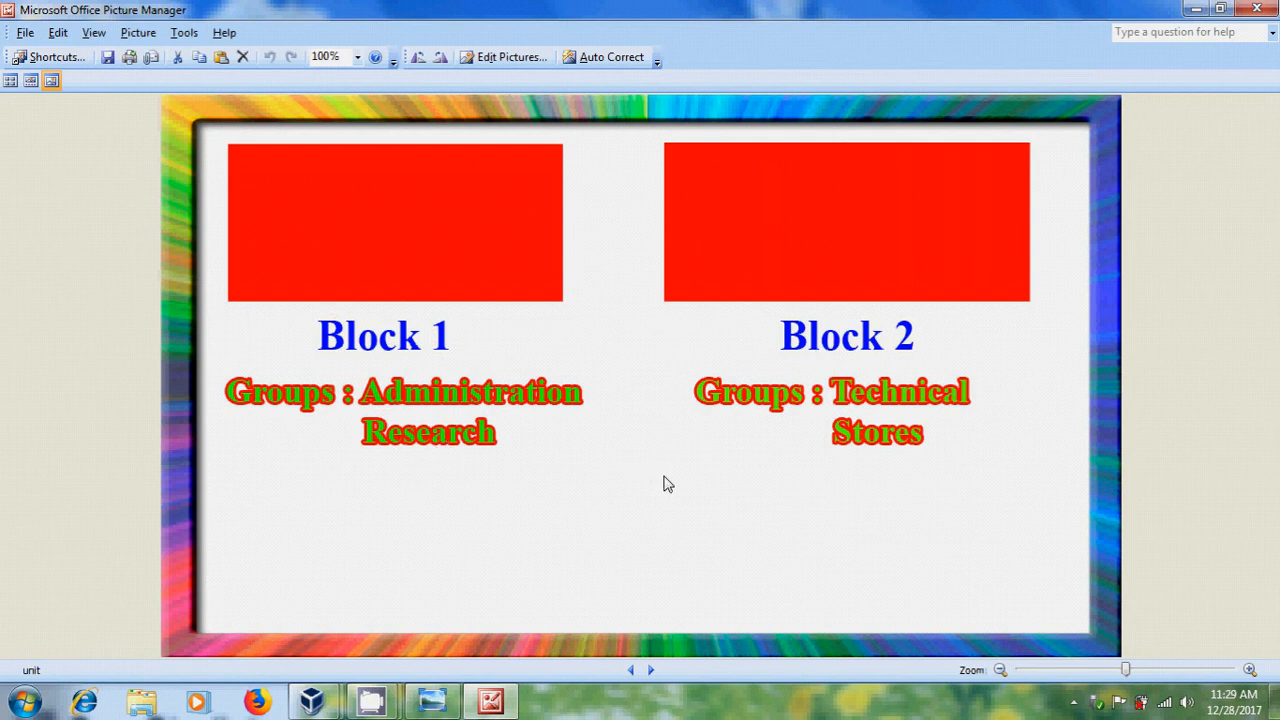
mouse_move(486, 476)
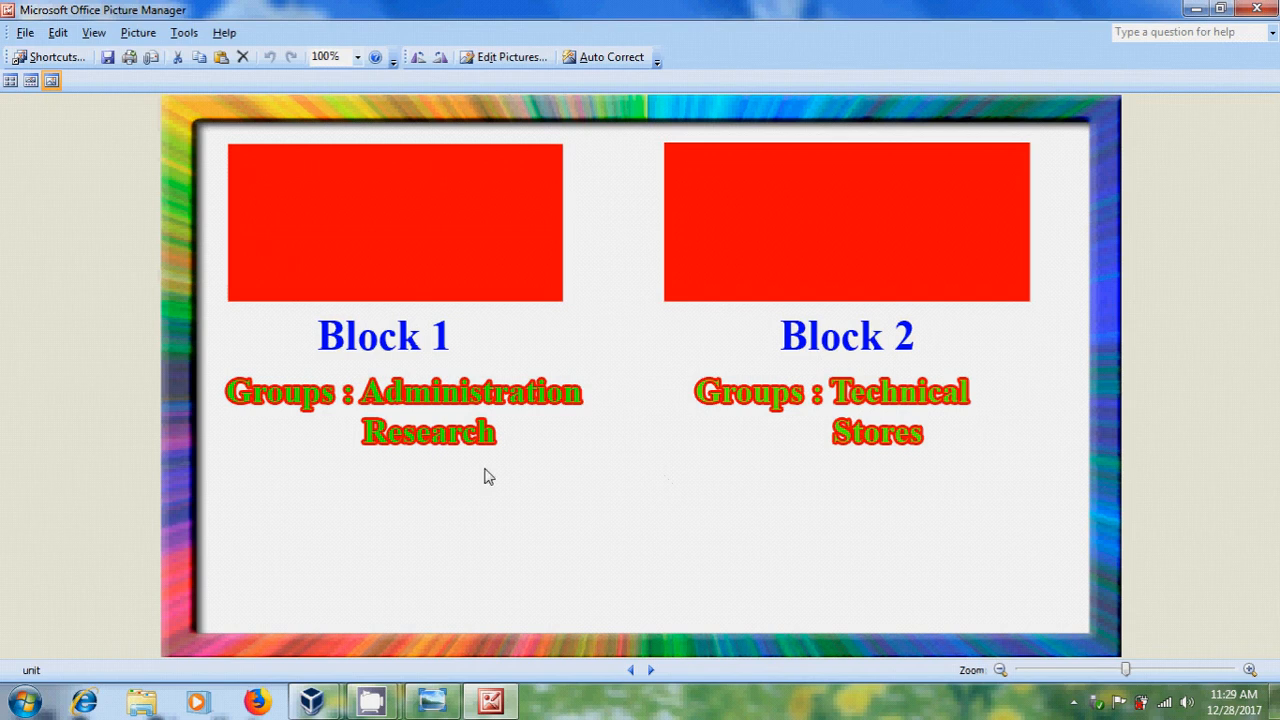
mouse_move(324, 460)
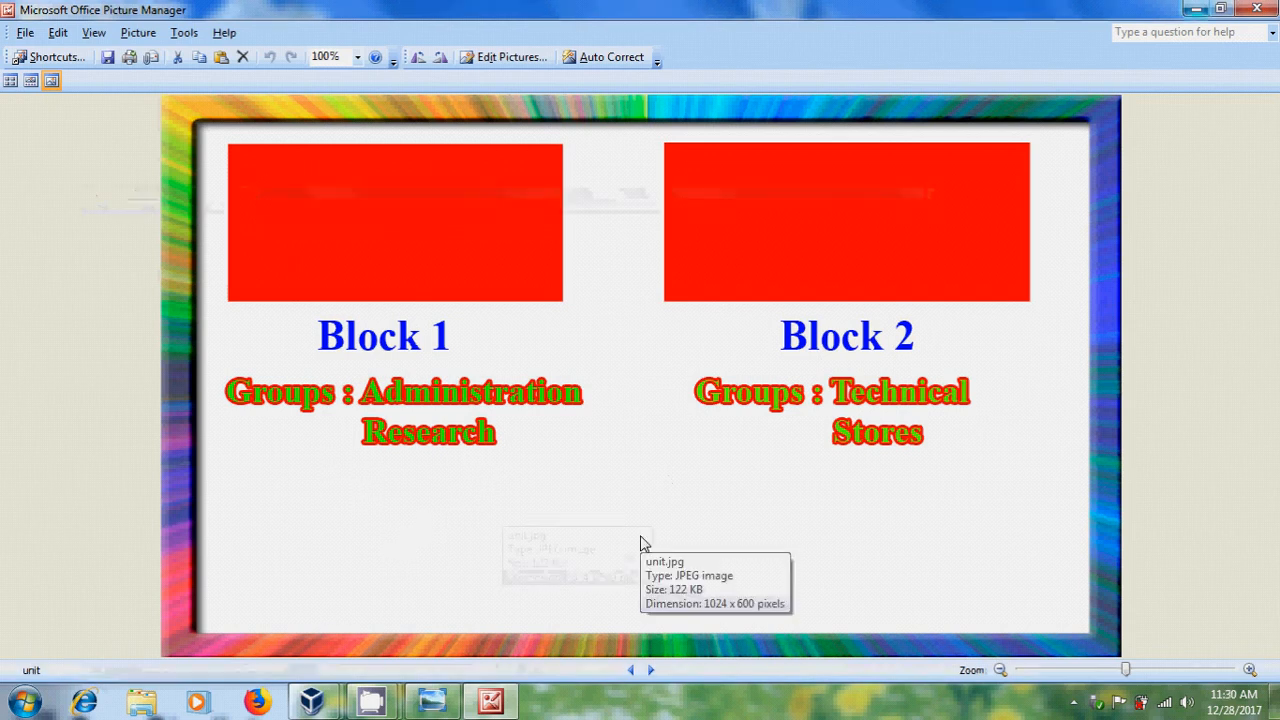
mouse_move(312, 696)
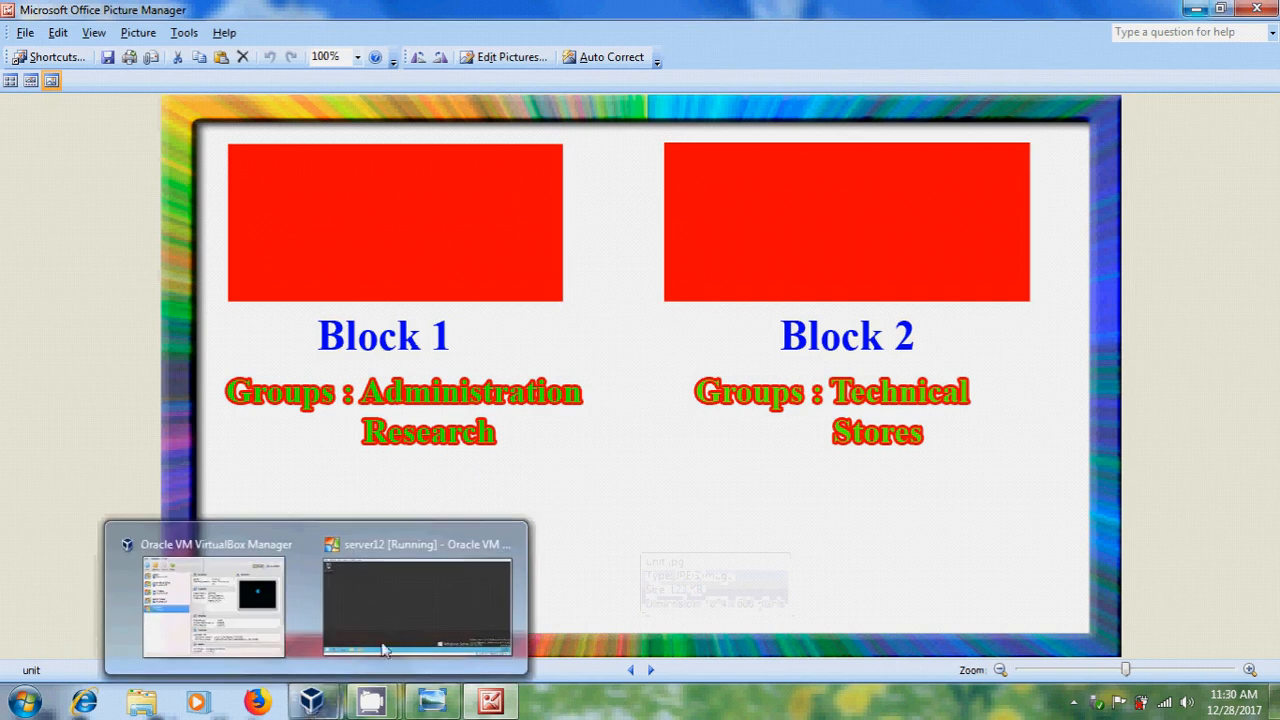
Create the organizational unit block1 directly under the officenet.com domain.
click(416, 600)
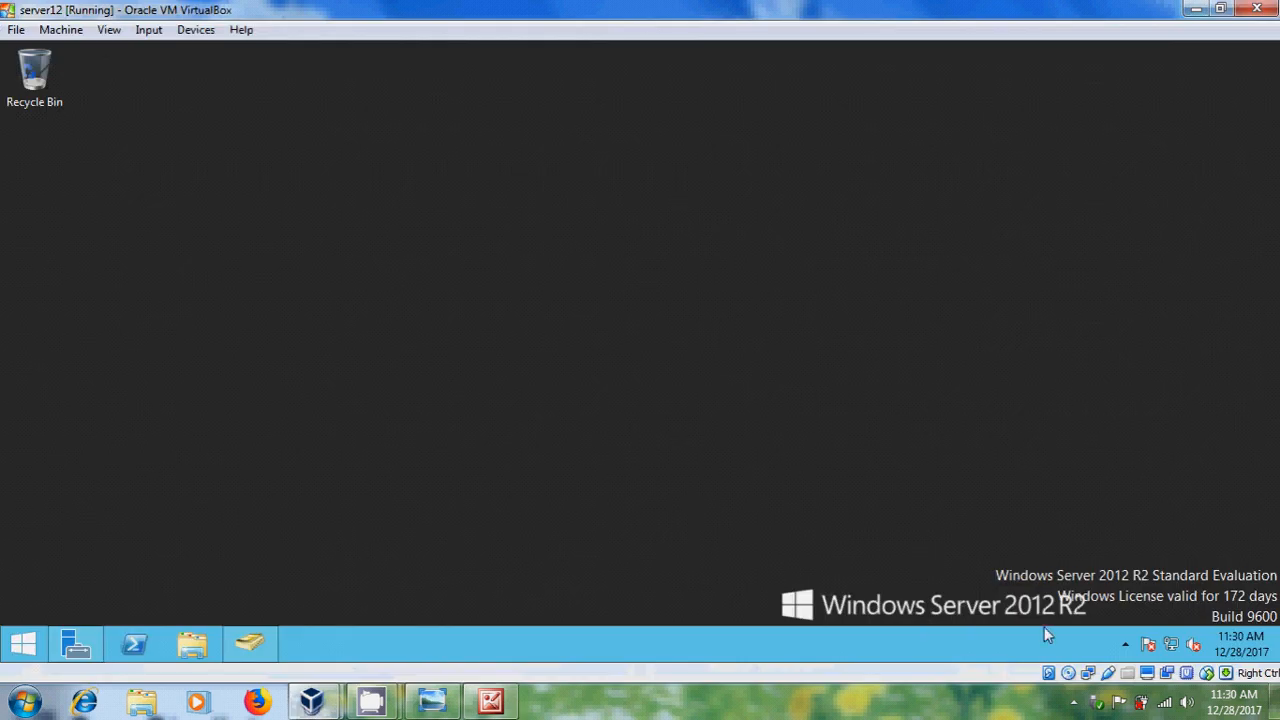
mouse_move(242, 640)
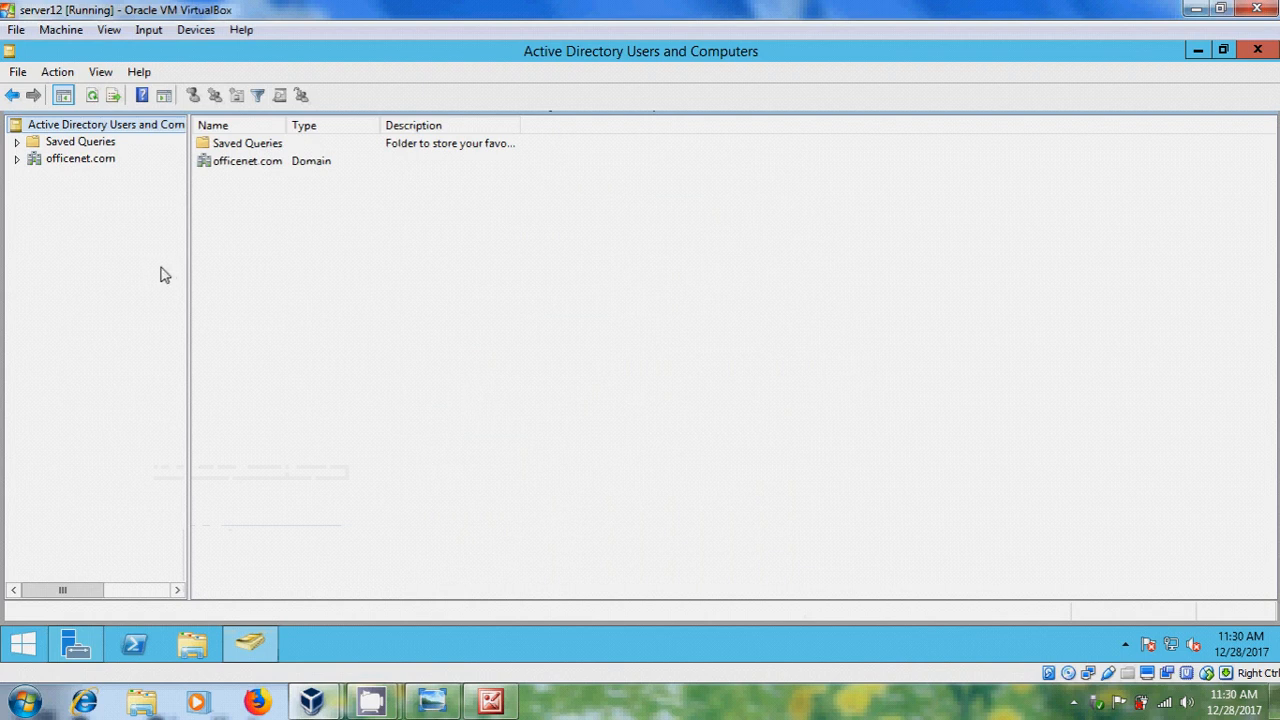
mouse_move(32, 190)
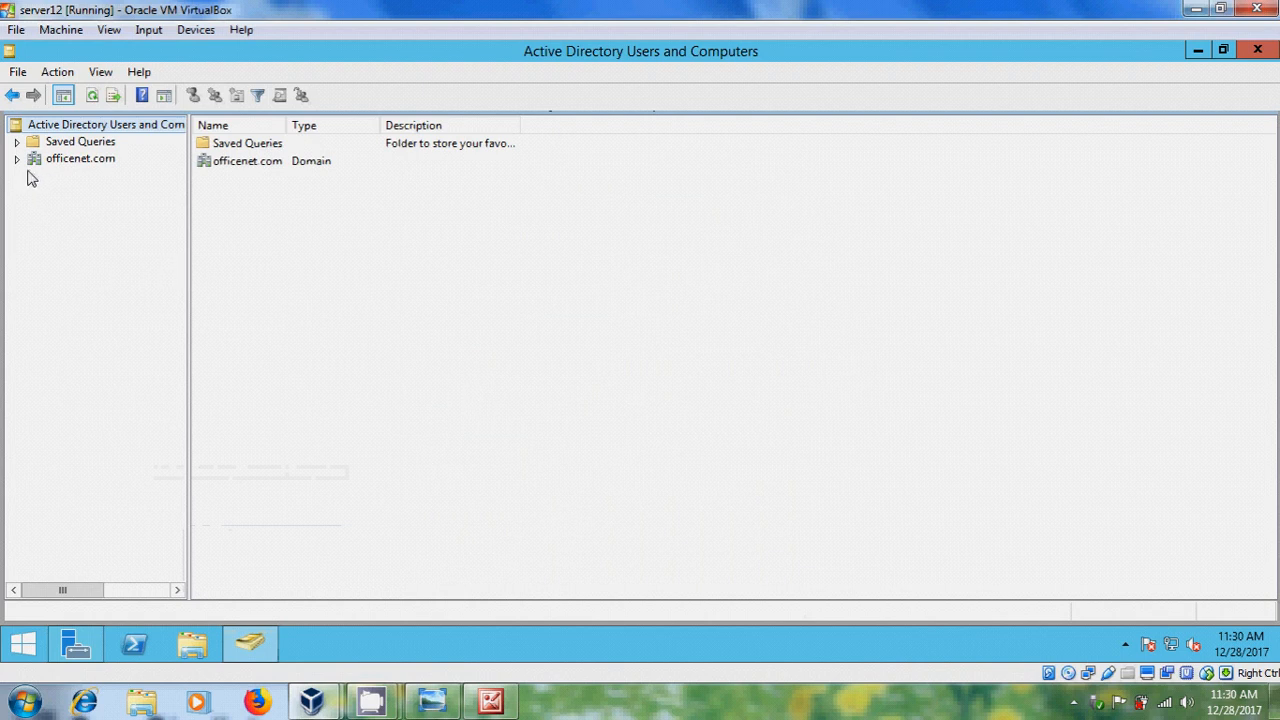
click(20, 158)
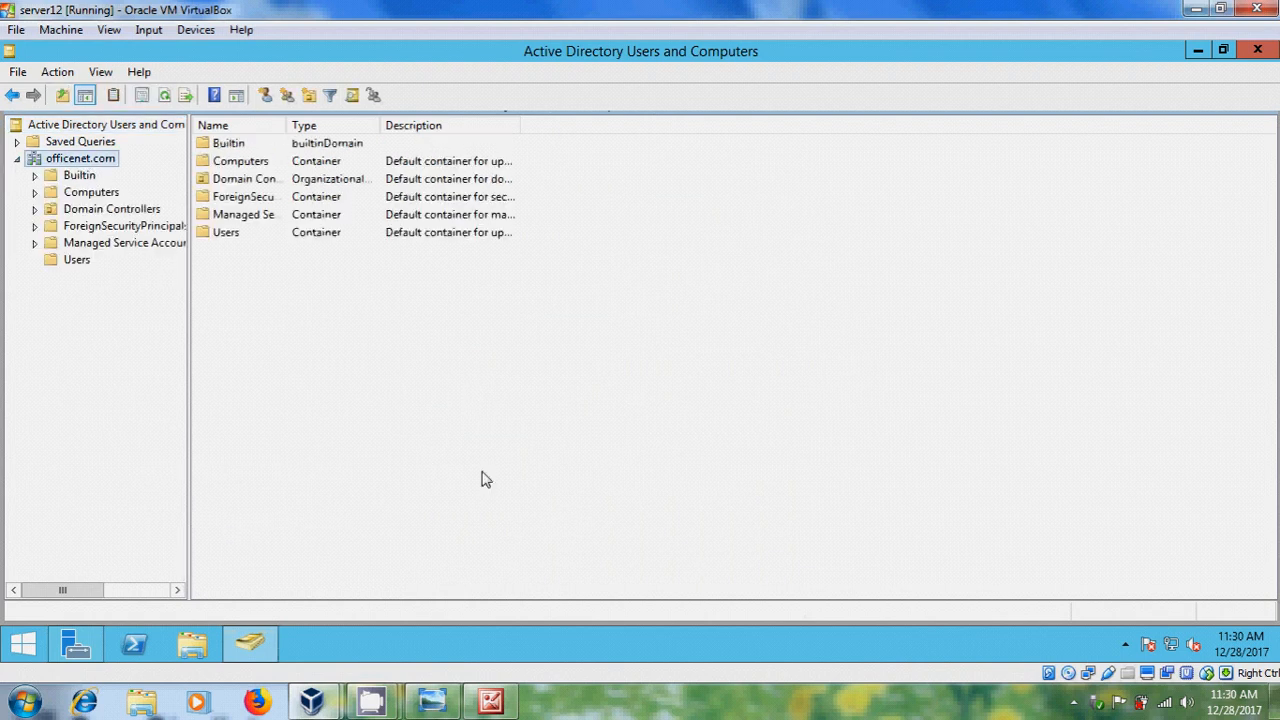
mouse_move(92, 340)
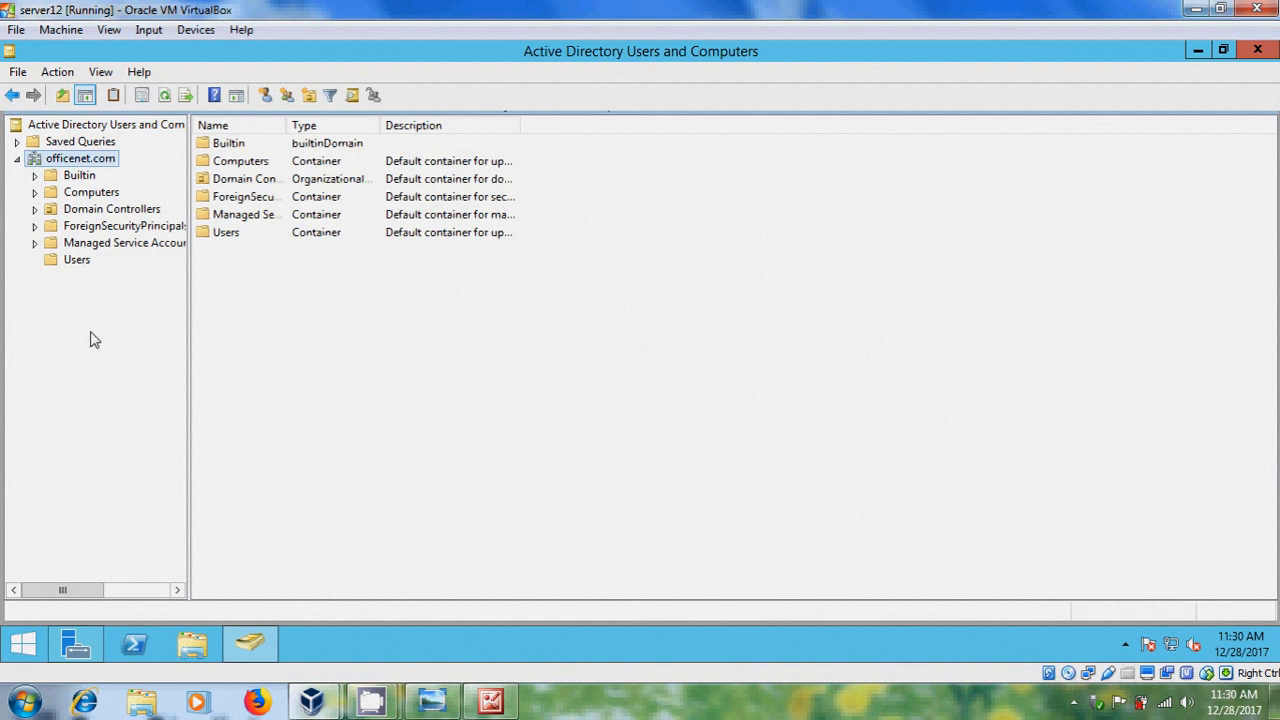
right_click(76, 158)
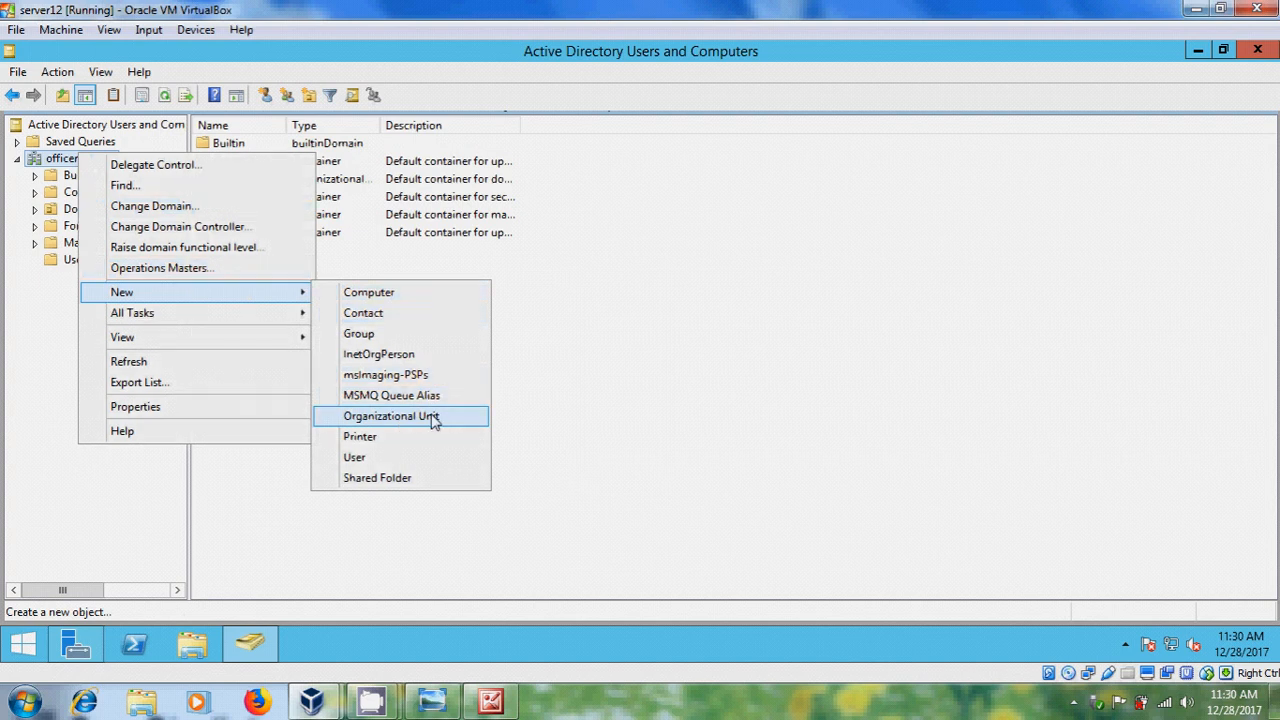
click(400, 416)
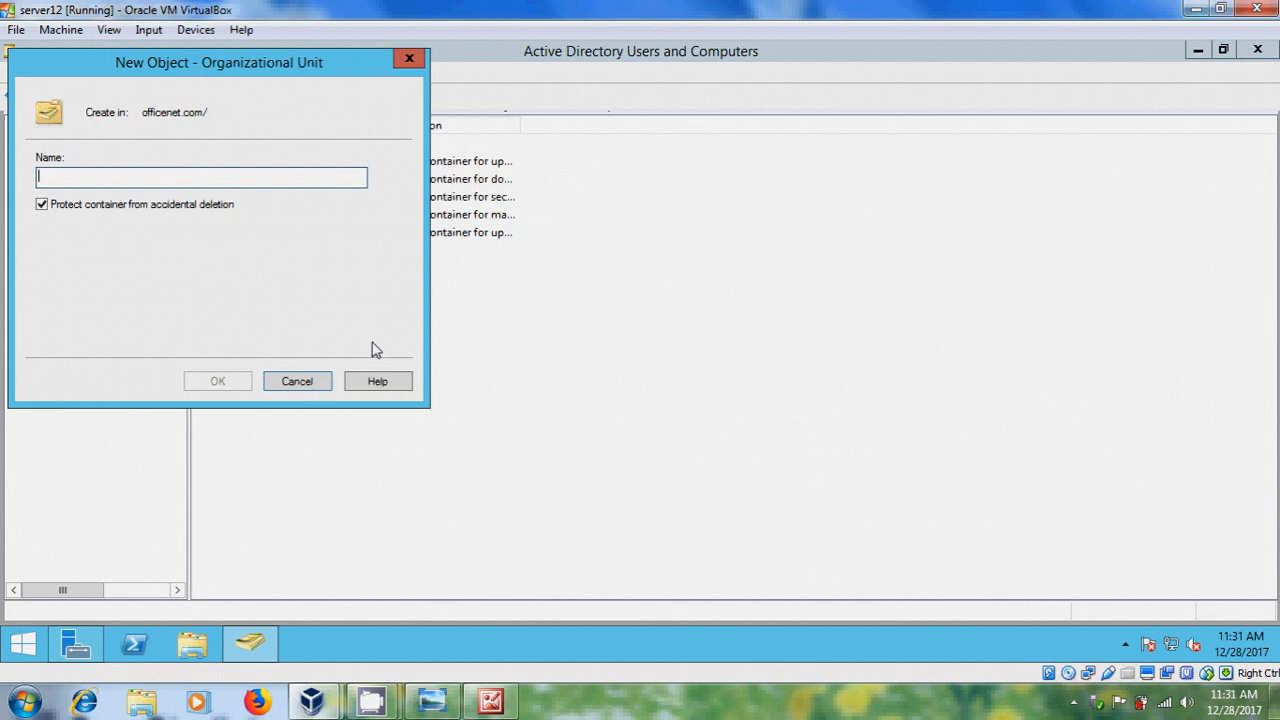
text(block)
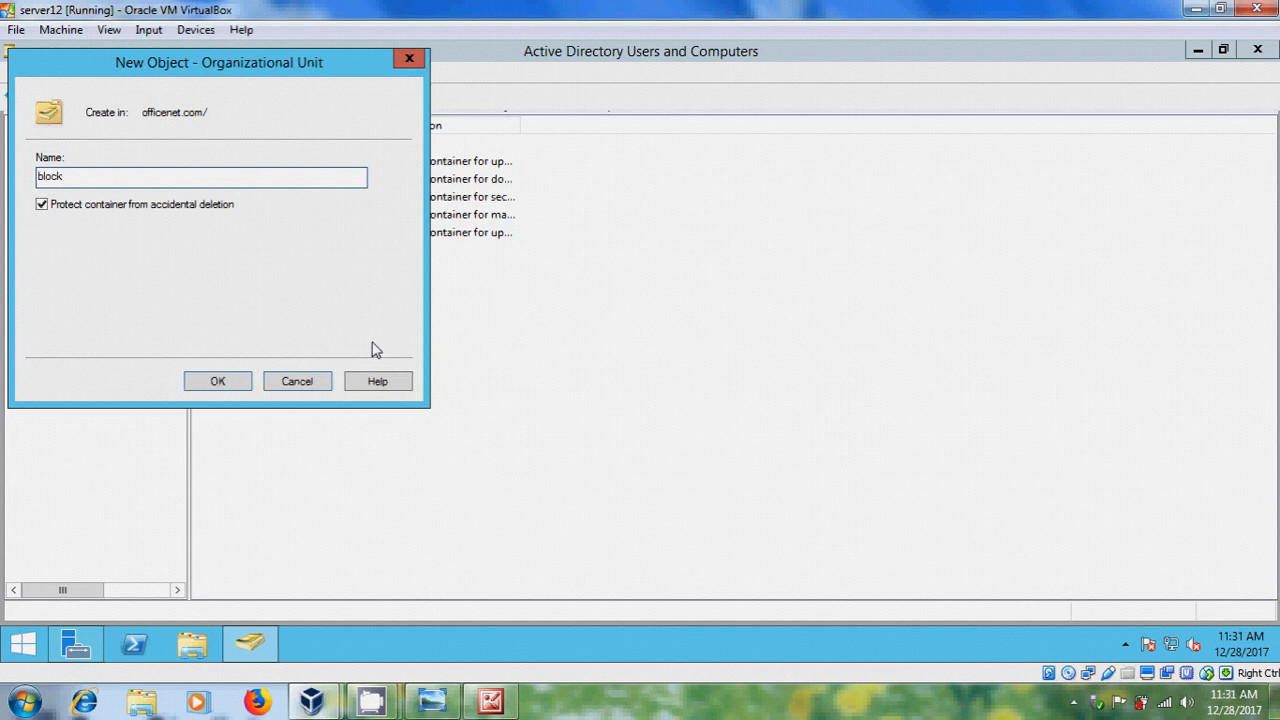
text(1)
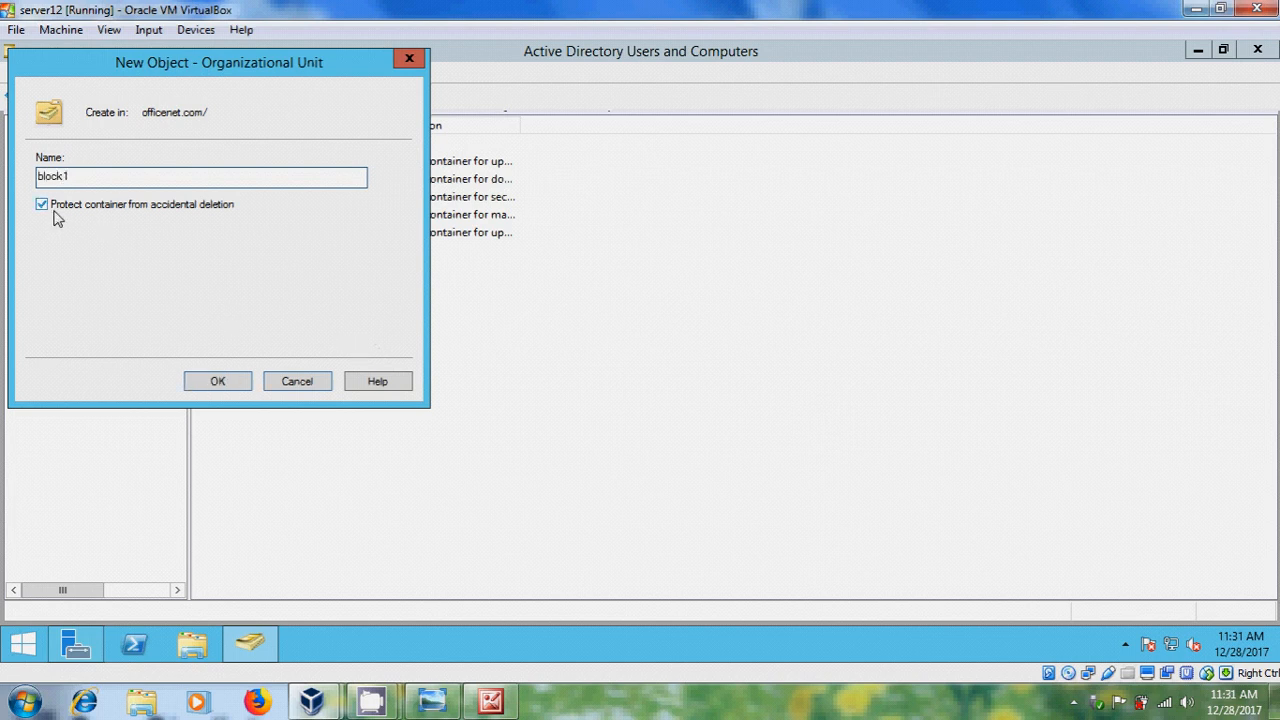
mouse_move(196, 216)
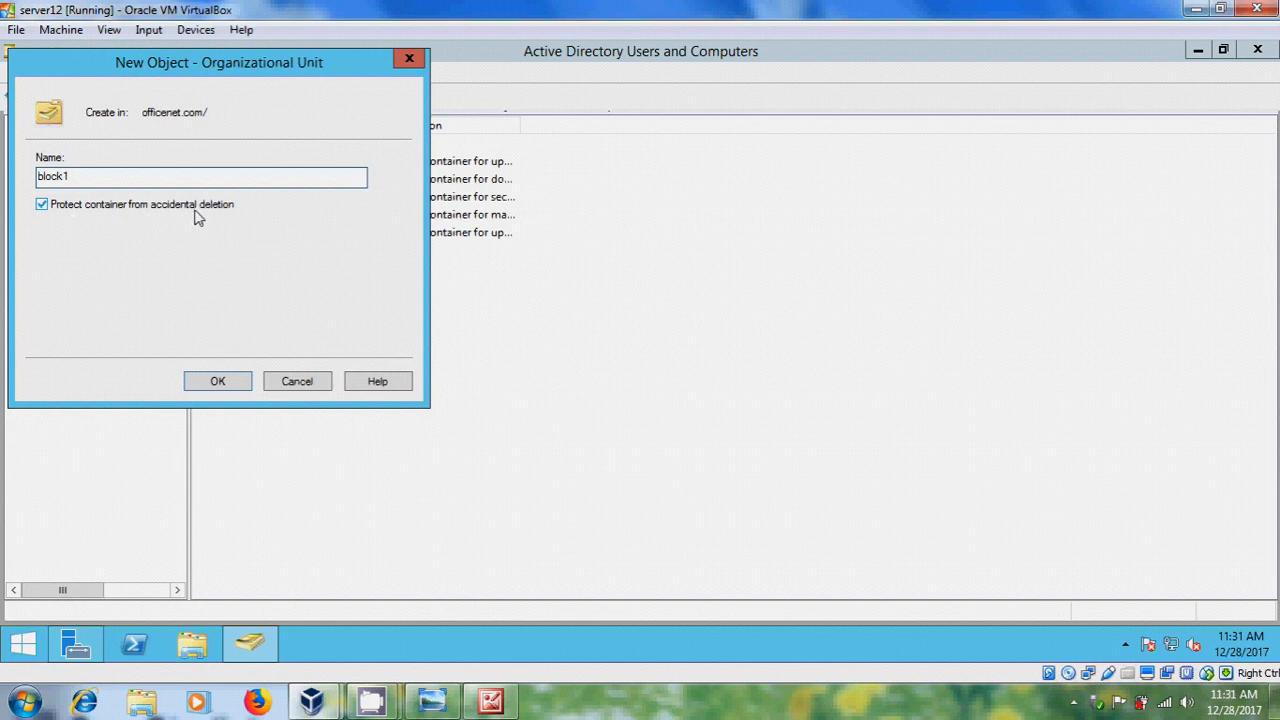
click(216, 380)
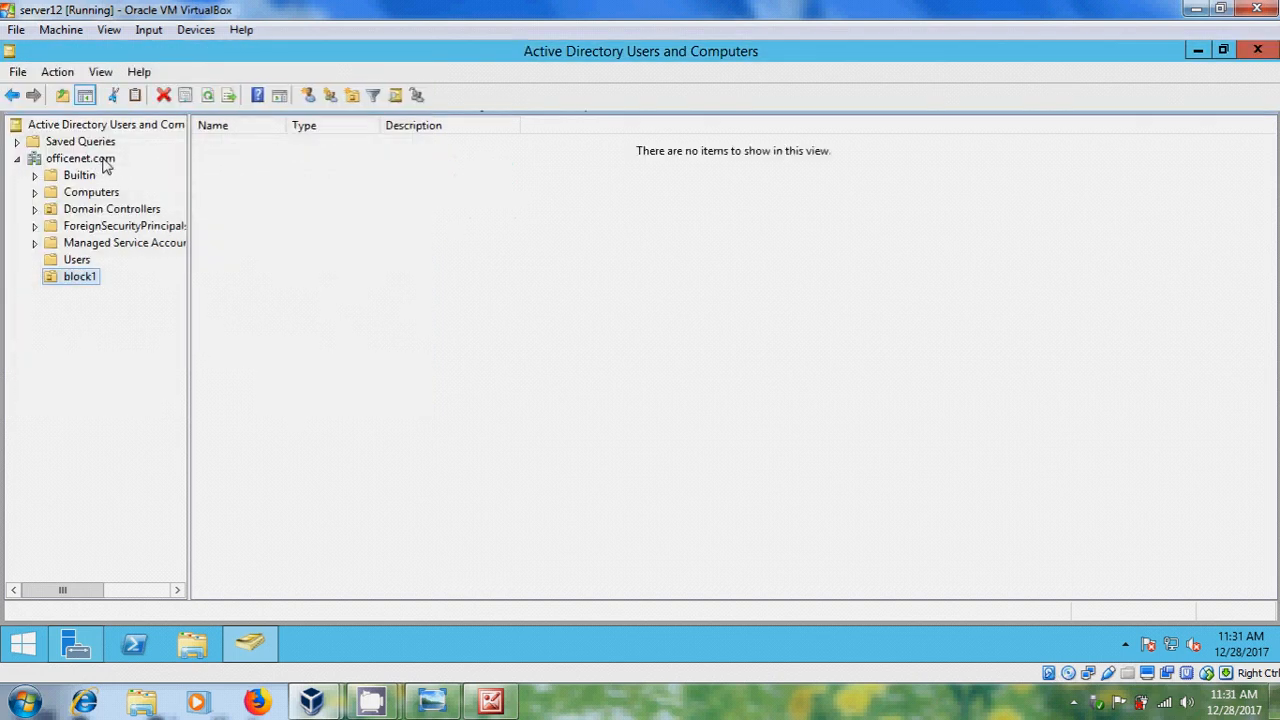
Create a second organizational unit, block2, under officenet.com.
right_click(76, 158)
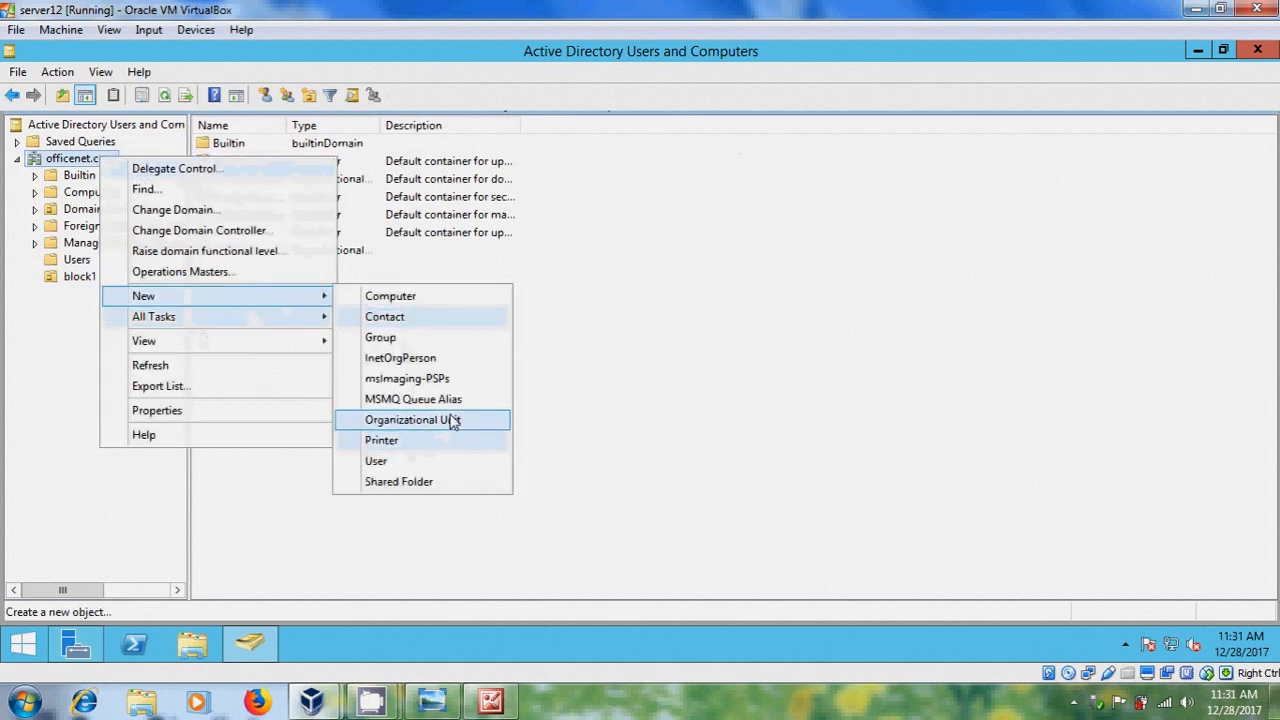
click(422, 420)
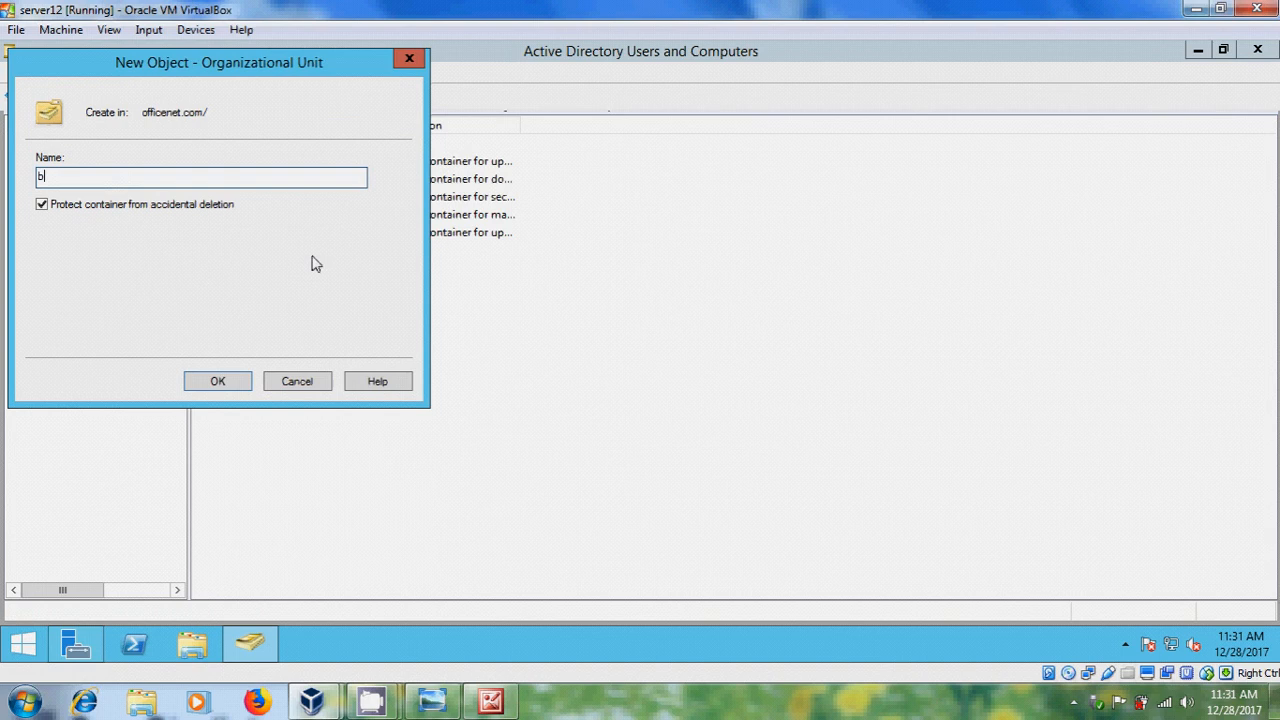
text(lock2)
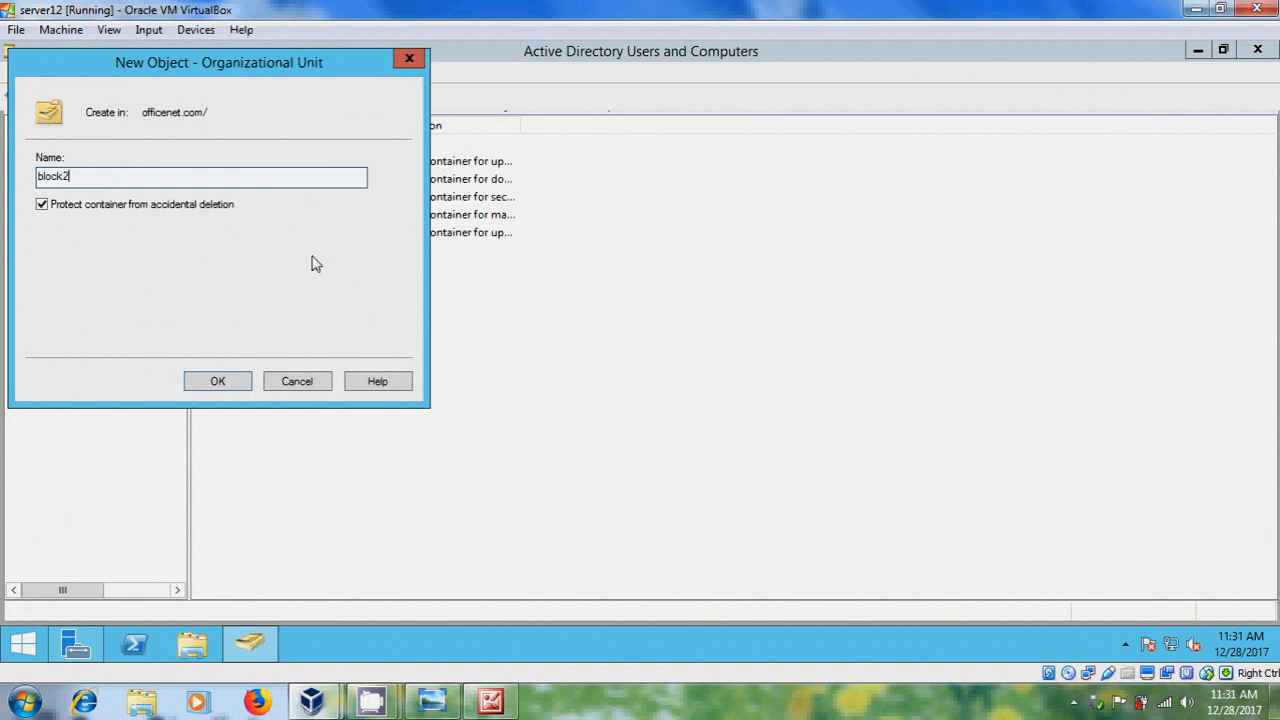
click(216, 380)
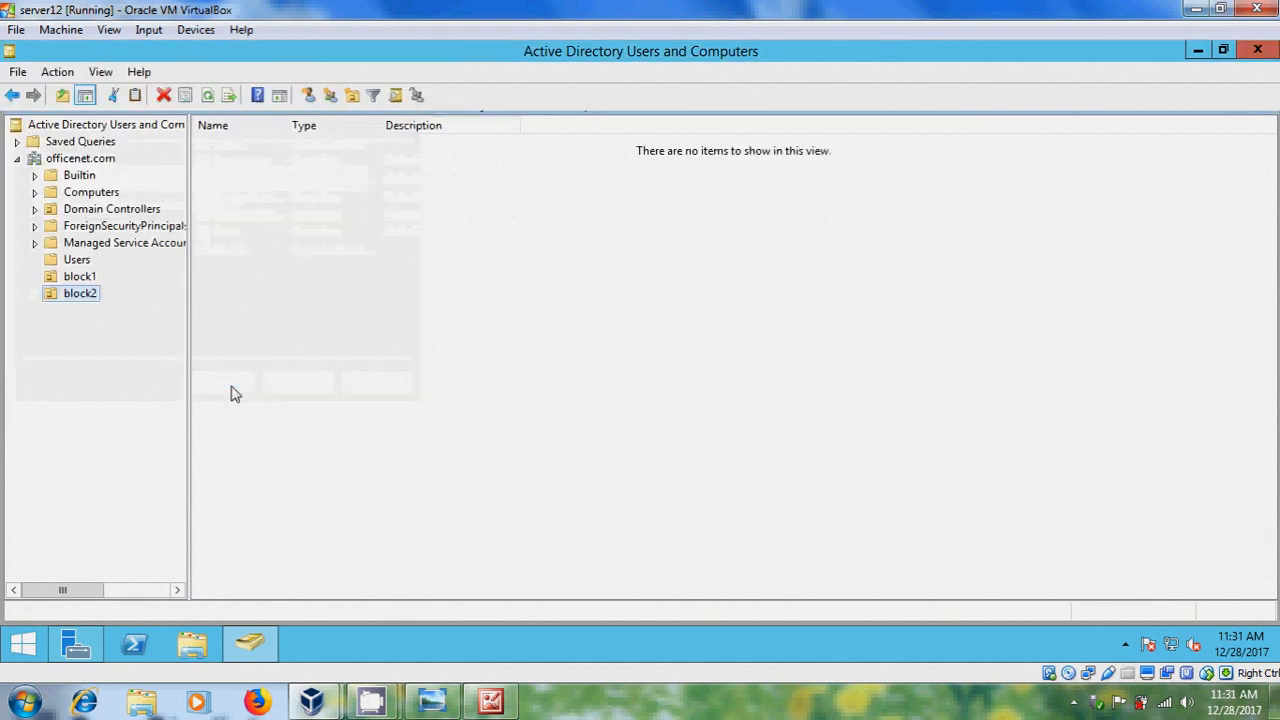
mouse_move(184, 308)
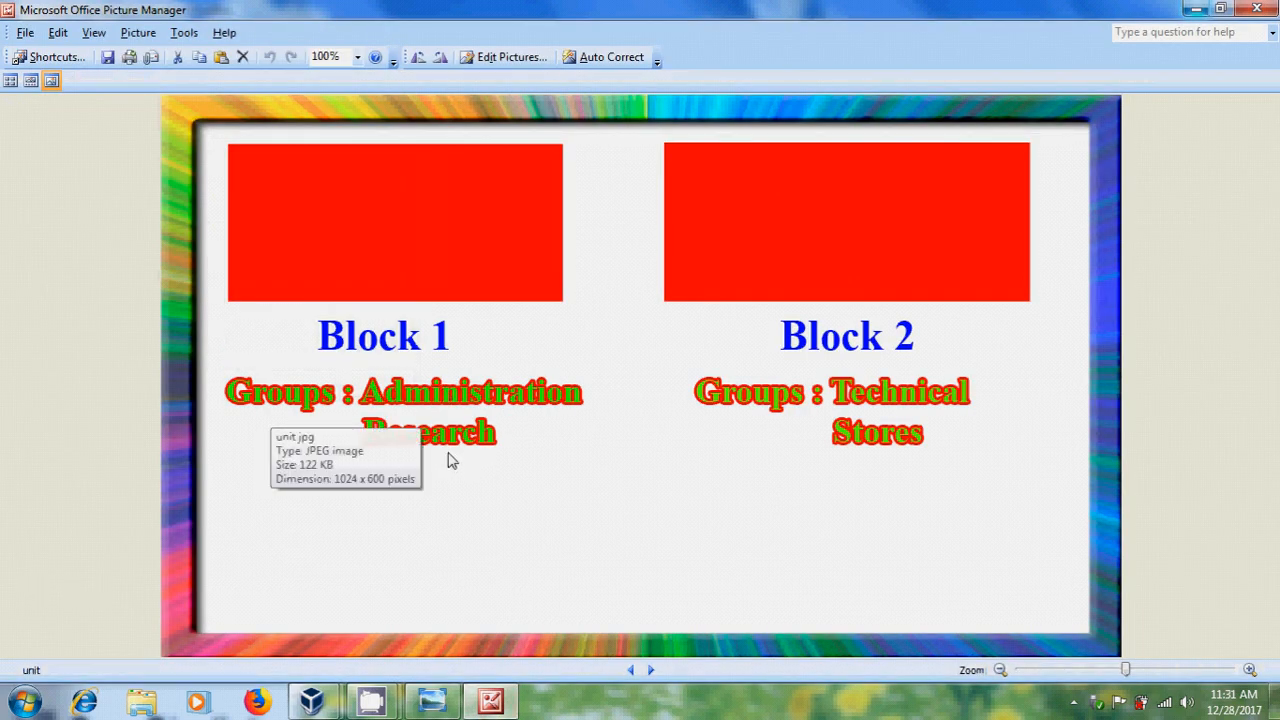
mouse_move(308, 696)
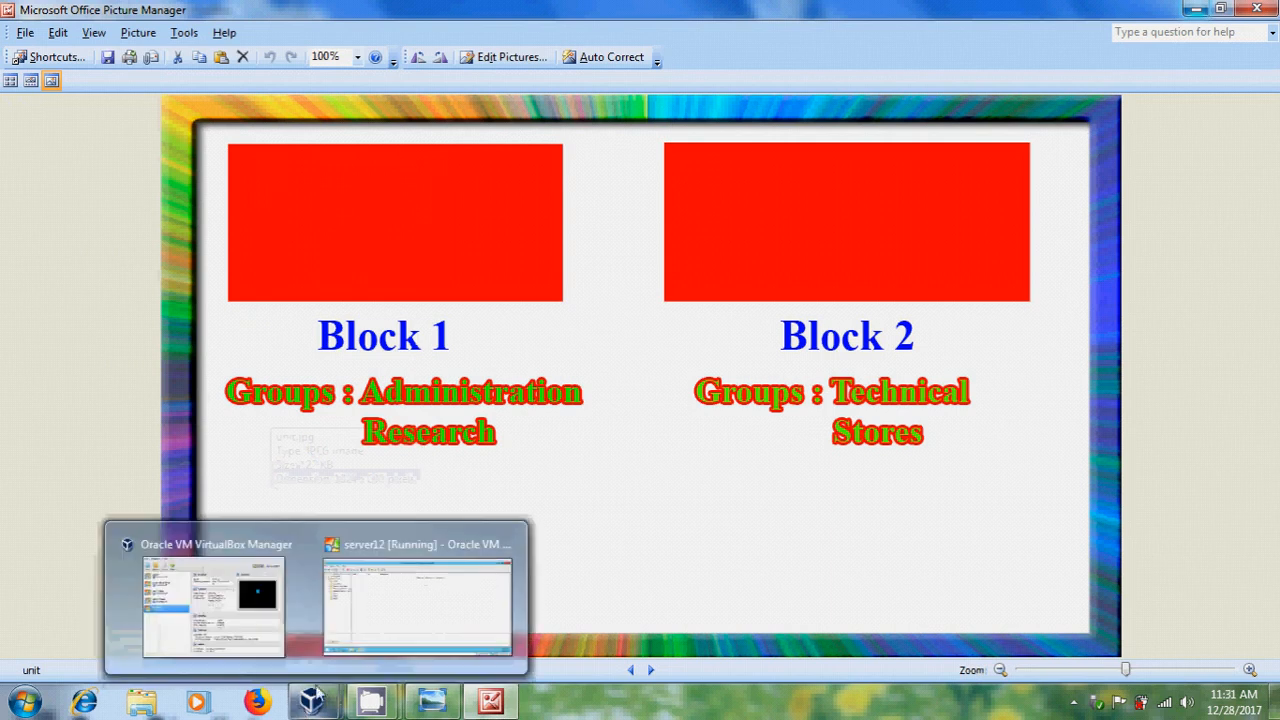
click(412, 600)
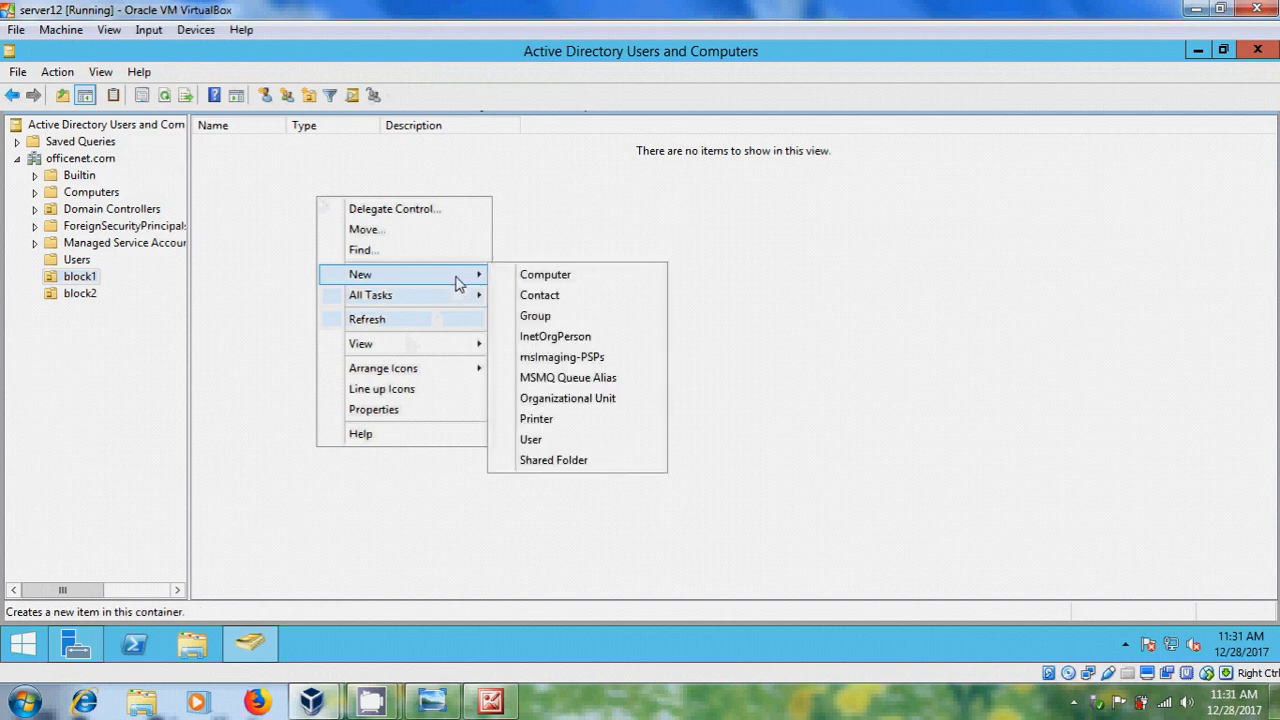
mouse_move(556, 298)
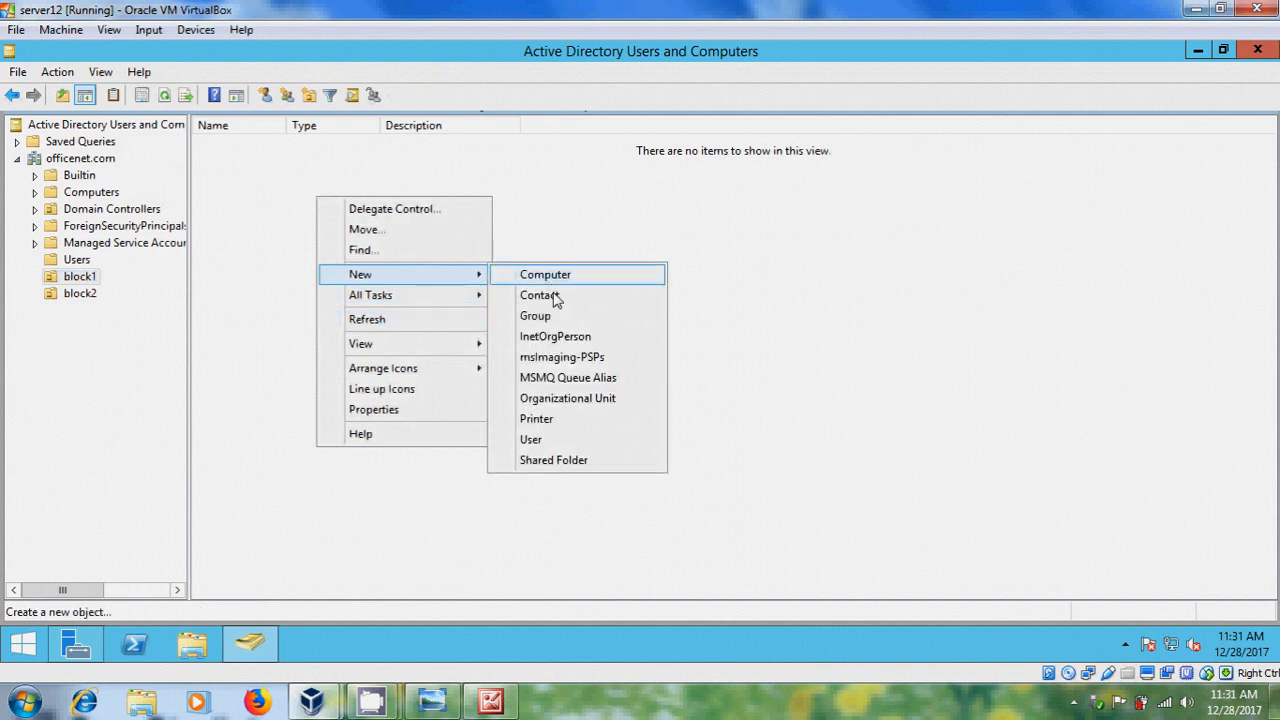
Create the Administration security group inside block1.
click(536, 316)
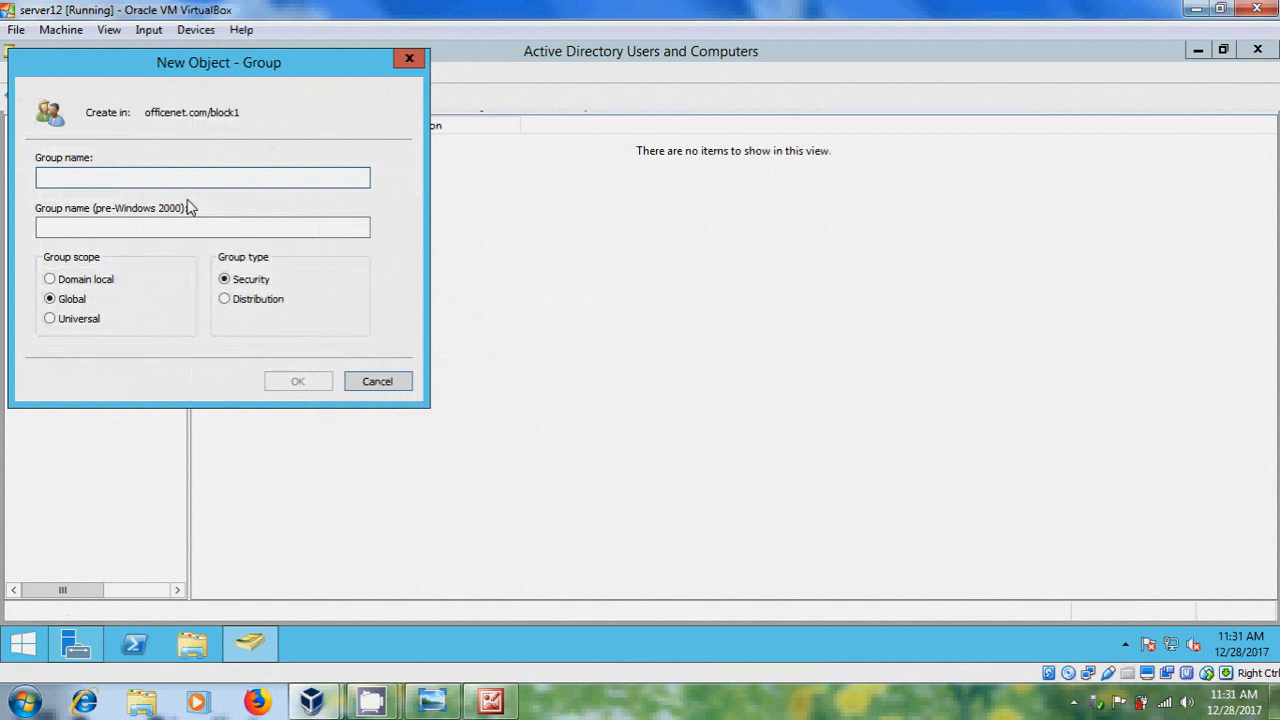
text(Admini)
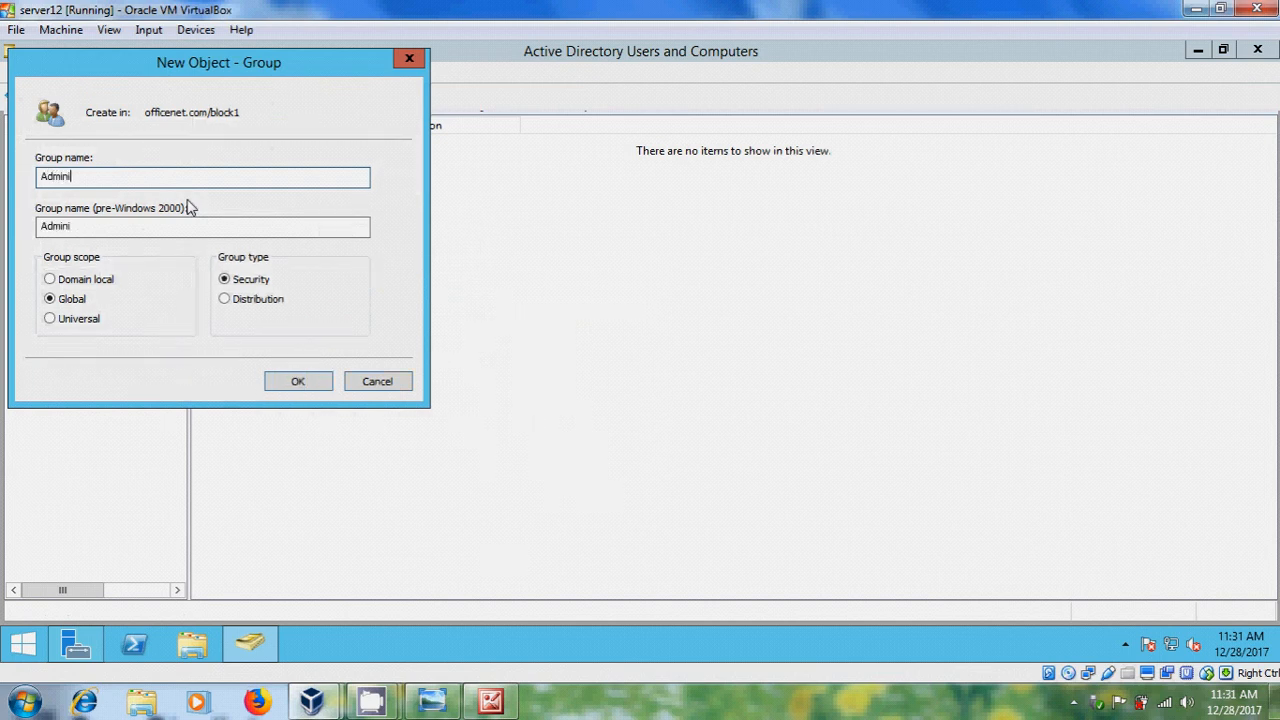
text(stration)
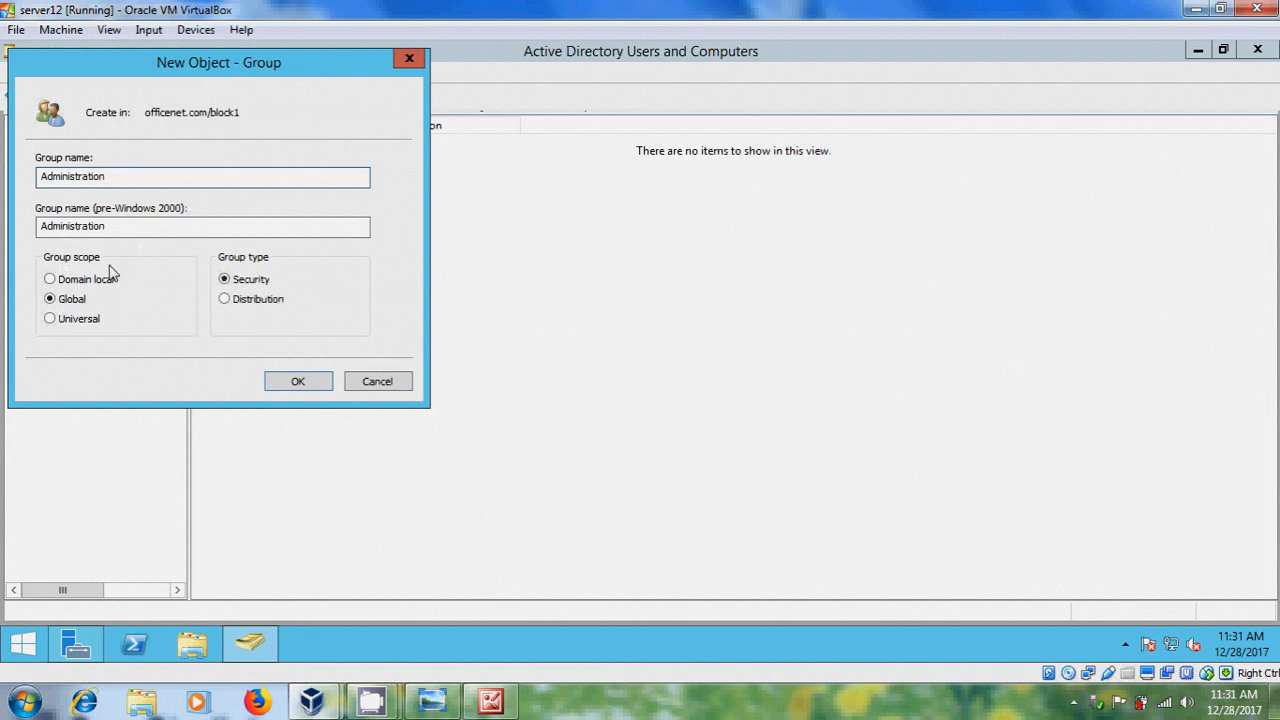
mouse_move(284, 268)
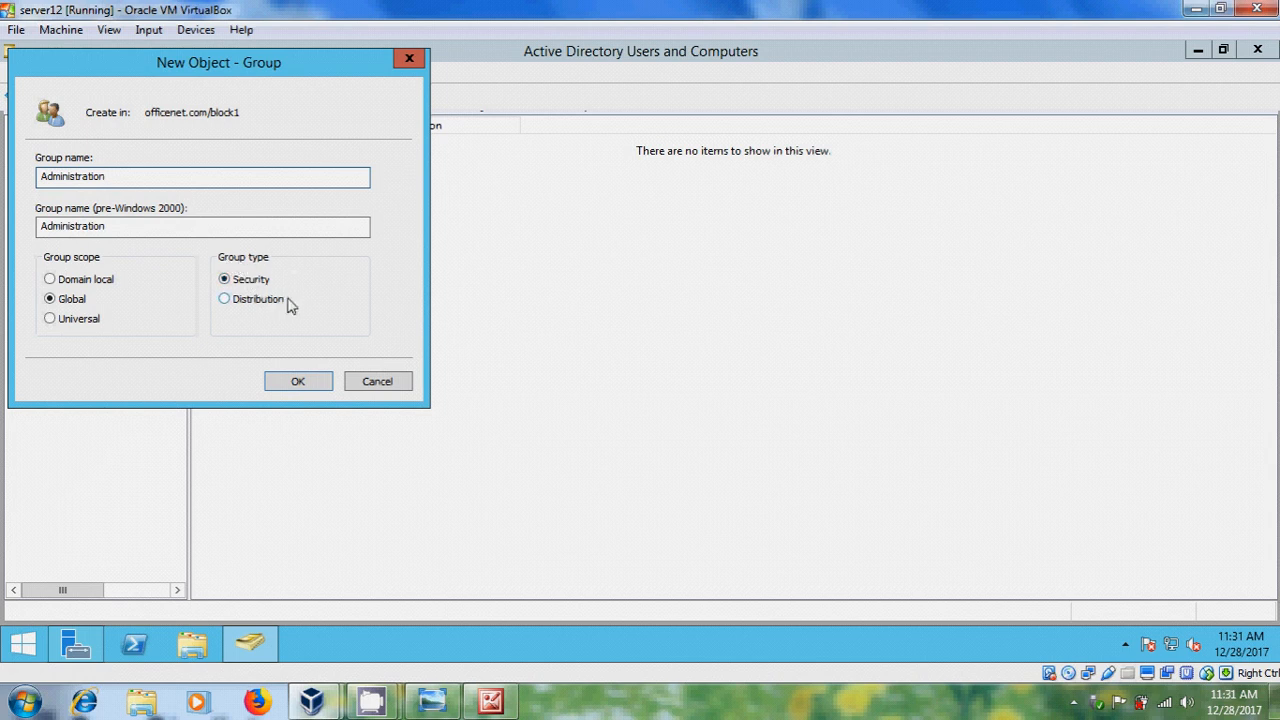
click(296, 380)
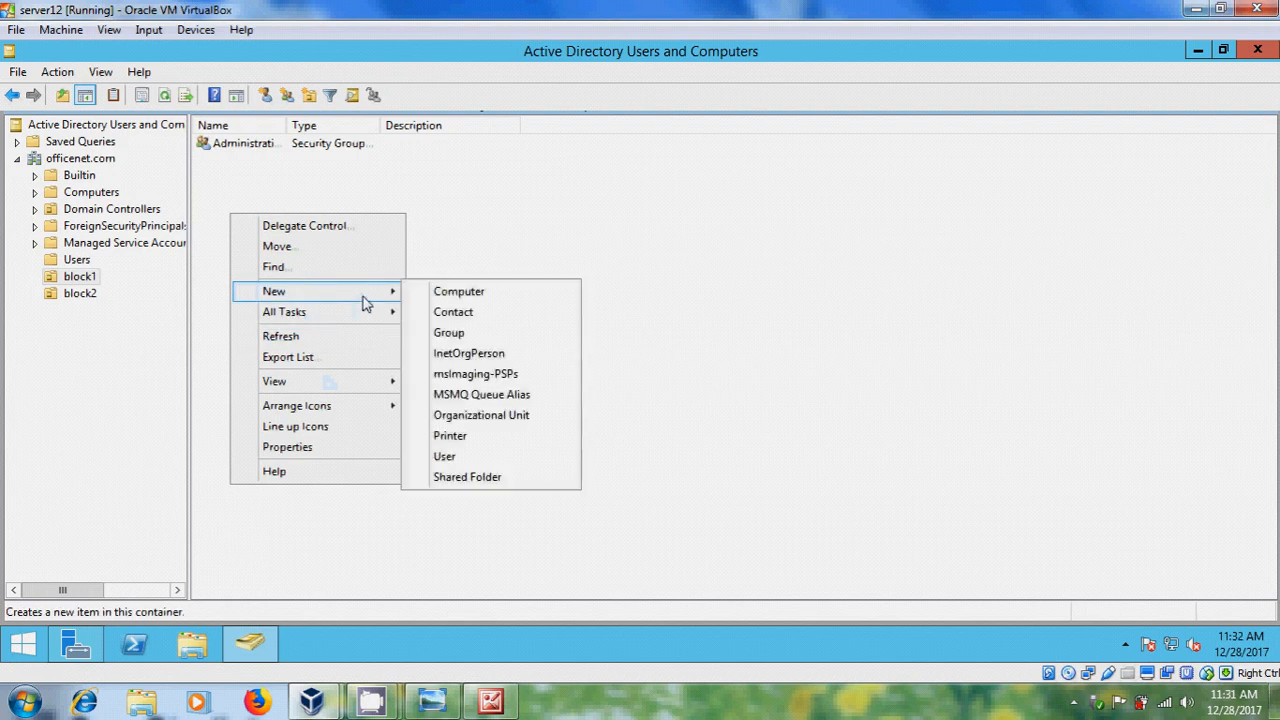
mouse_move(488, 338)
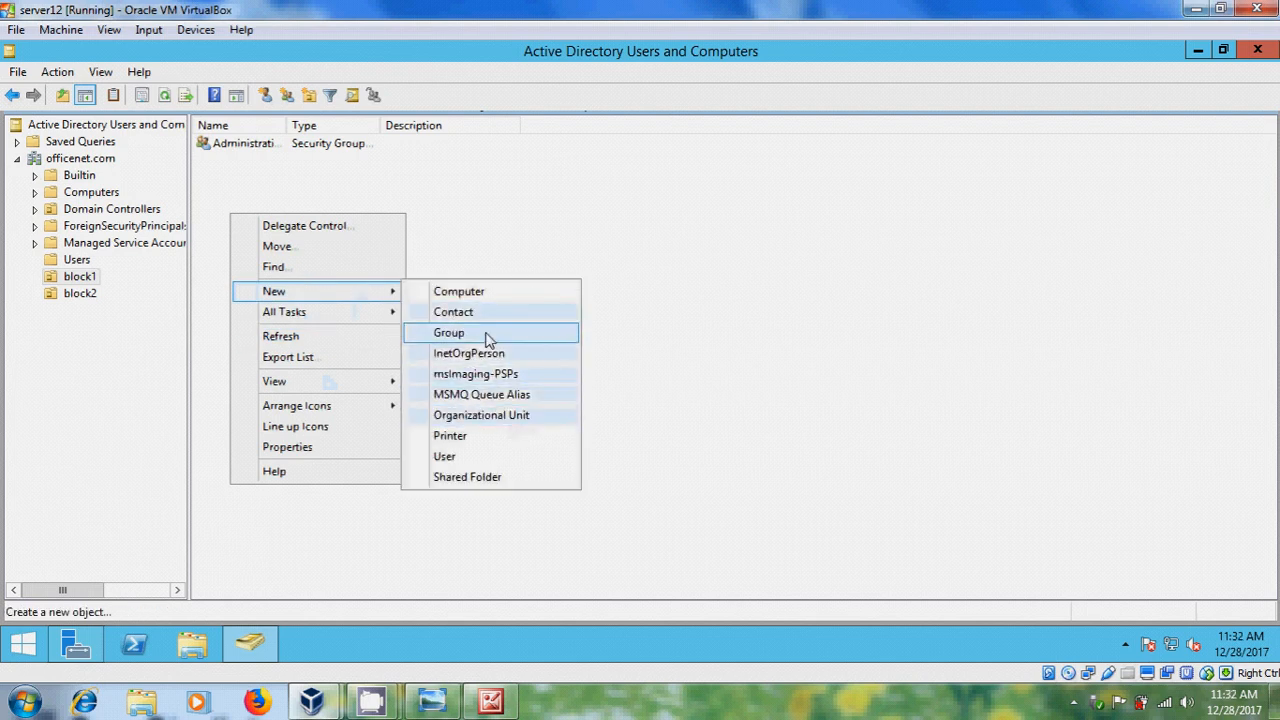
Create the research security group inside block1.
click(448, 332)
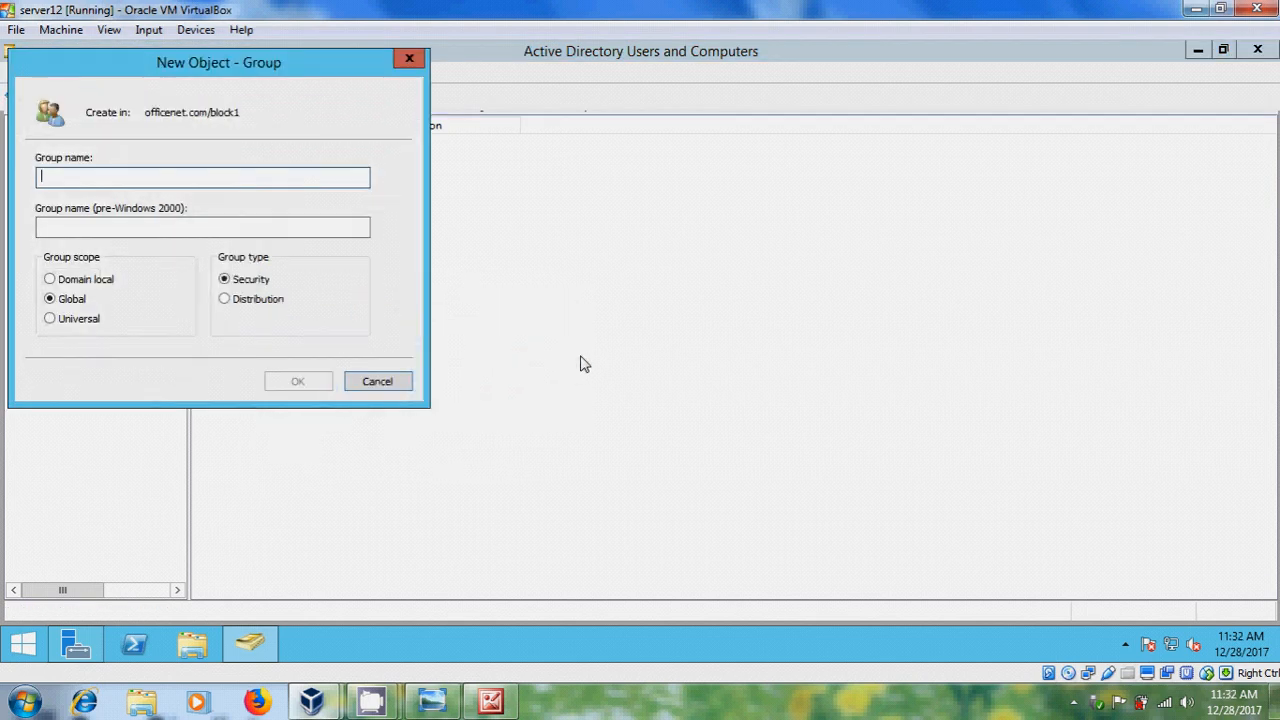
text(research)
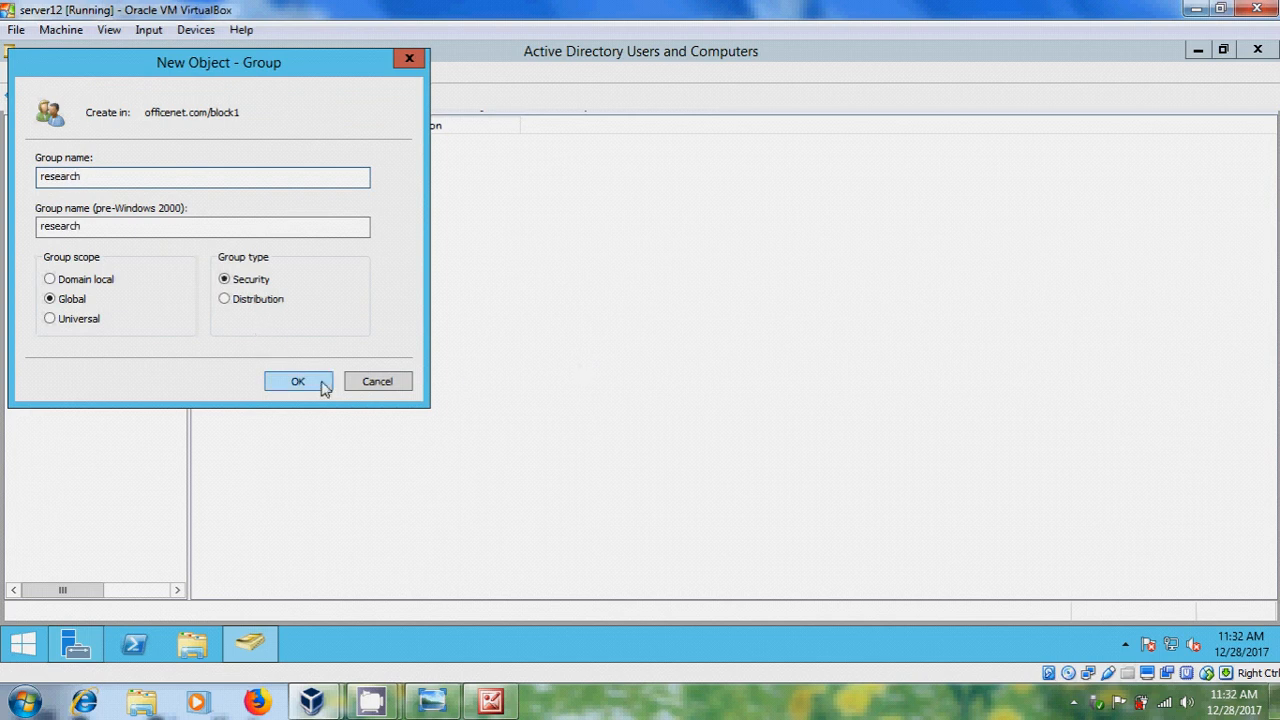
click(296, 380)
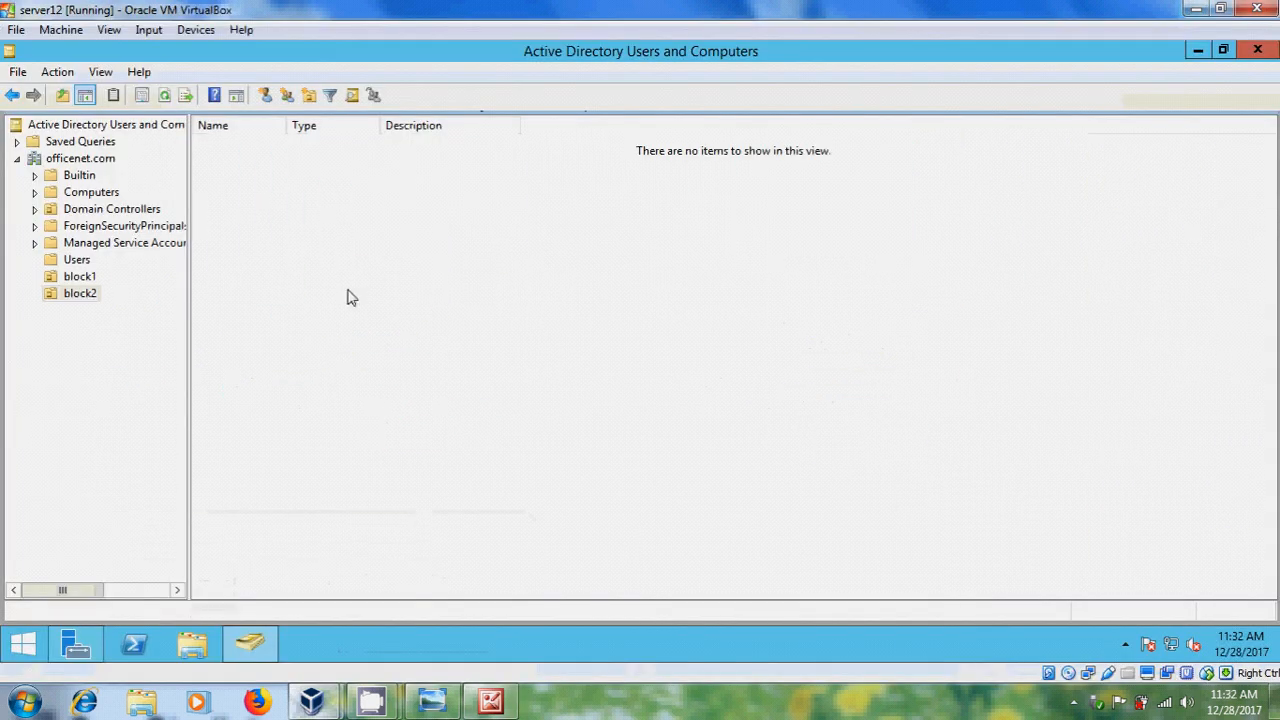
Add the technical and stores security groups to block2.
right_click(352, 296)
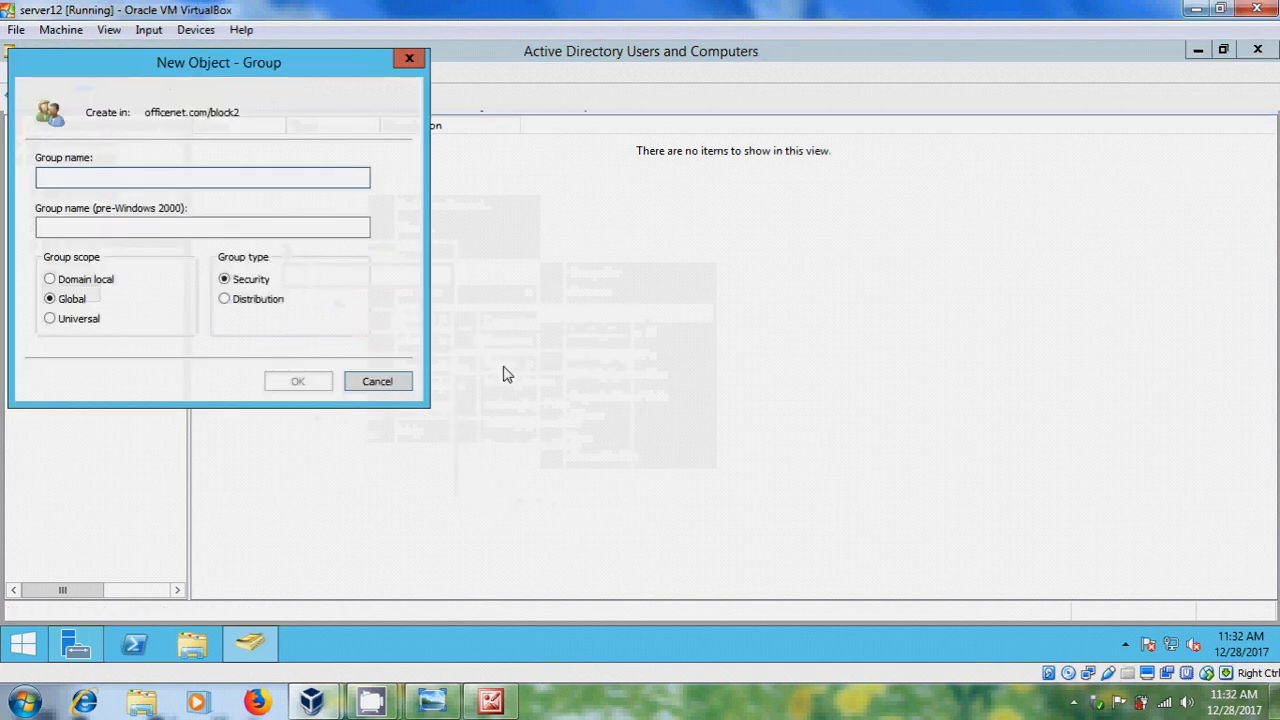
text(technical)
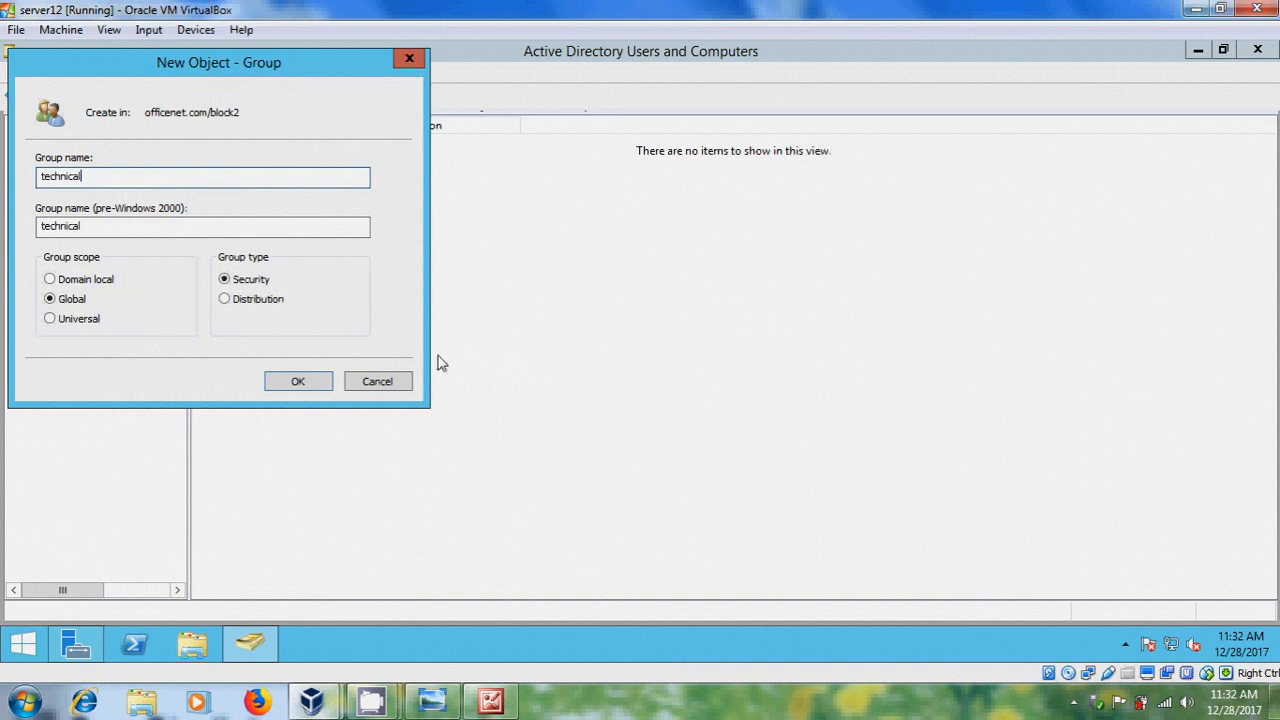
click(296, 380)
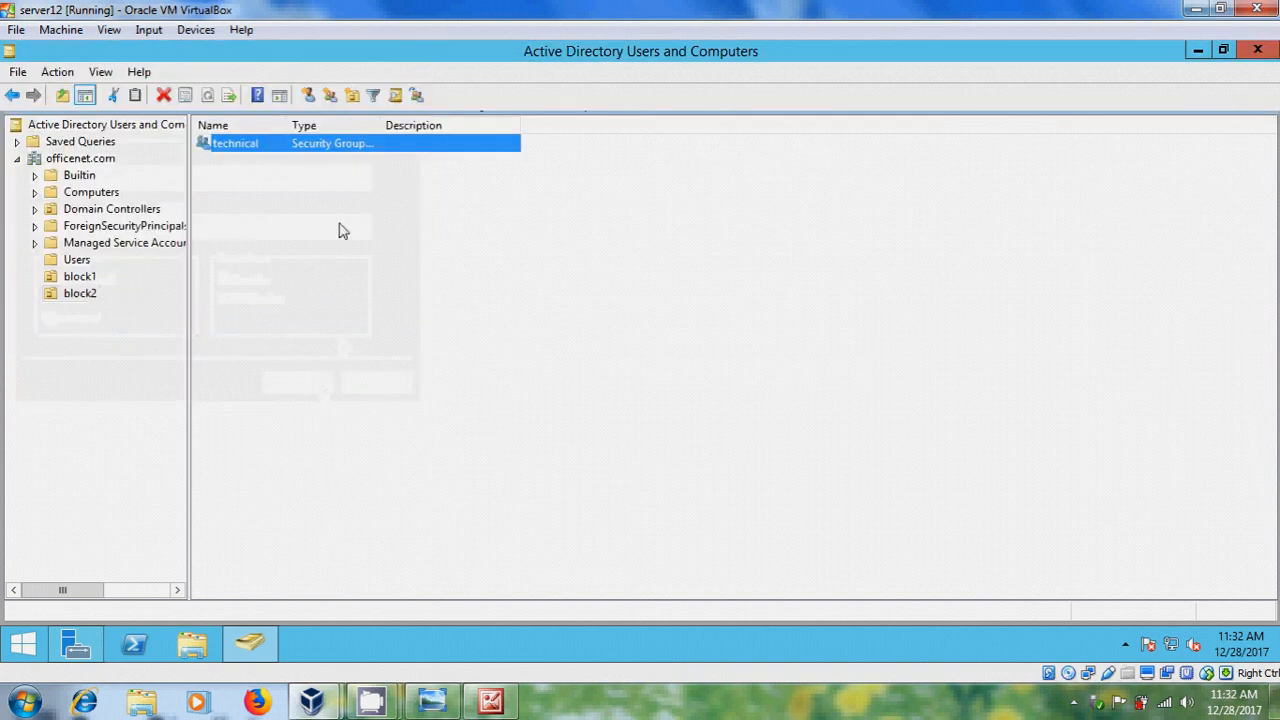
right_click(342, 230)
text(stores)
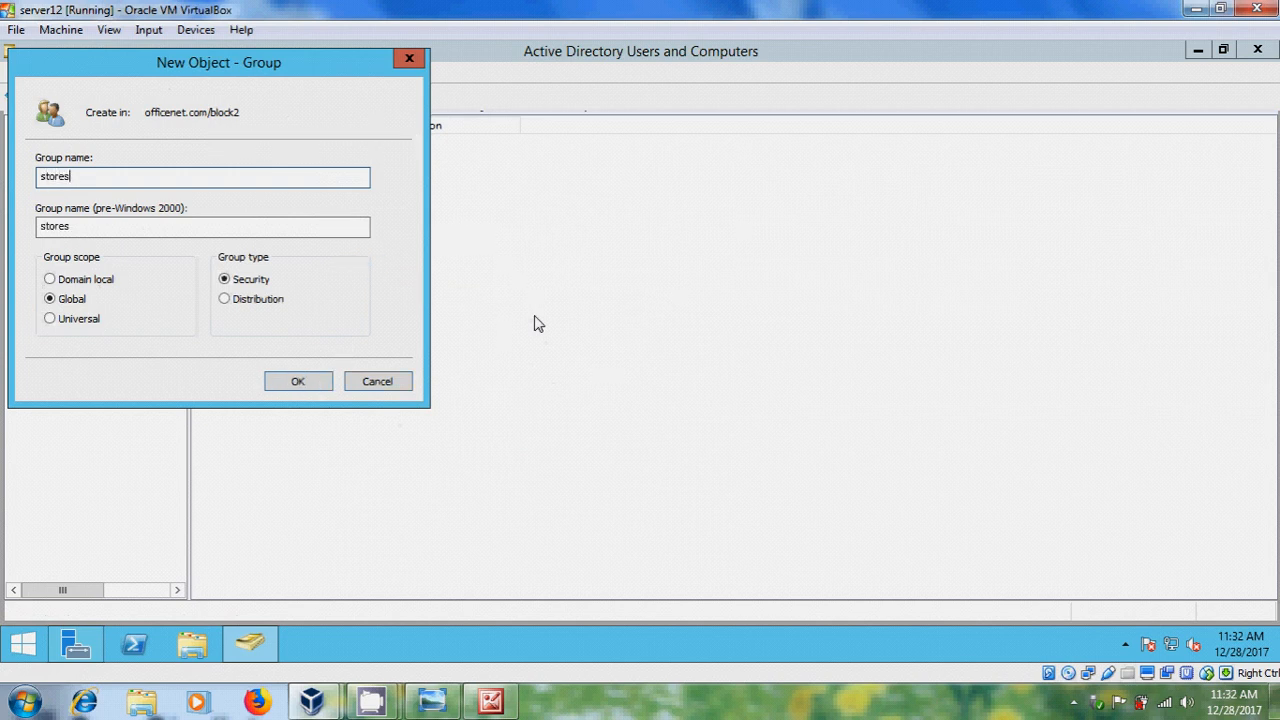
click(296, 380)
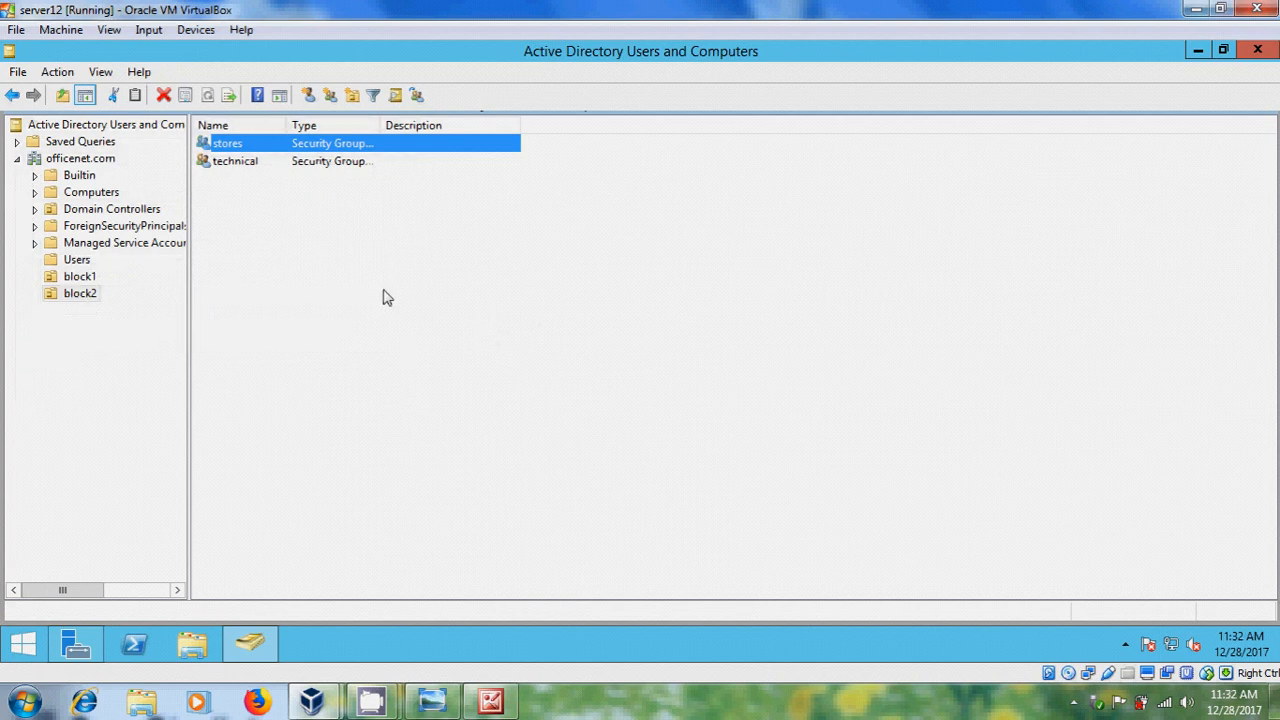
mouse_move(396, 290)
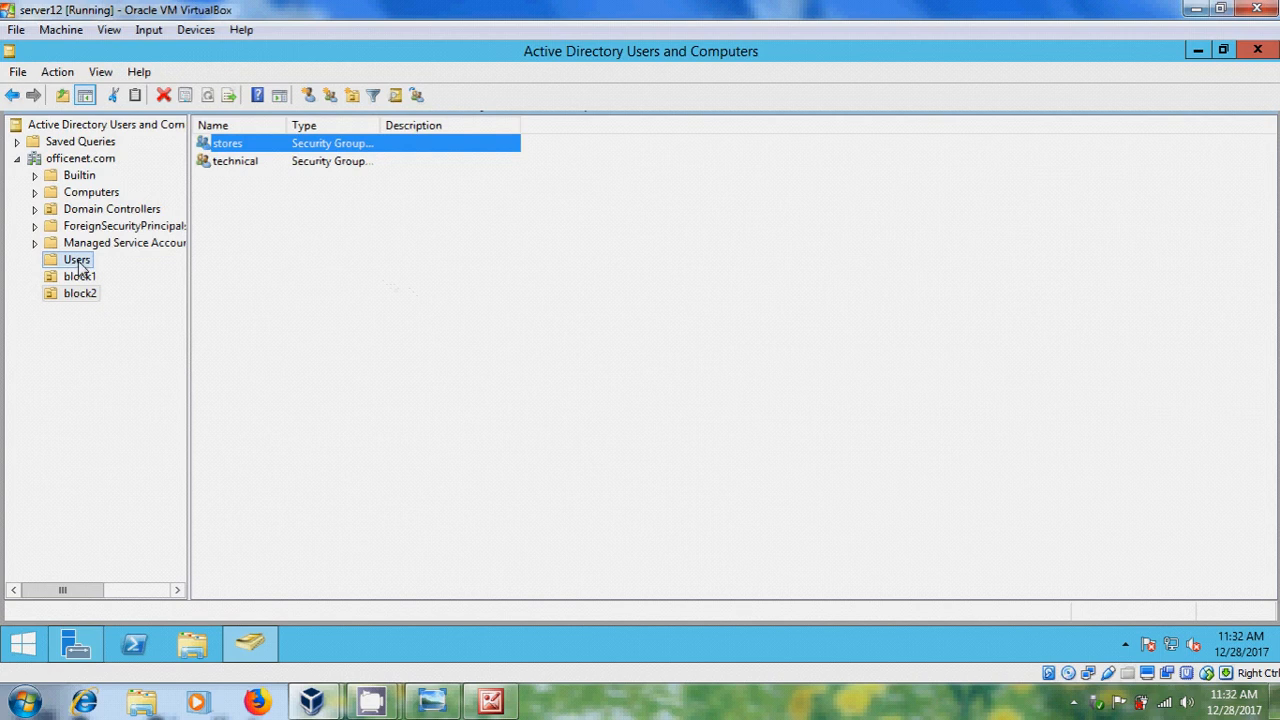
Copy the Administrator account into a new user named kara in the Users container.
click(76, 260)
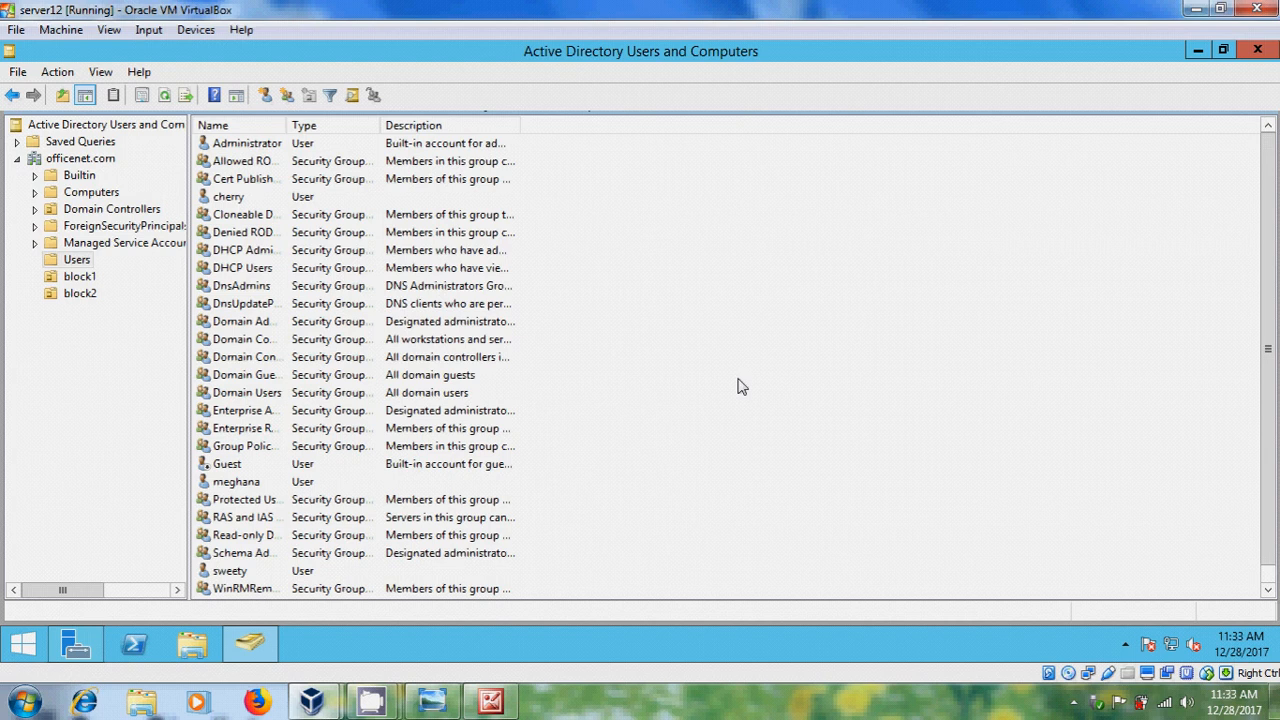
mouse_move(896, 374)
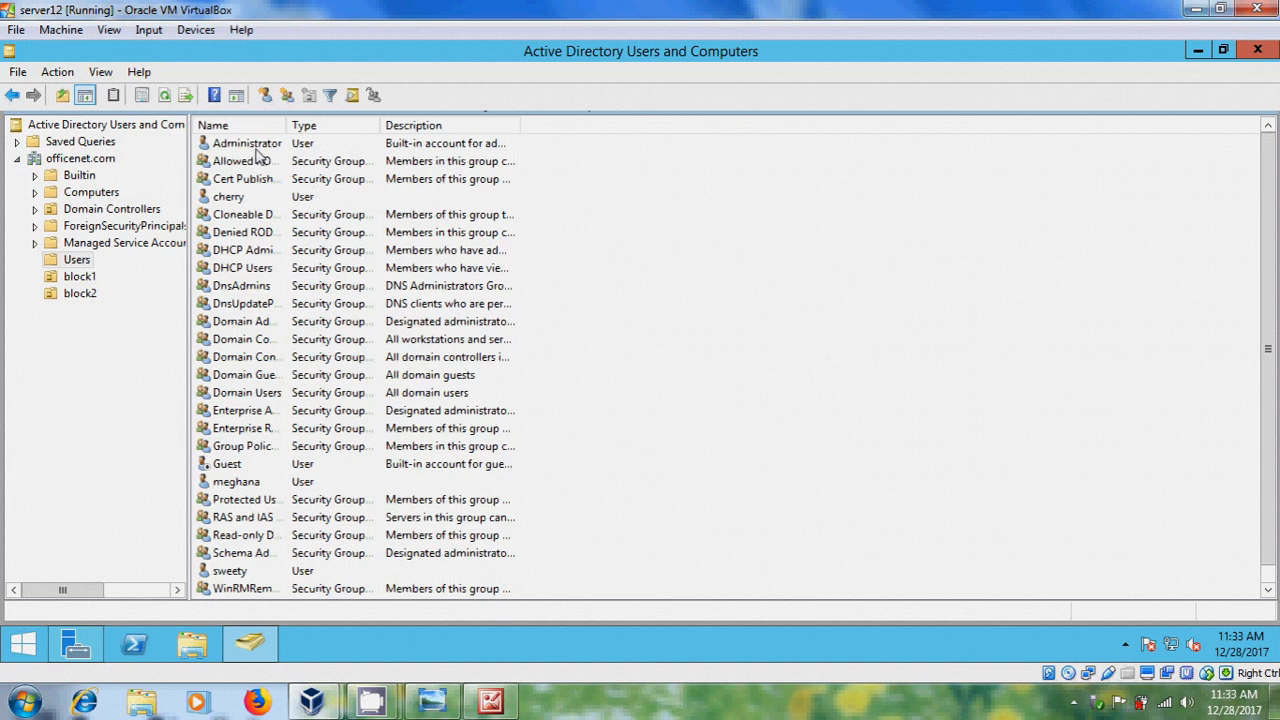
right_click(244, 142)
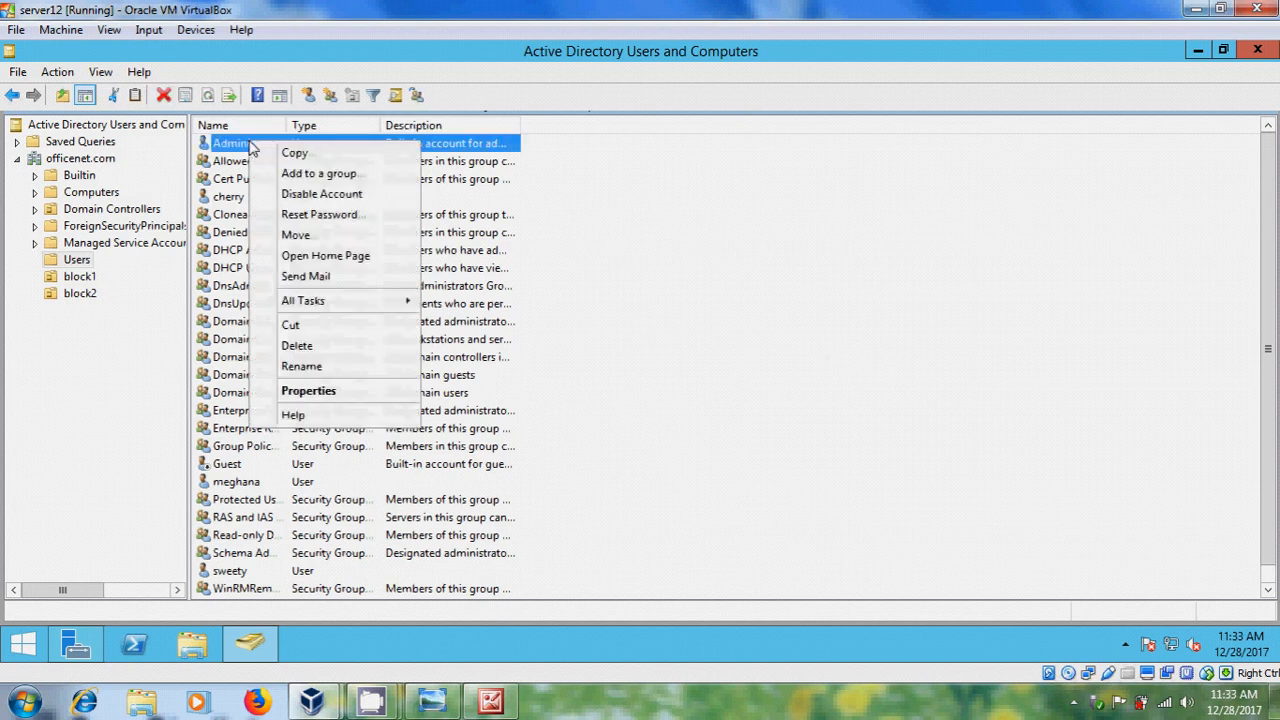
click(296, 152)
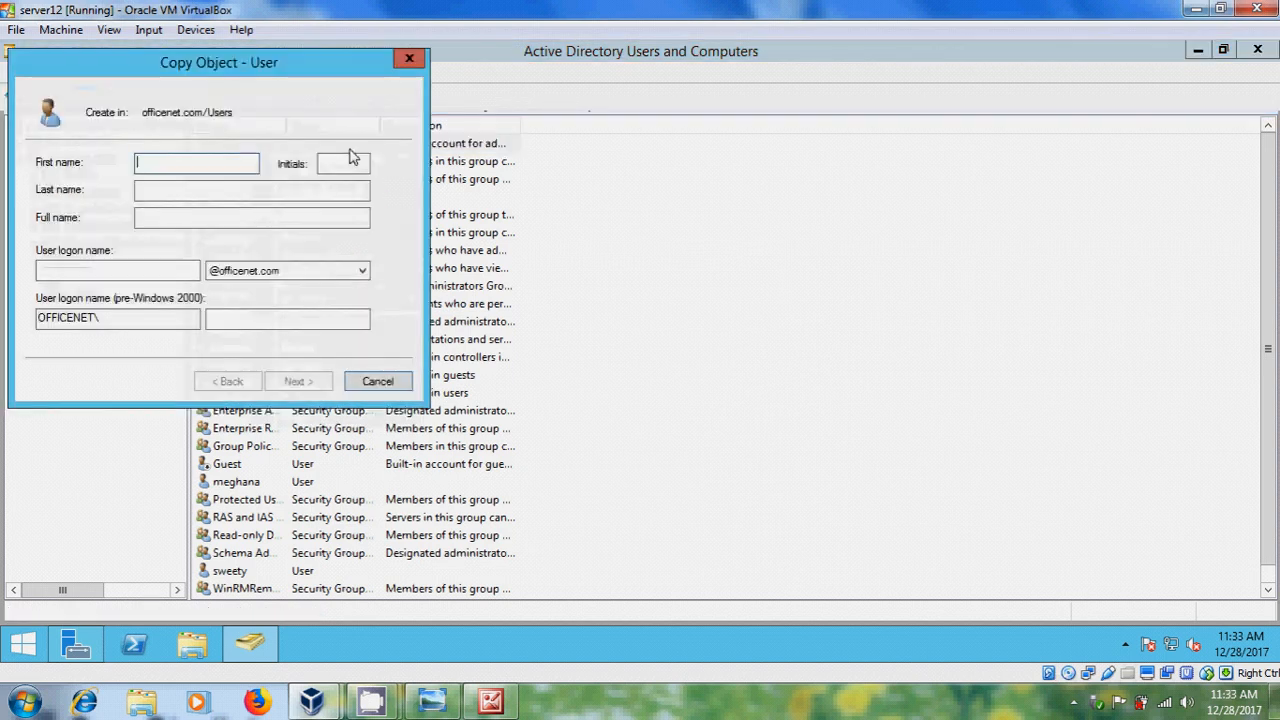
mouse_move(262, 178)
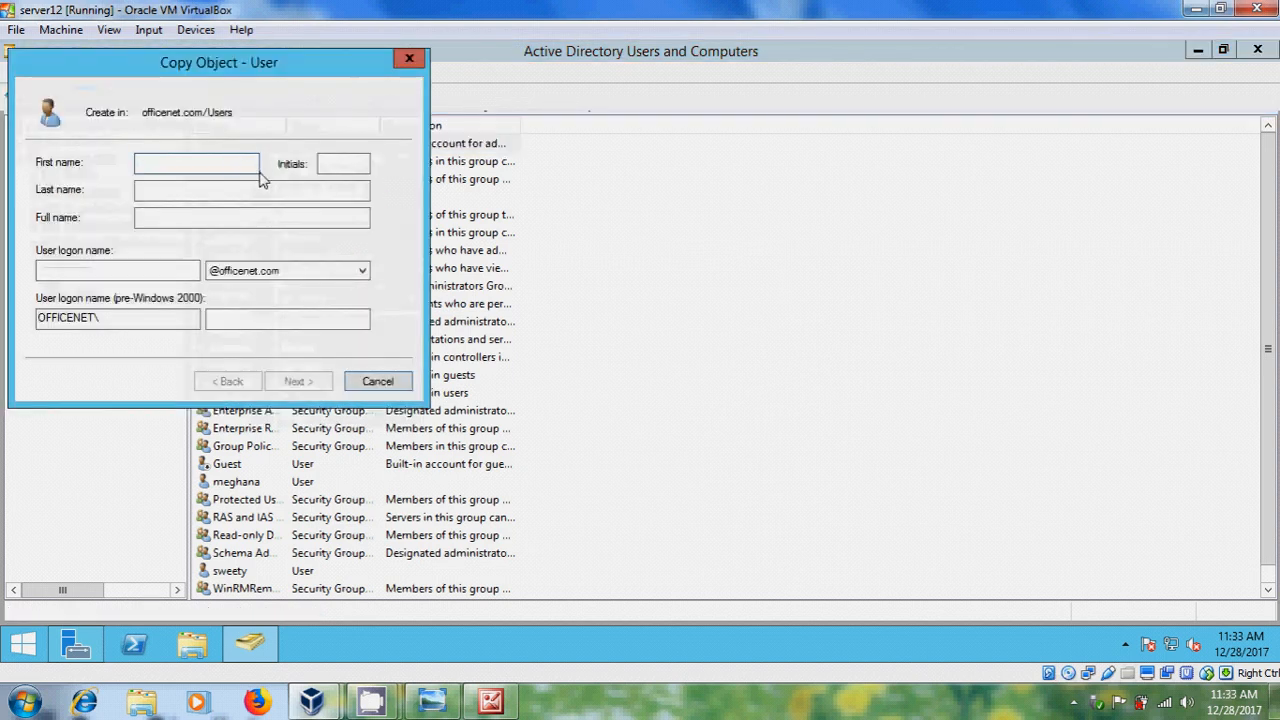
text(karan)
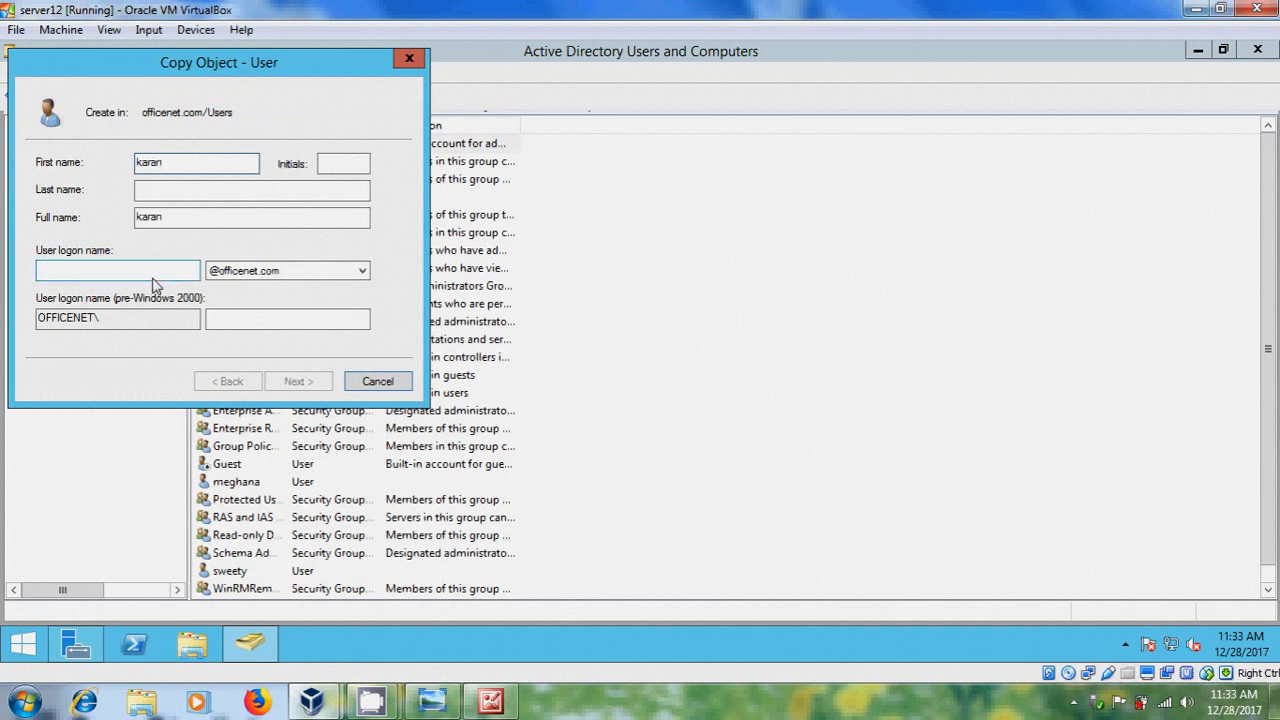
text(karan)
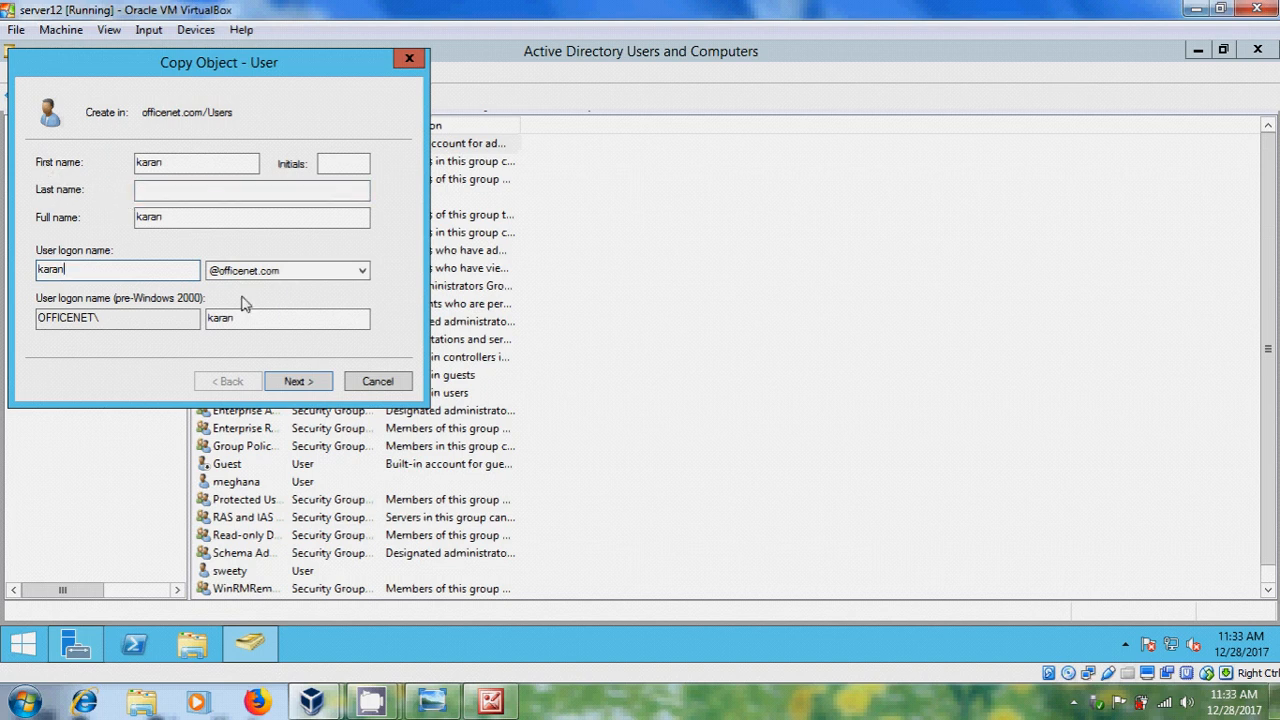
click(298, 380)
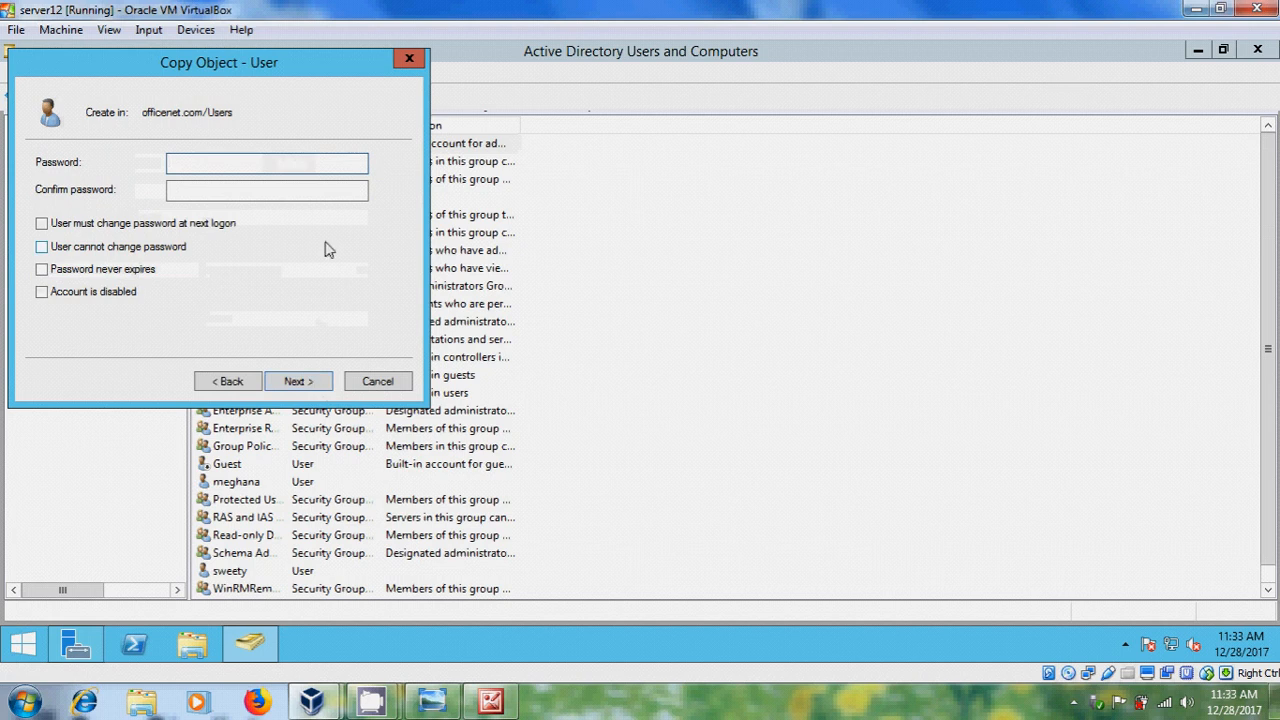
Set the copied user's password so it cannot be changed and never expires.
click(266, 162)
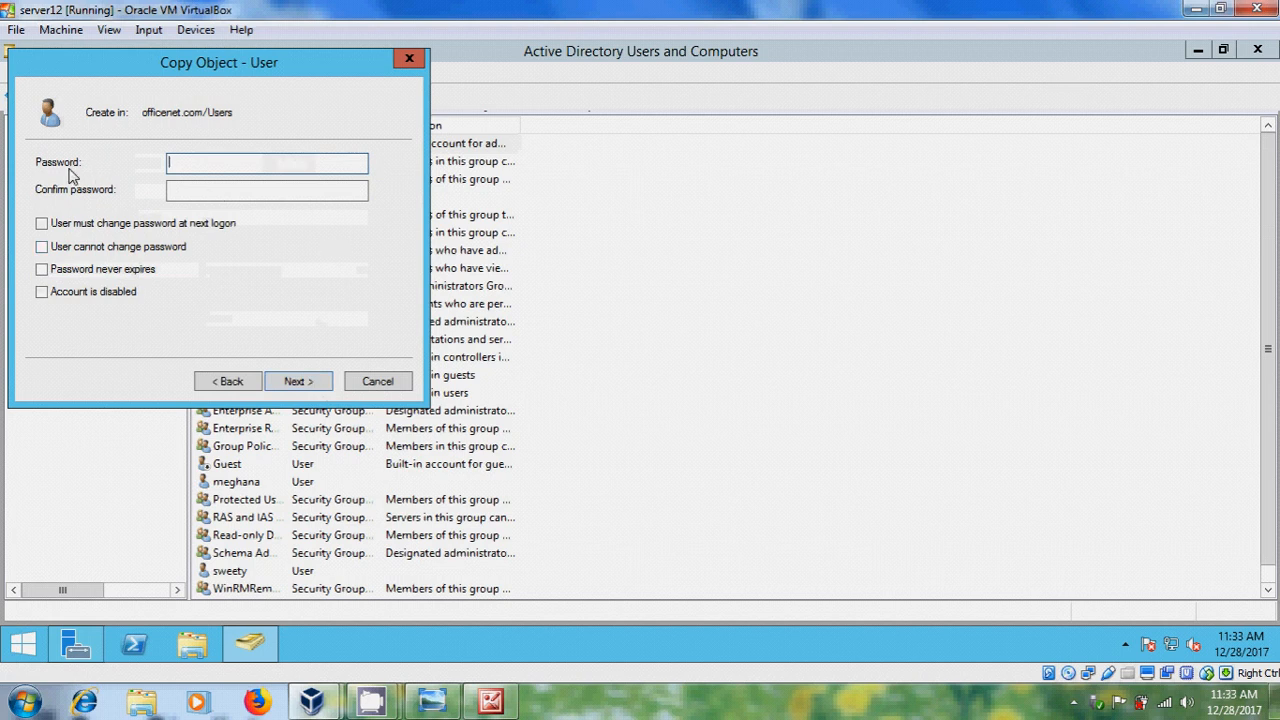
mouse_move(226, 188)
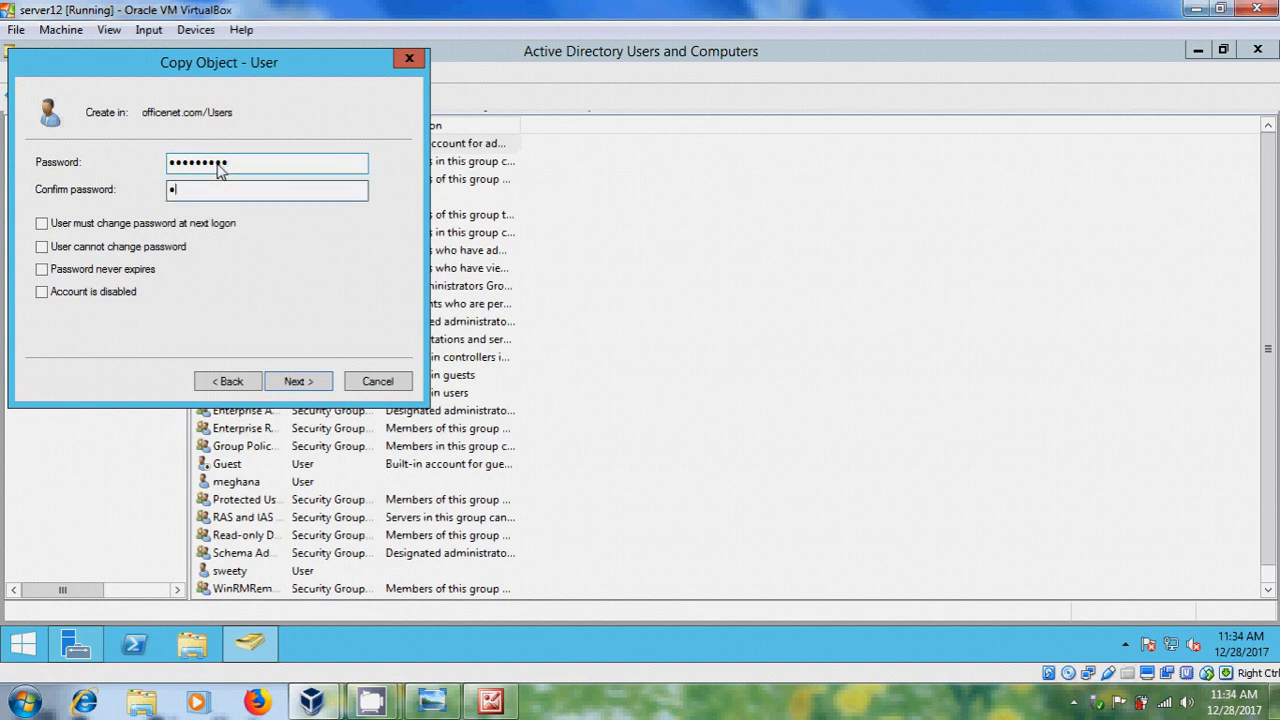
text(••••••)
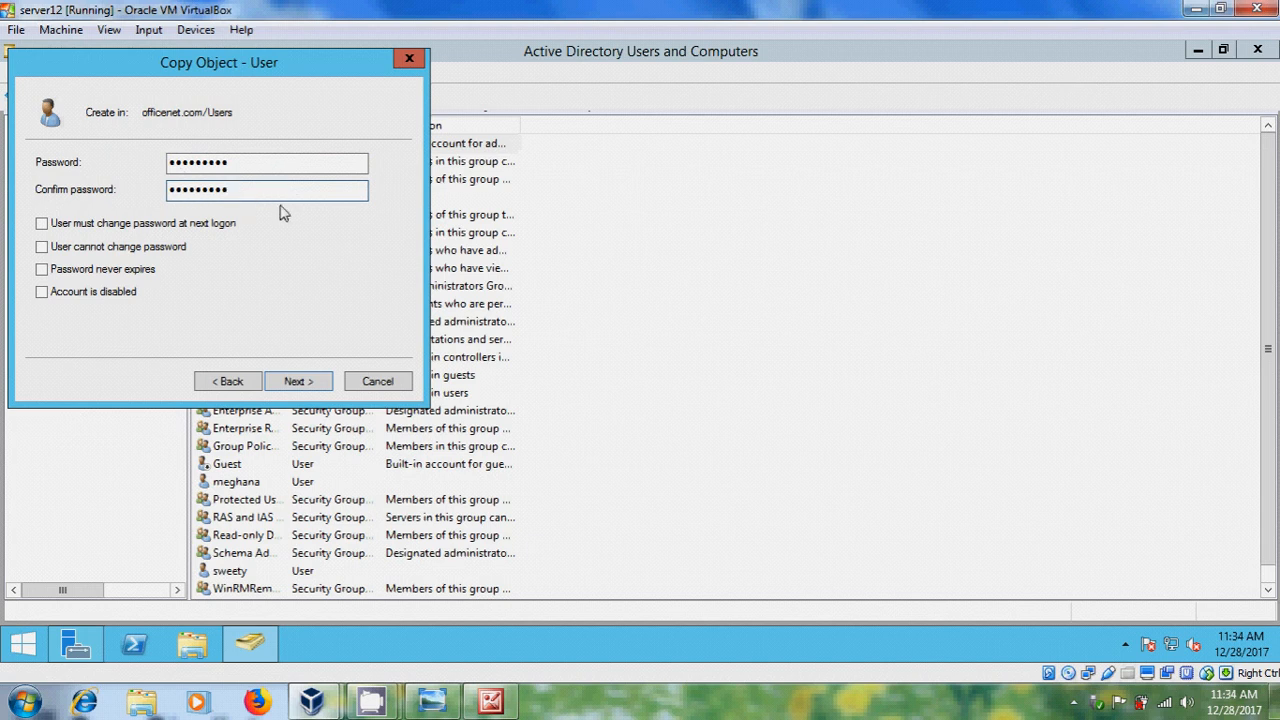
click(266, 190)
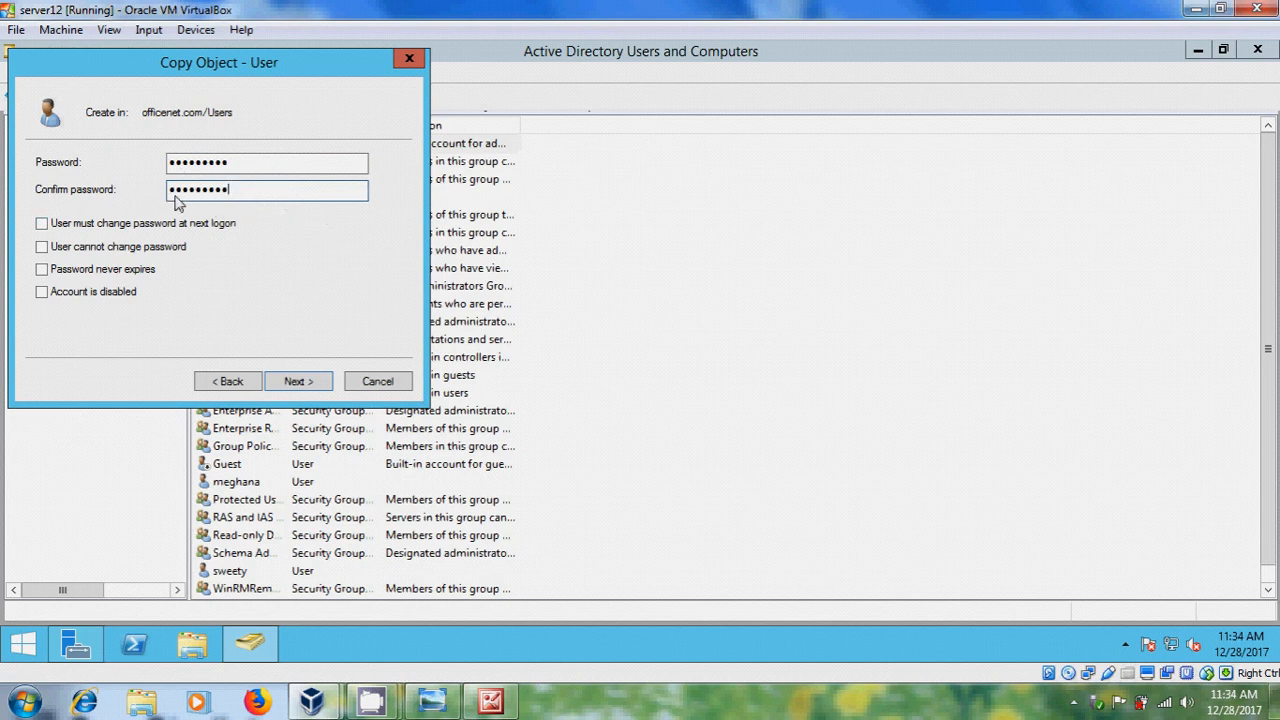
mouse_move(92, 252)
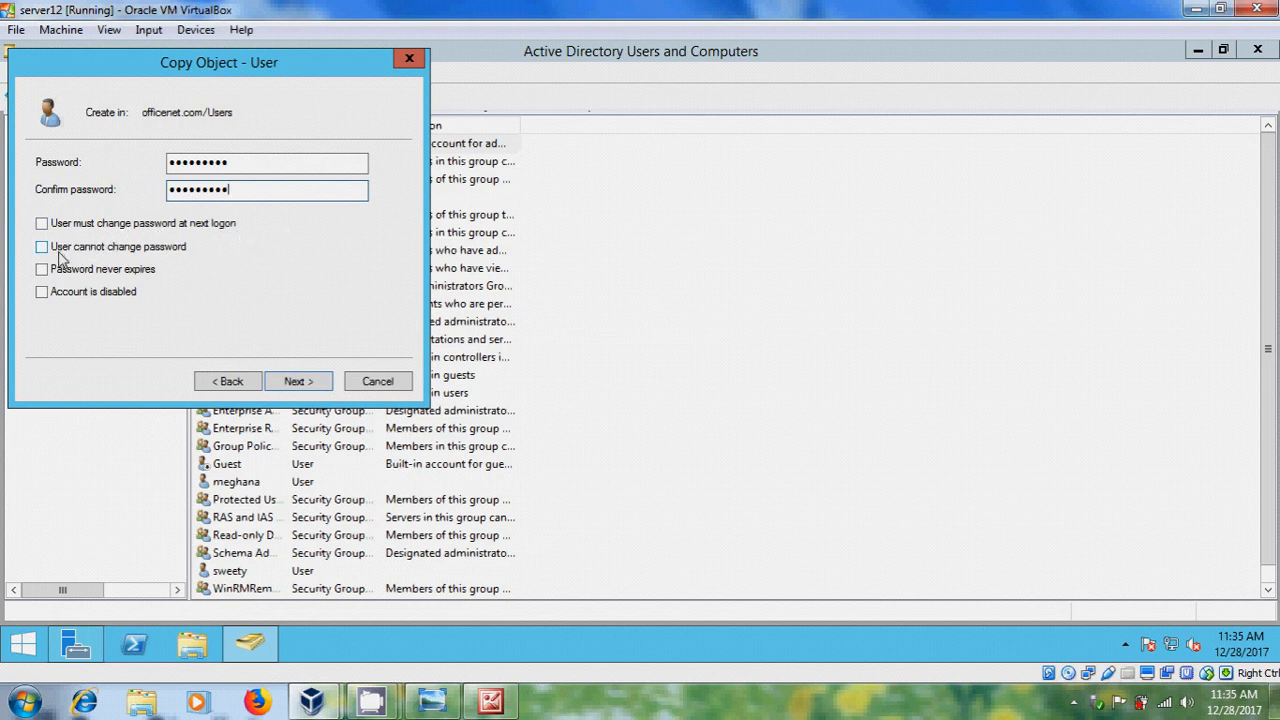
click(40, 248)
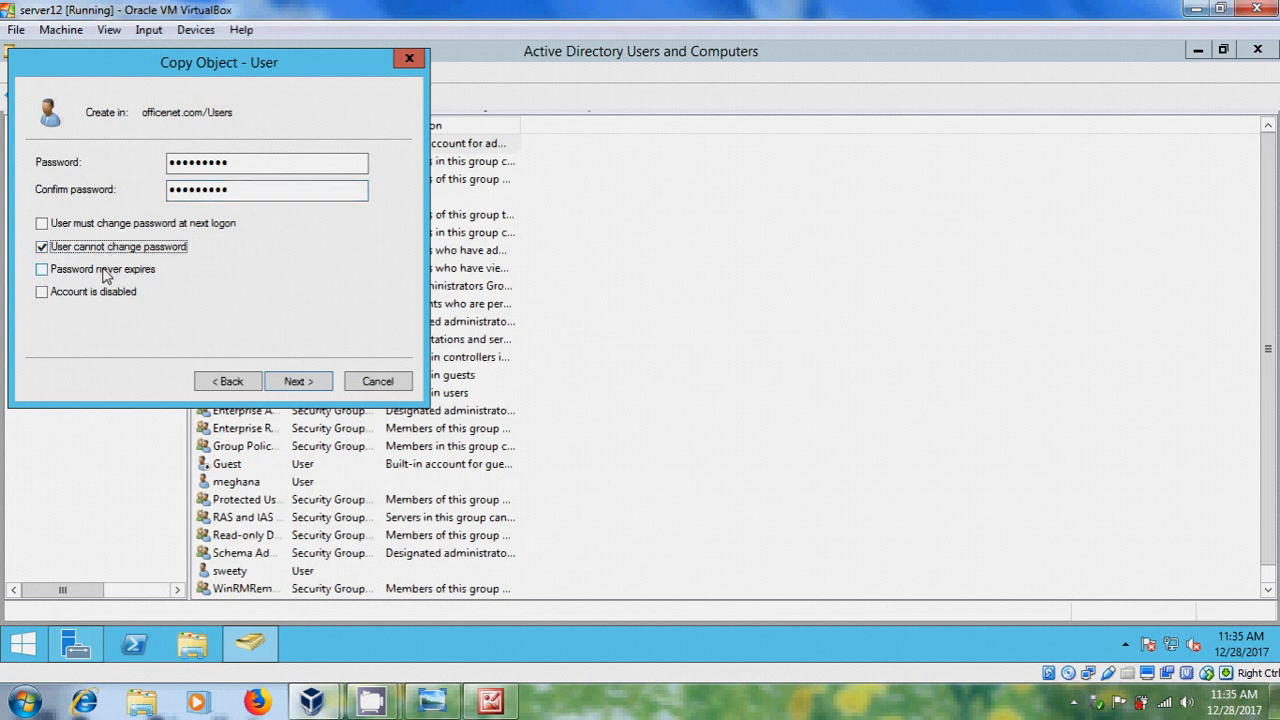
click(36, 268)
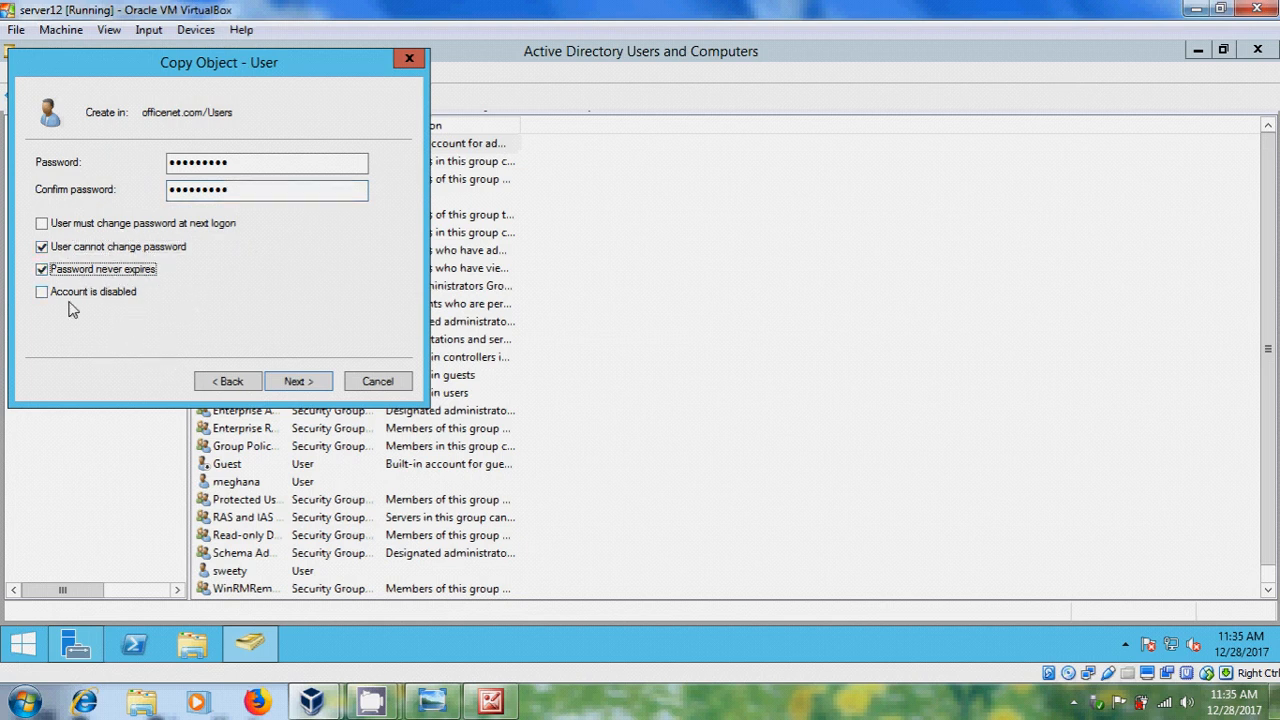
mouse_move(128, 312)
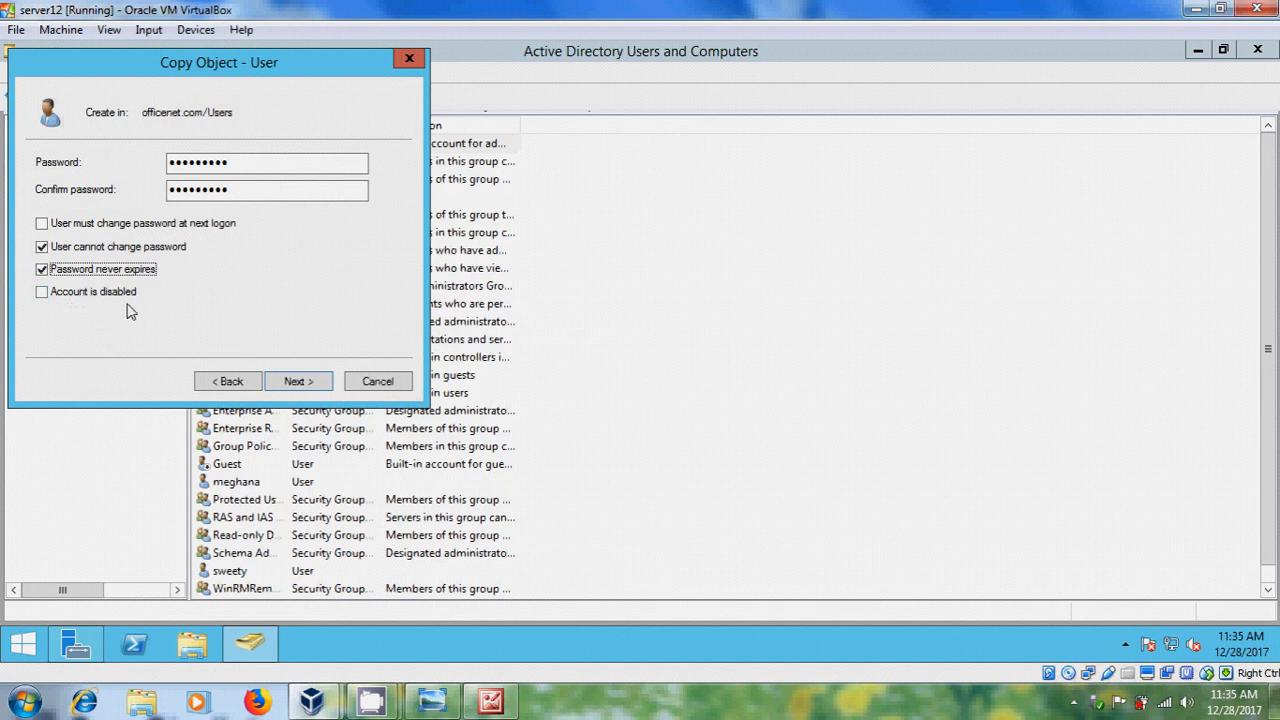
mouse_move(116, 320)
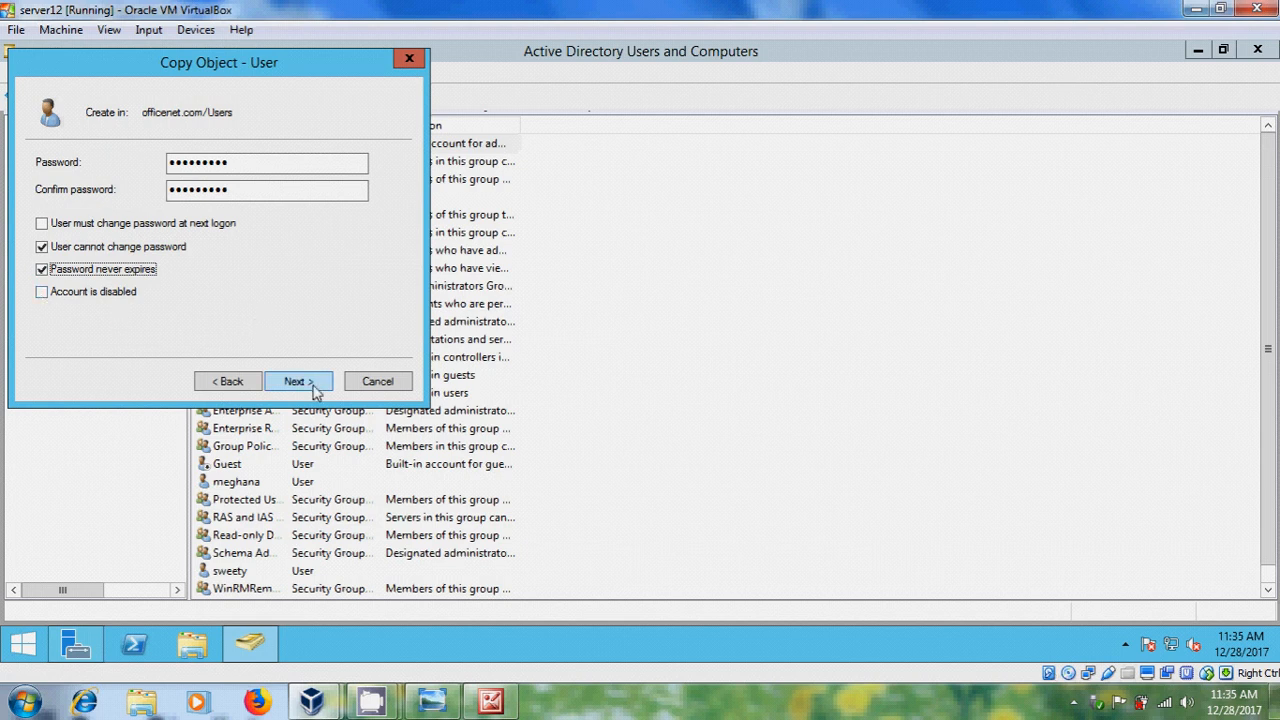
click(298, 380)
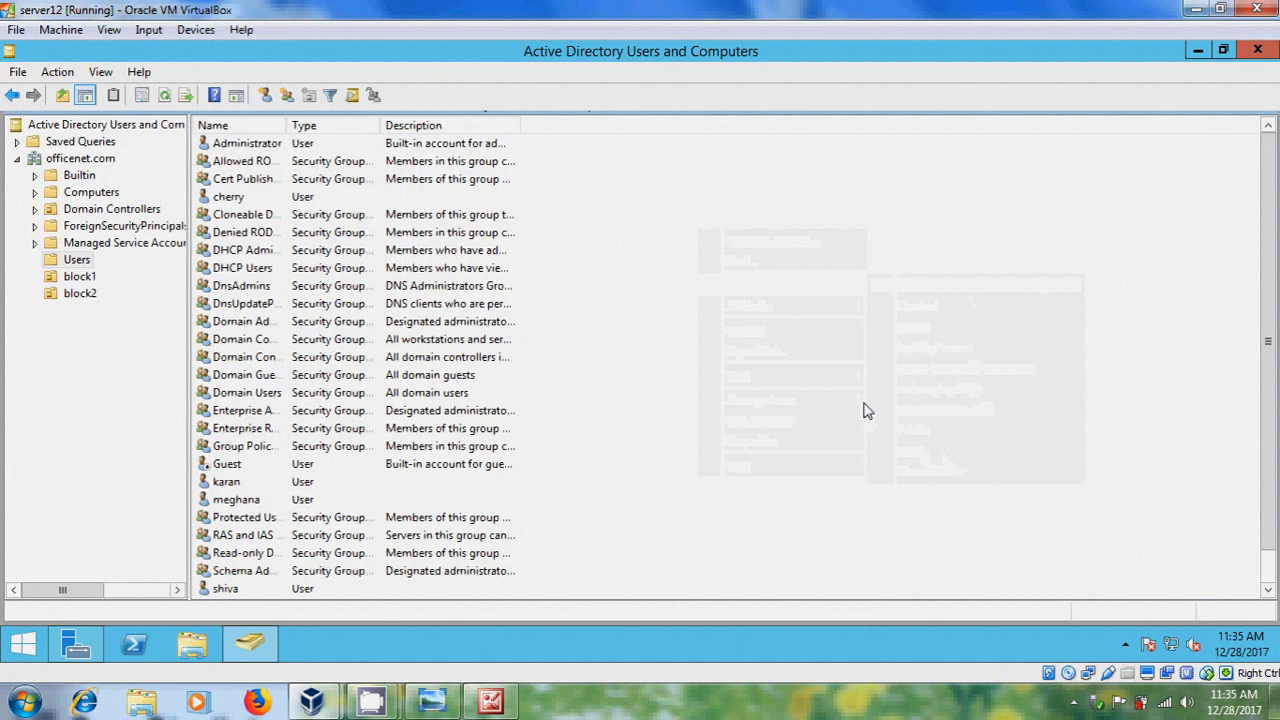
Start a new user in the Users container with first name and logon name nithya.
right_click(756, 262)
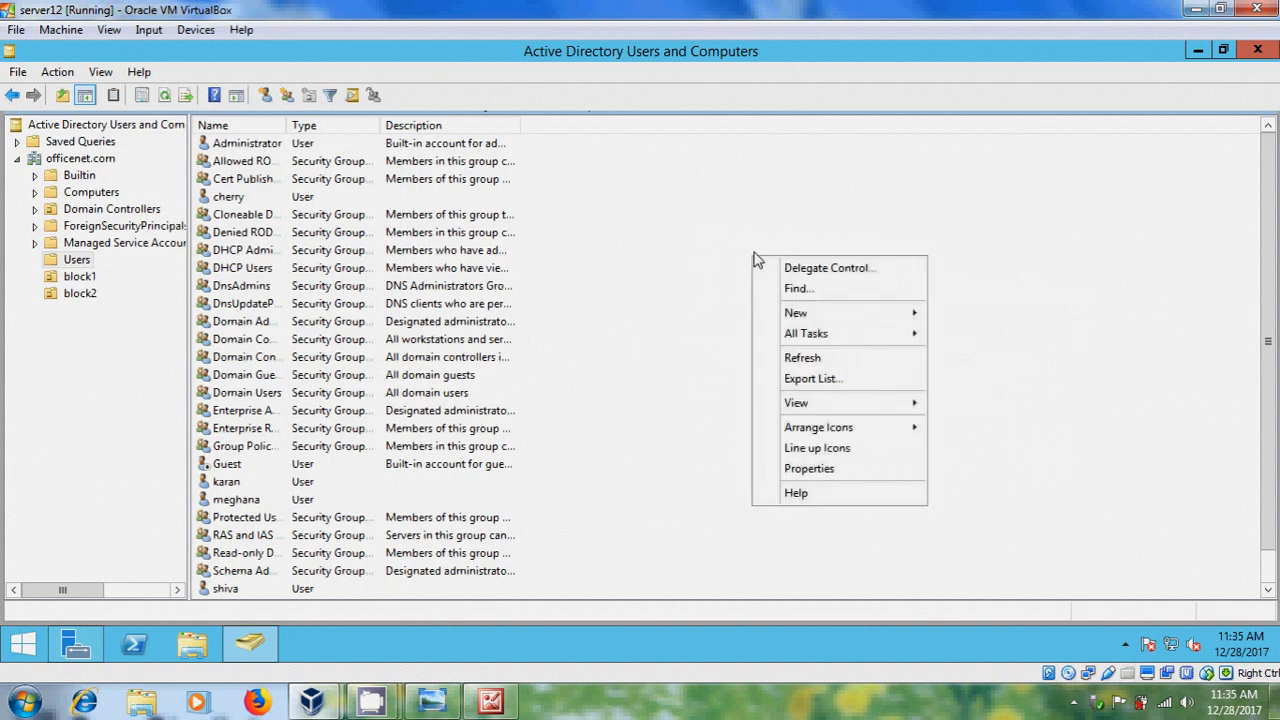
click(796, 312)
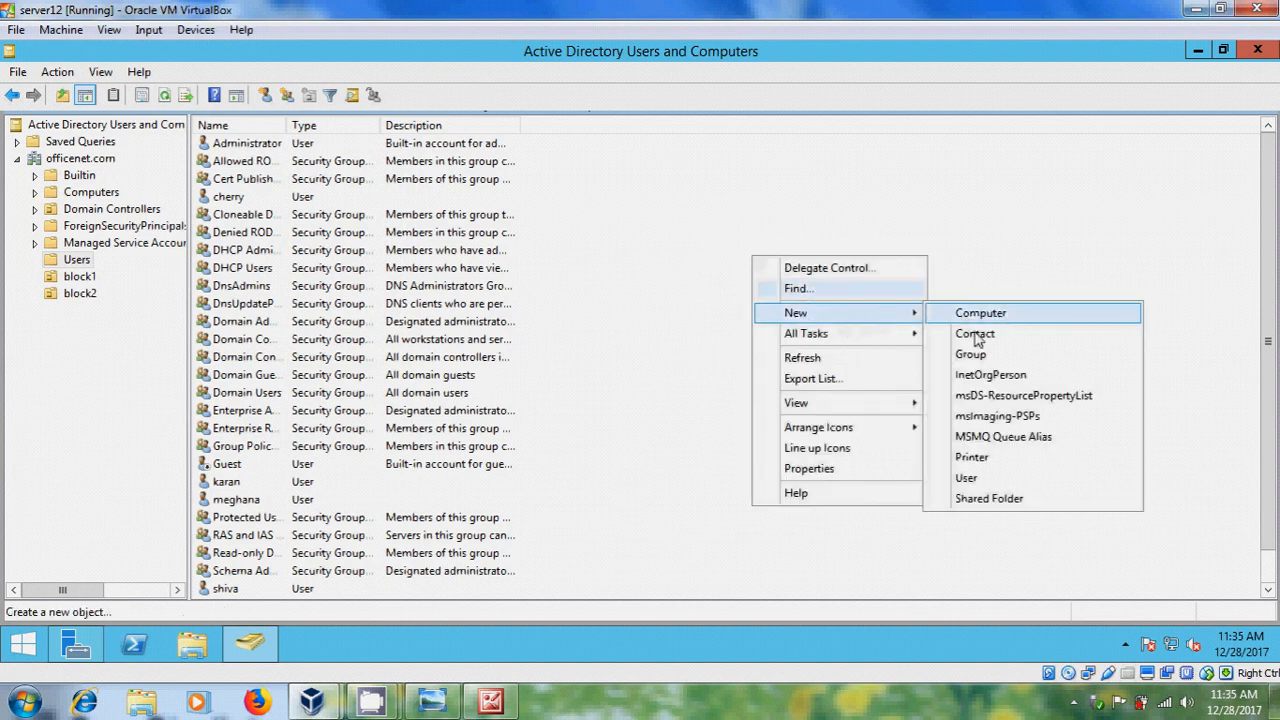
click(972, 456)
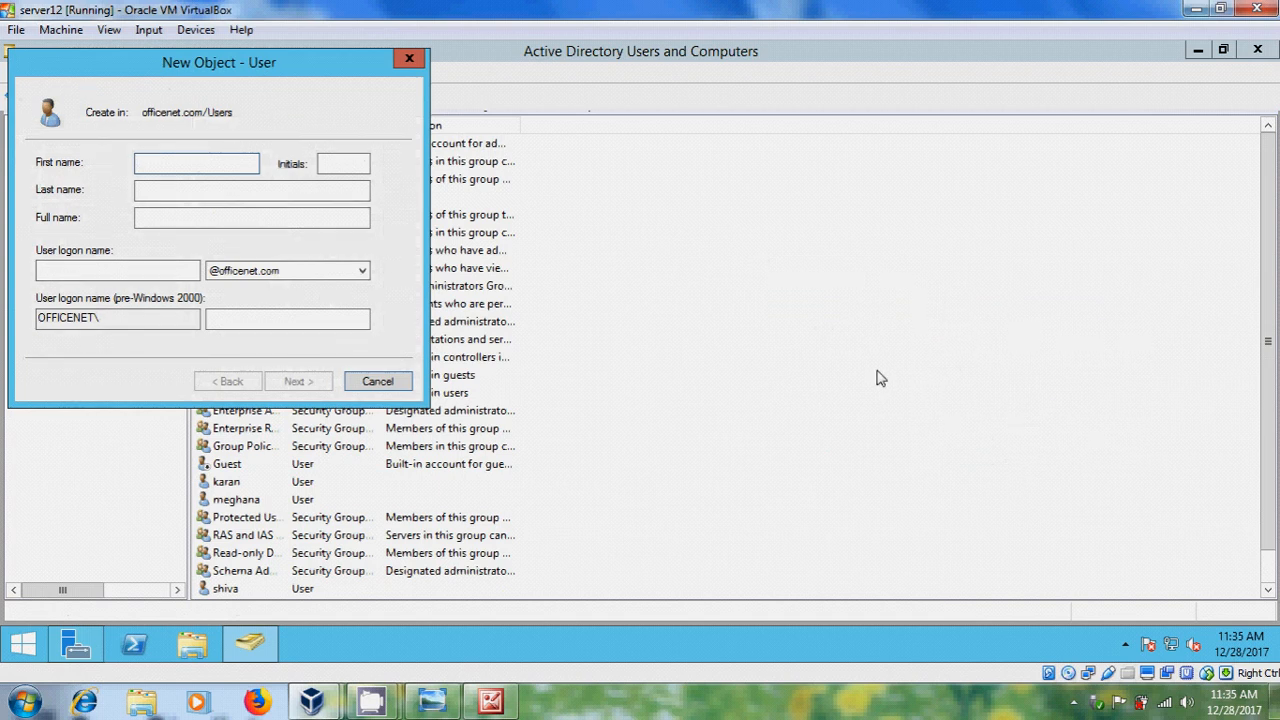
text(nithy)
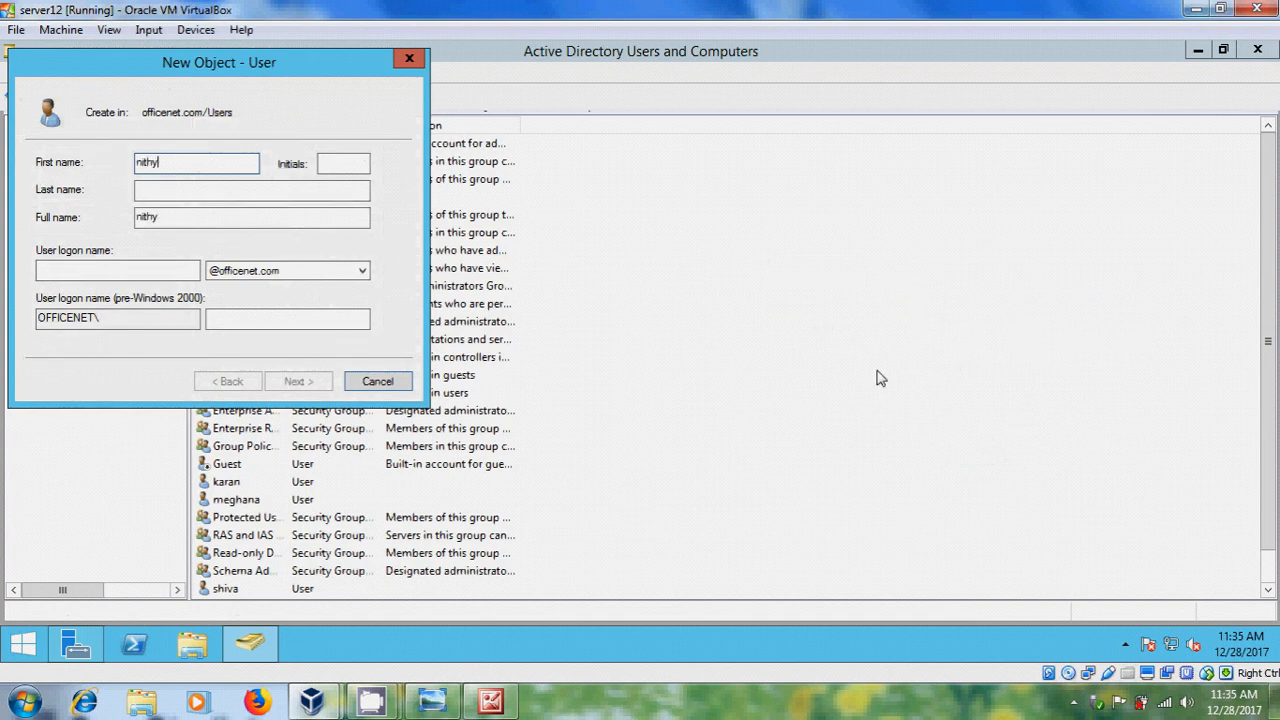
text(a)
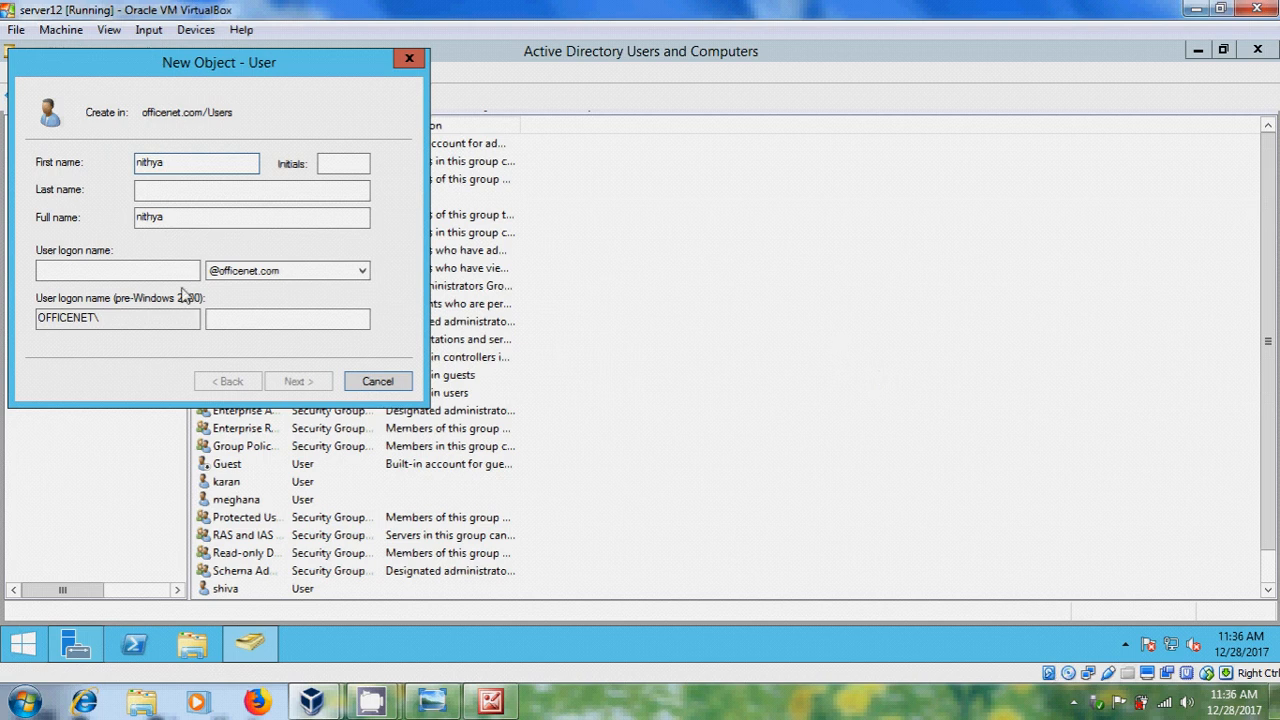
text(nithya)
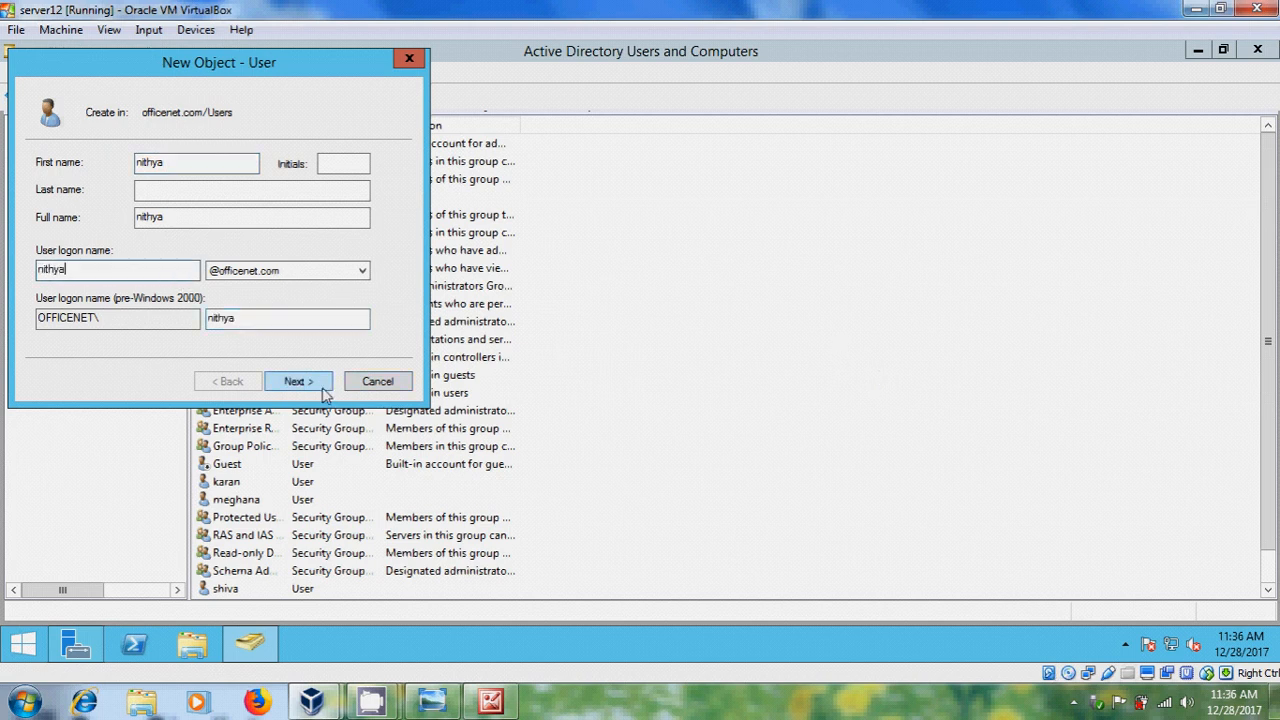
click(298, 380)
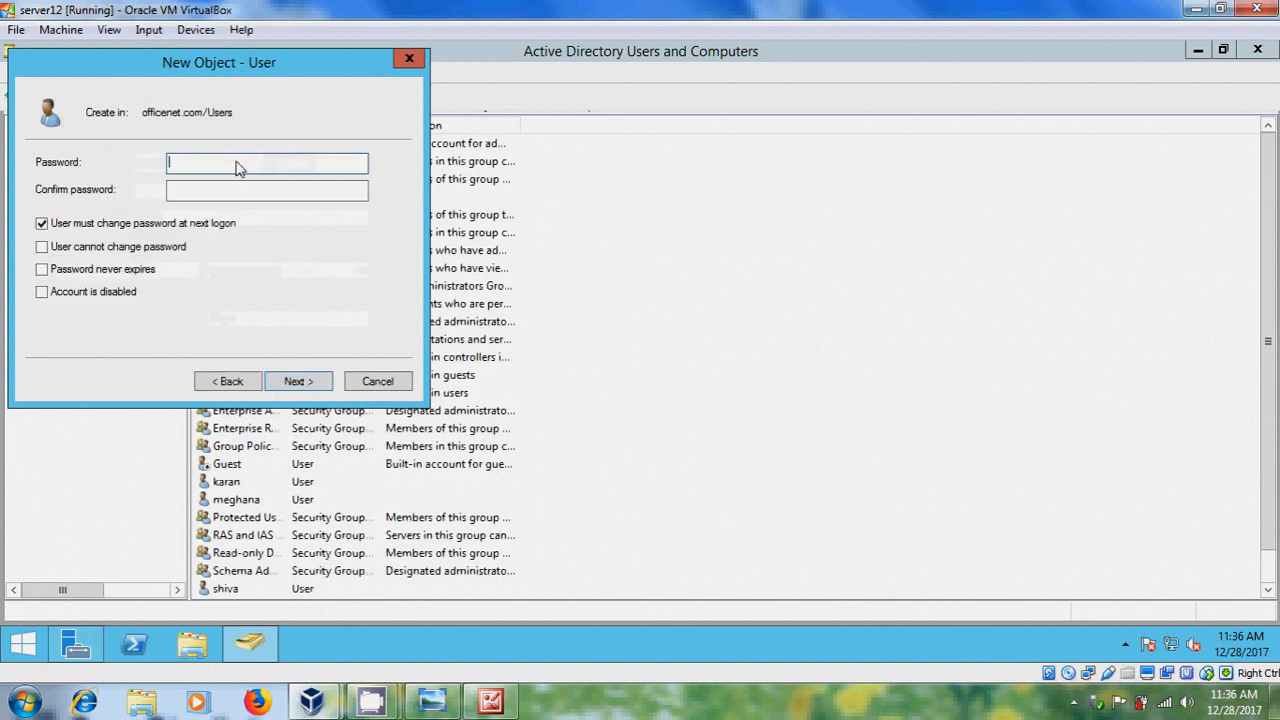
Set nithya's password and continue to the account summary.
text(••••)
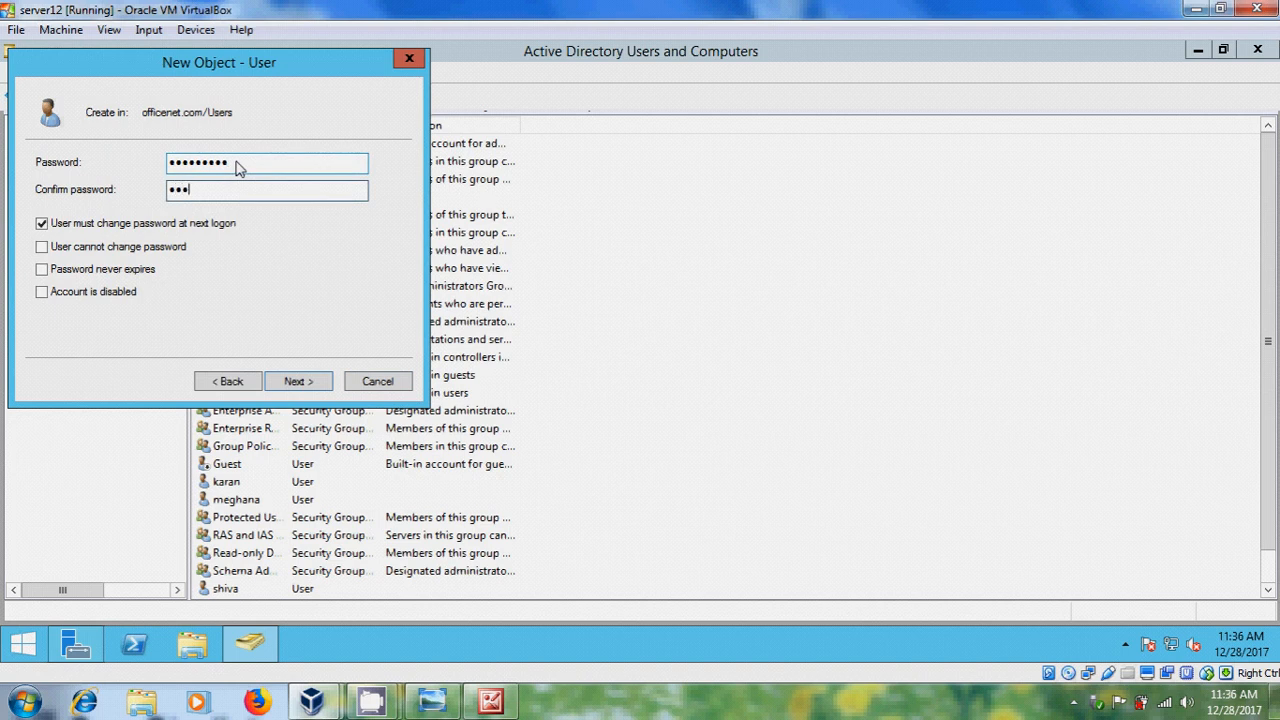
text(••••••)
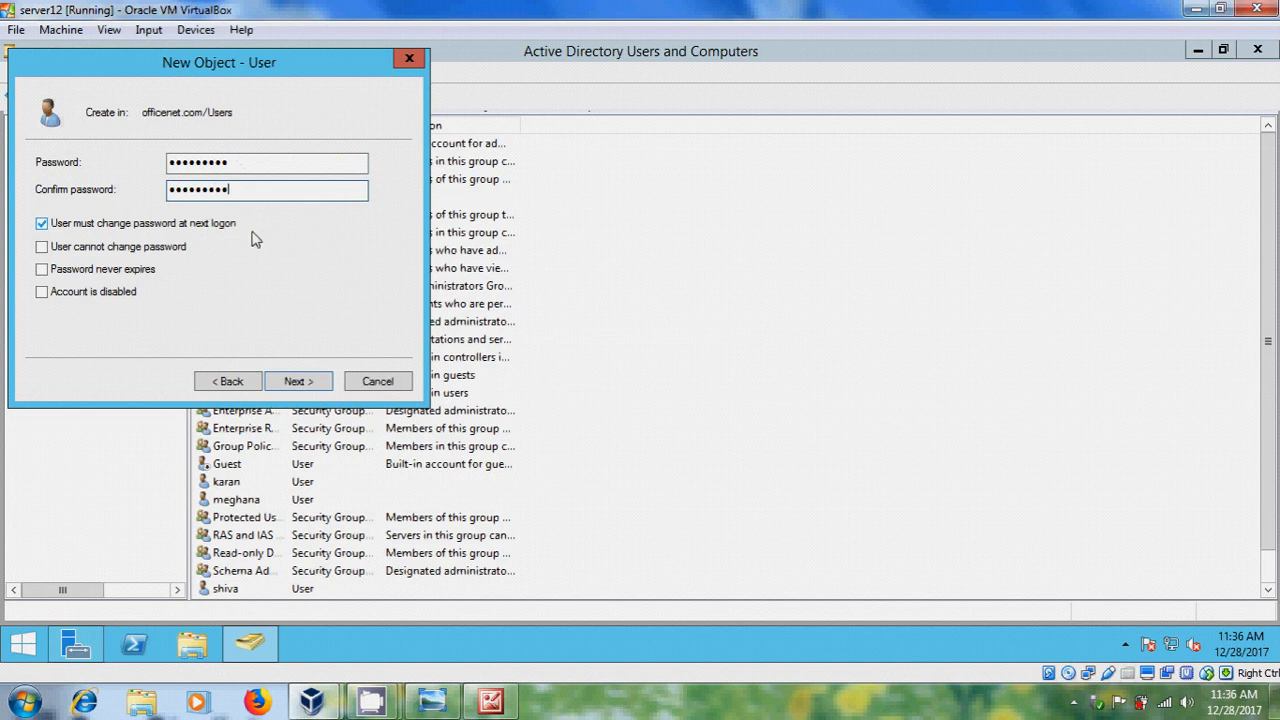
mouse_move(156, 260)
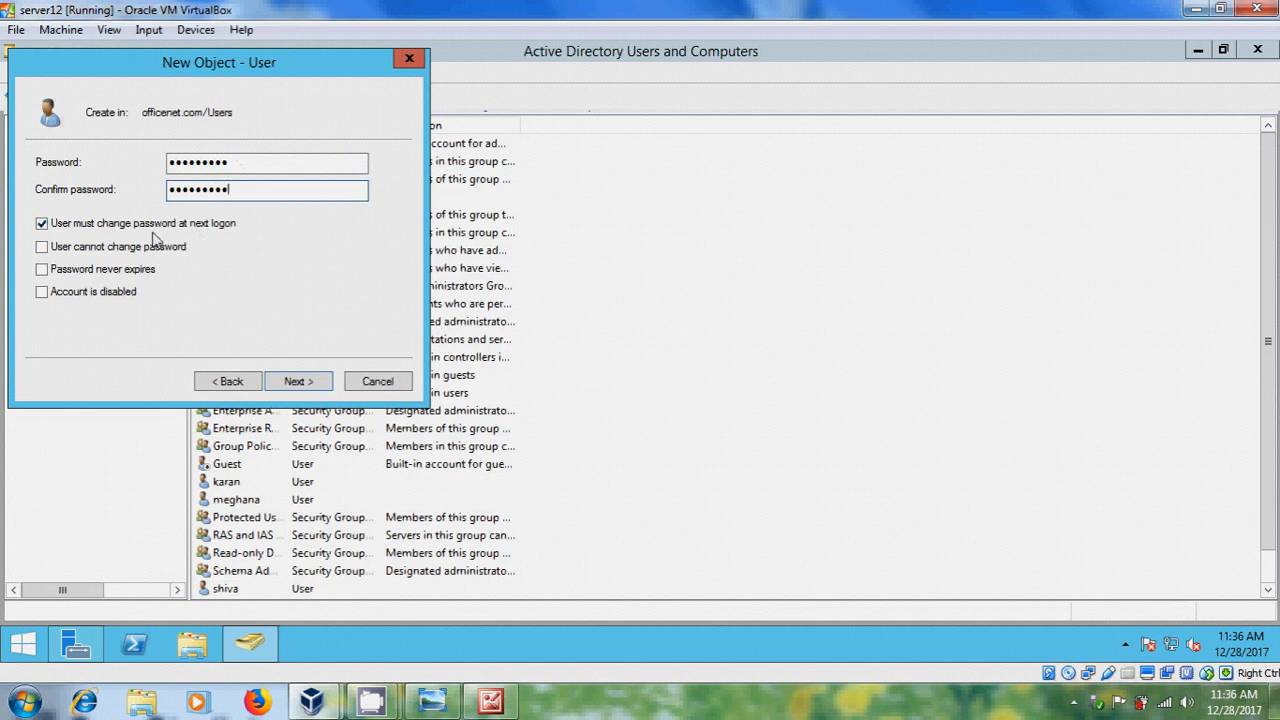
mouse_move(72, 244)
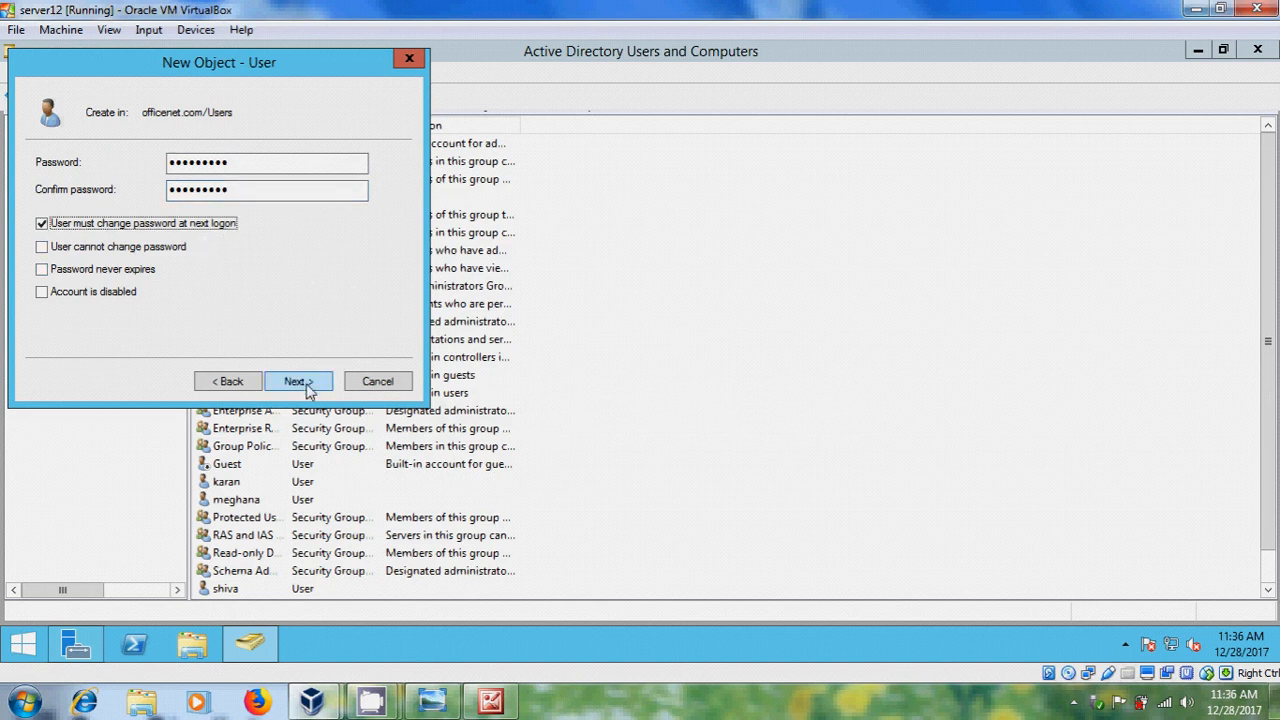
click(296, 380)
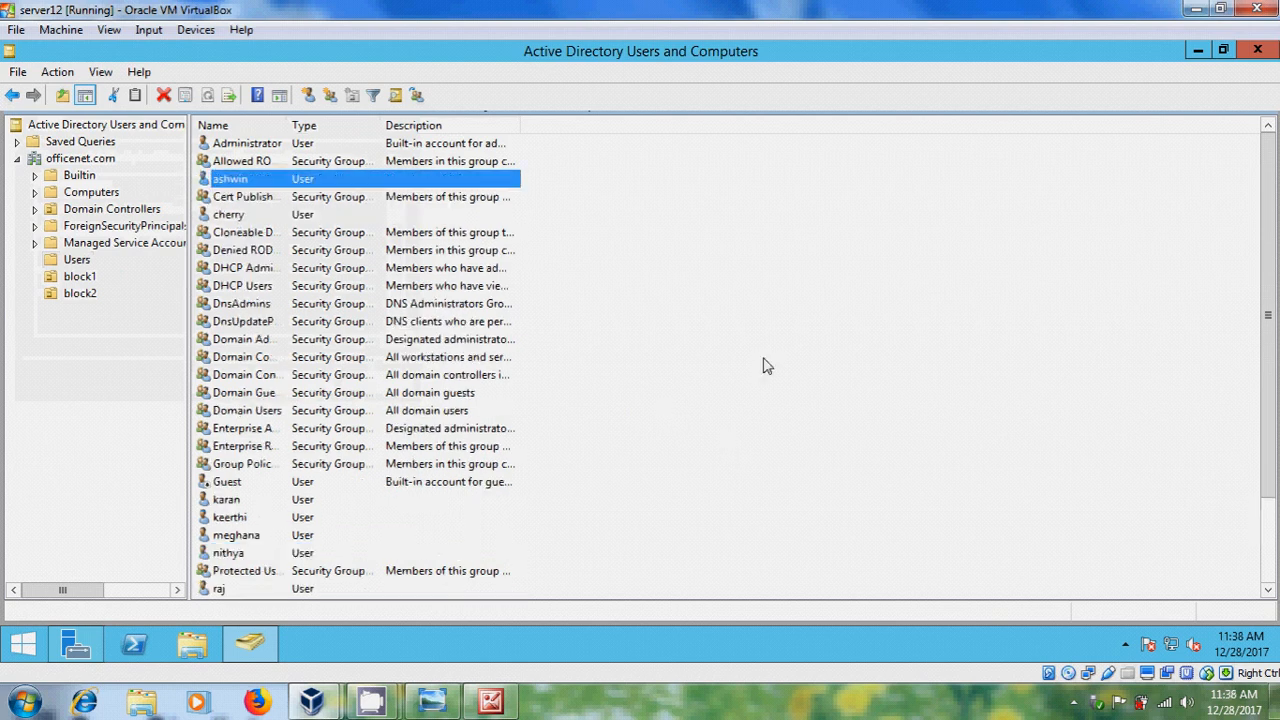
click(784, 424)
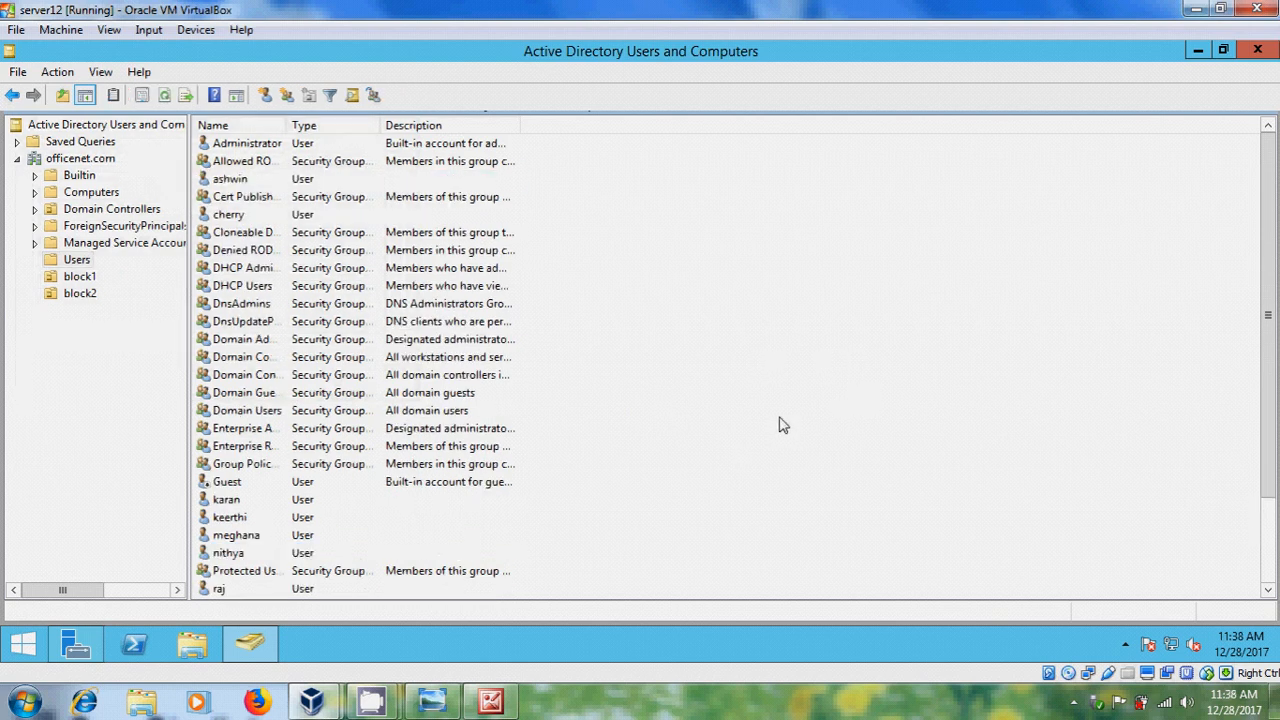
mouse_move(258, 498)
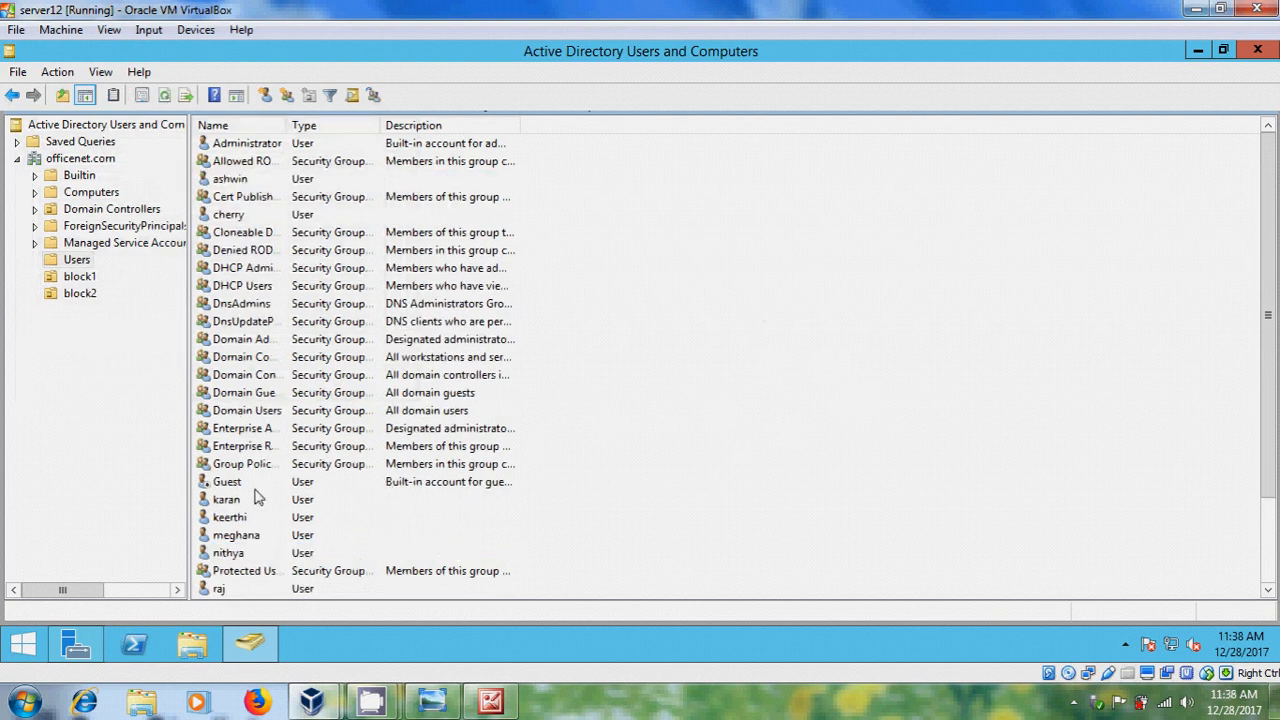
mouse_move(244, 516)
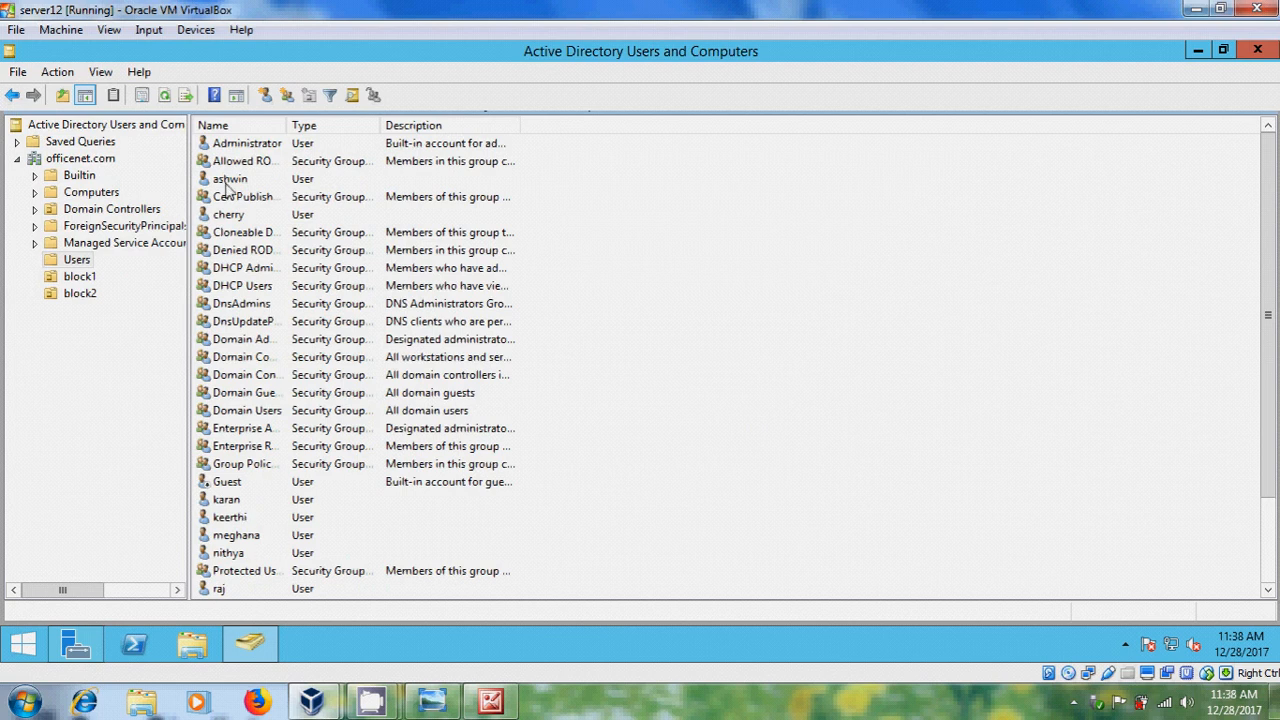
mouse_move(318, 482)
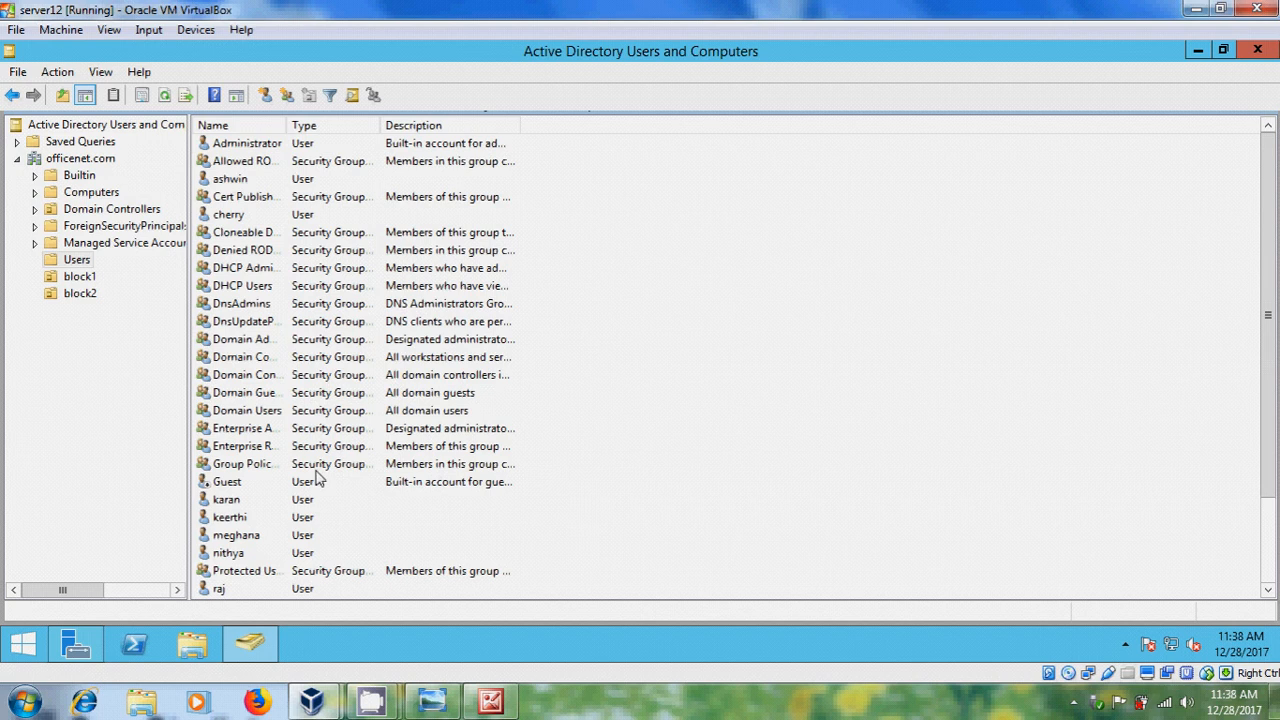
mouse_move(230, 508)
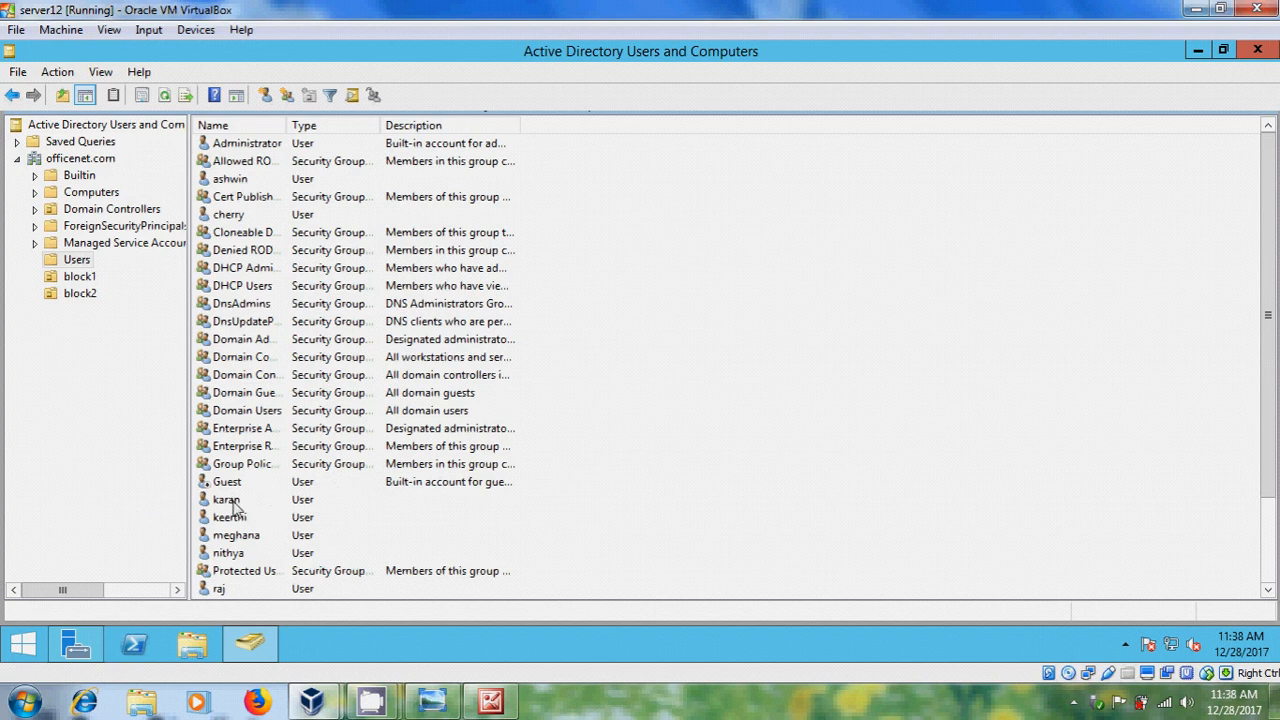
double_click(226, 500)
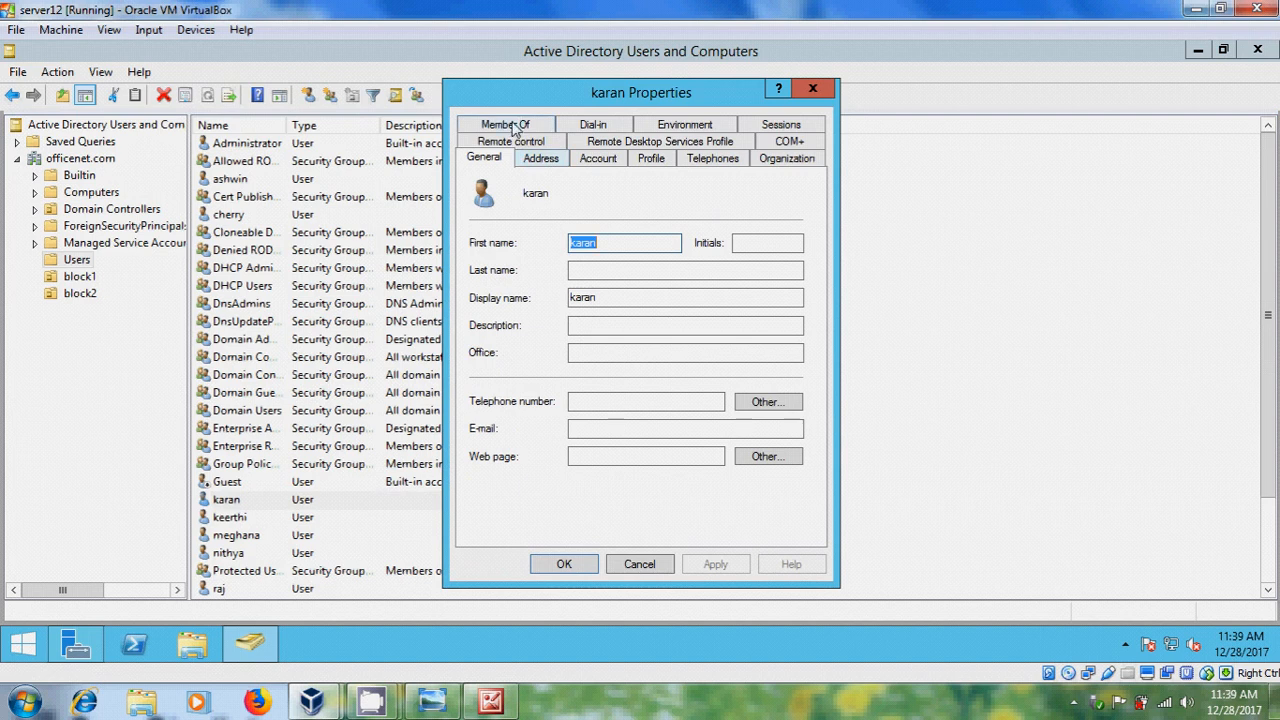
click(504, 124)
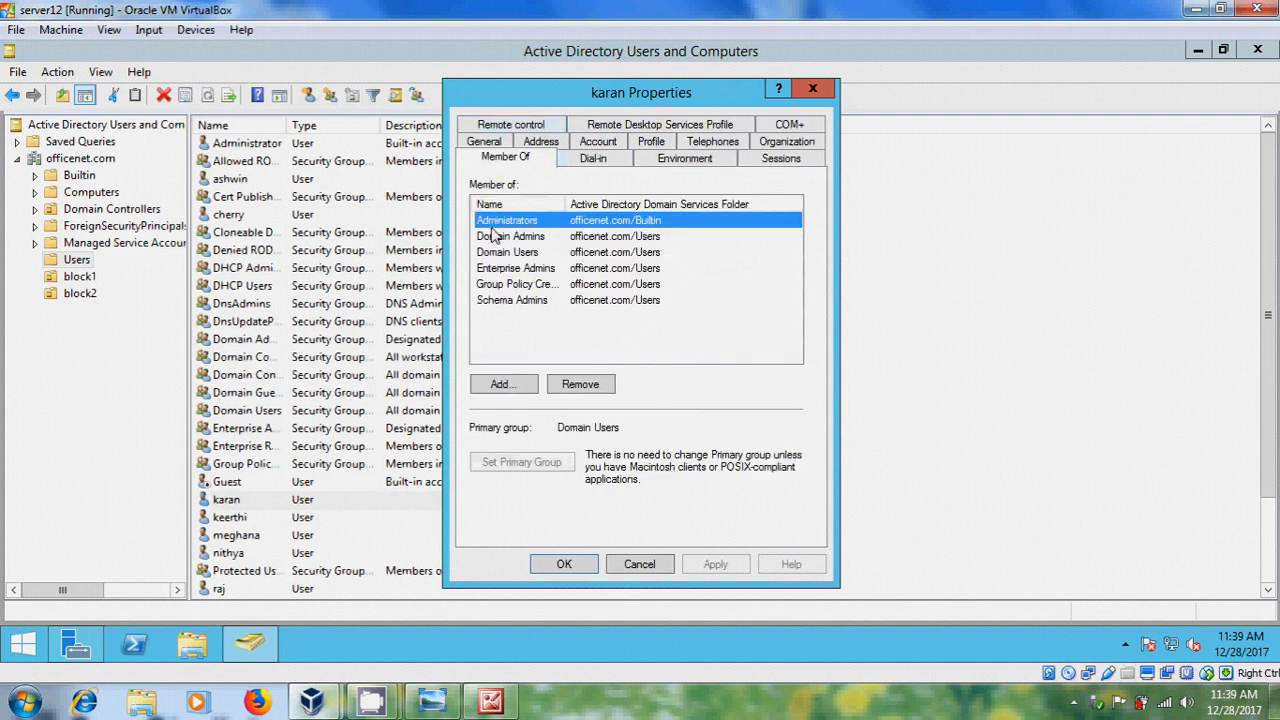
mouse_move(538, 236)
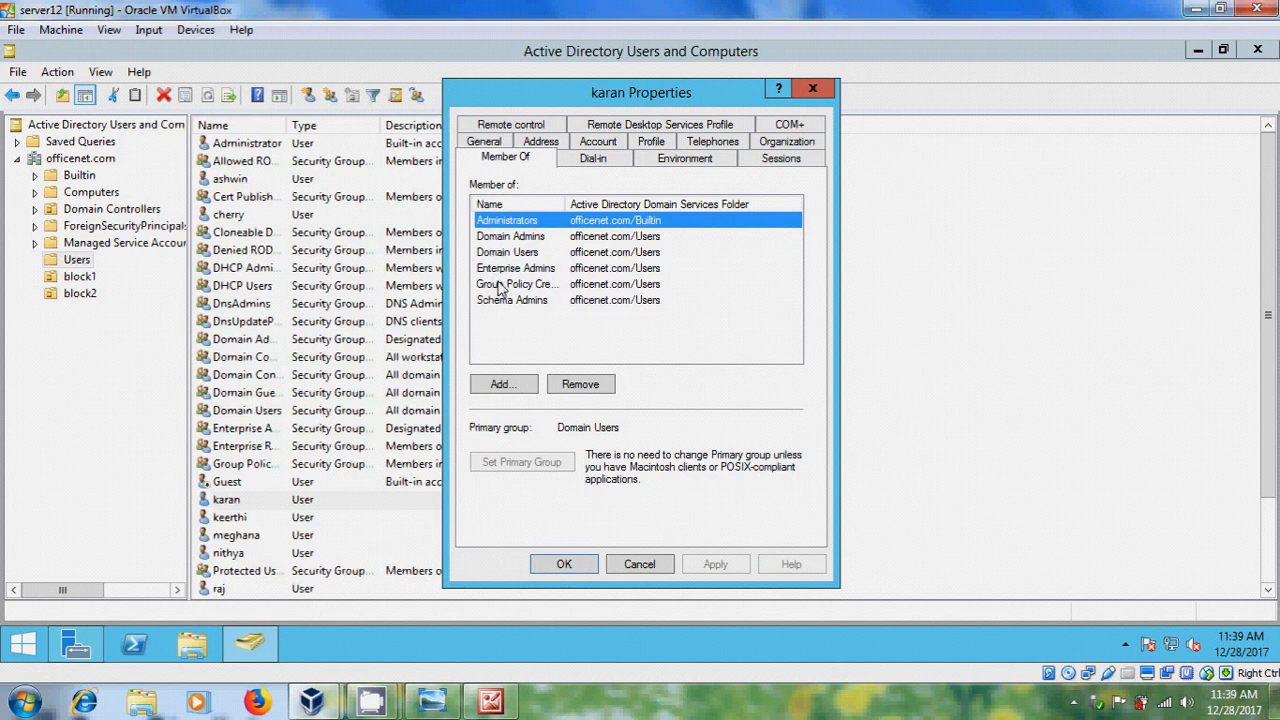
mouse_move(496, 318)
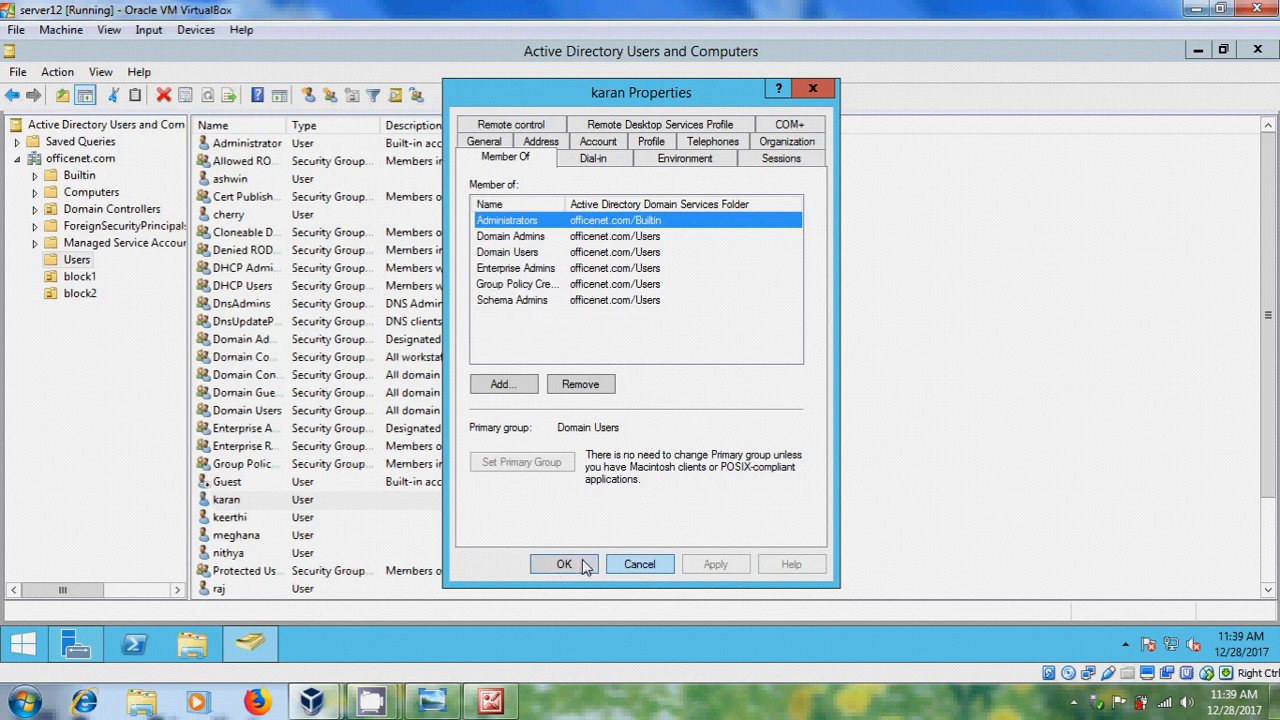
click(564, 564)
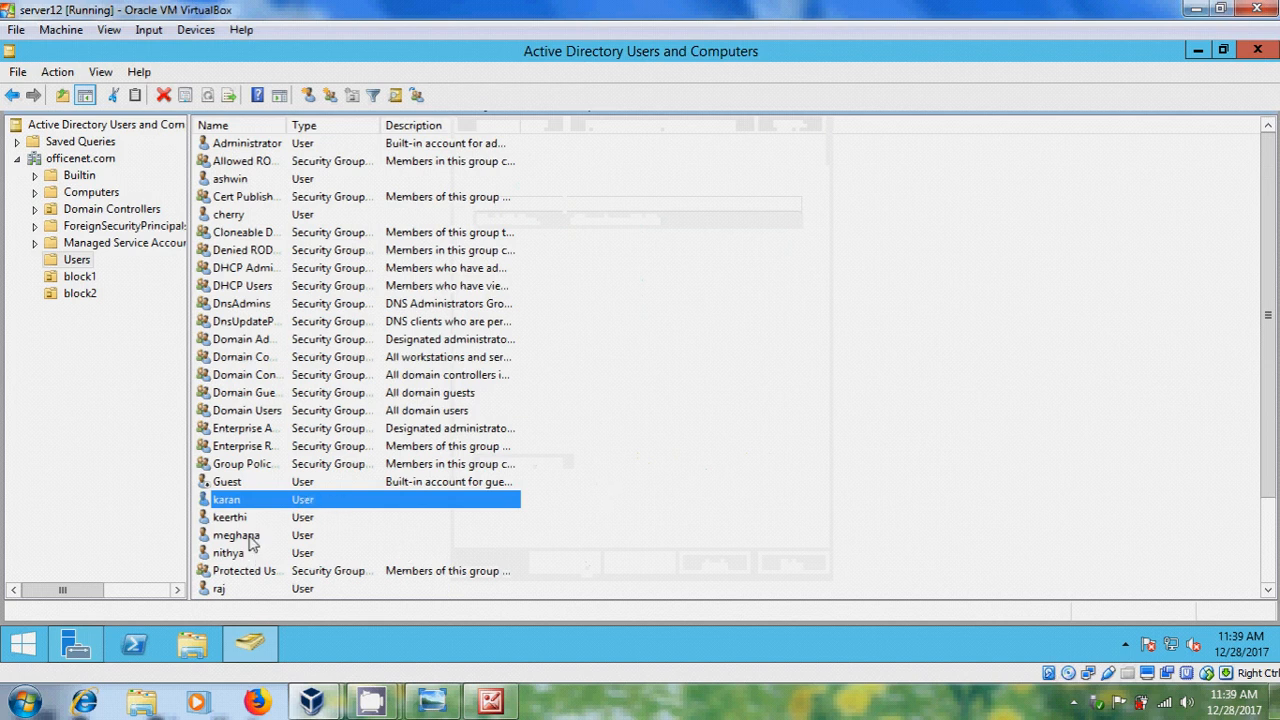
double_click(228, 552)
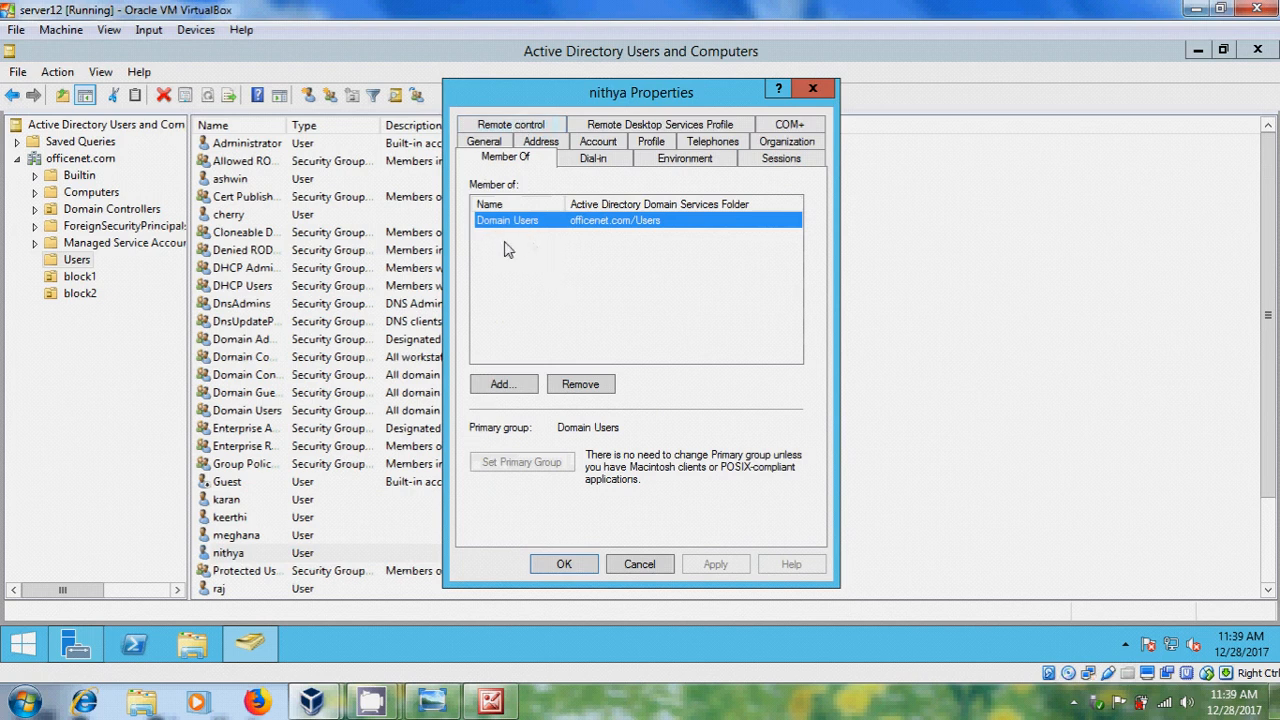
mouse_move(528, 264)
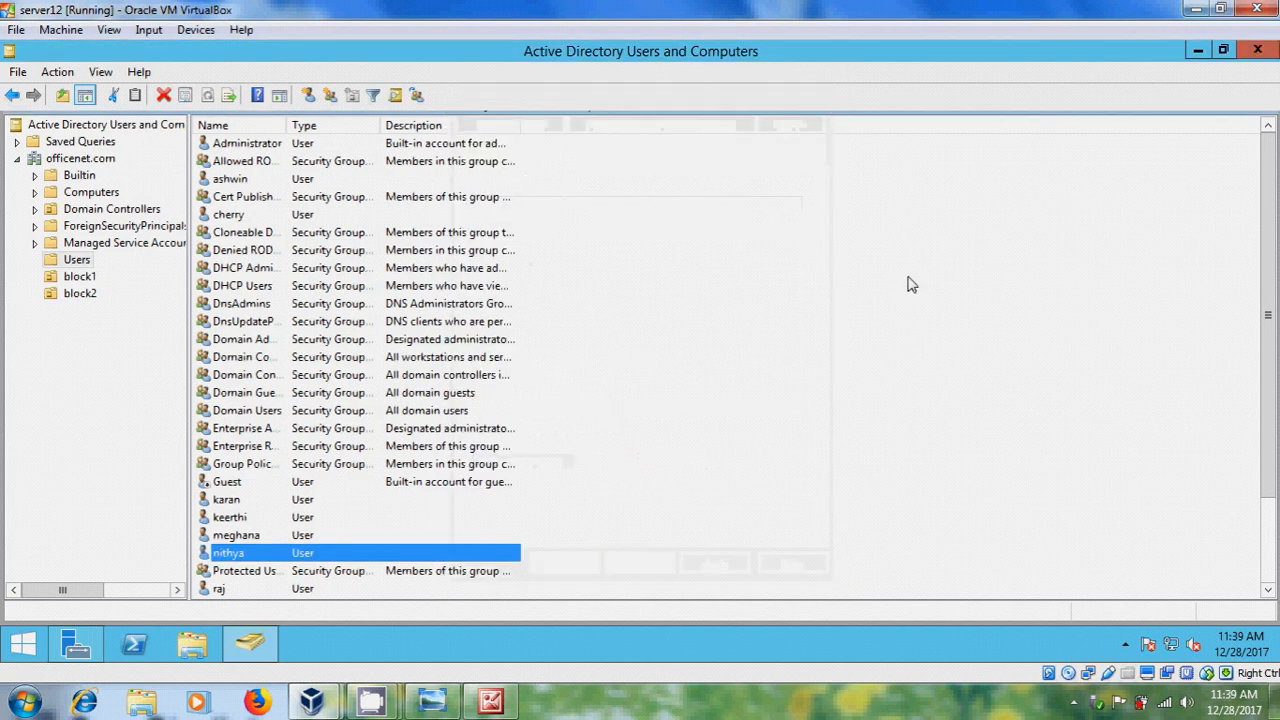
mouse_move(240, 500)
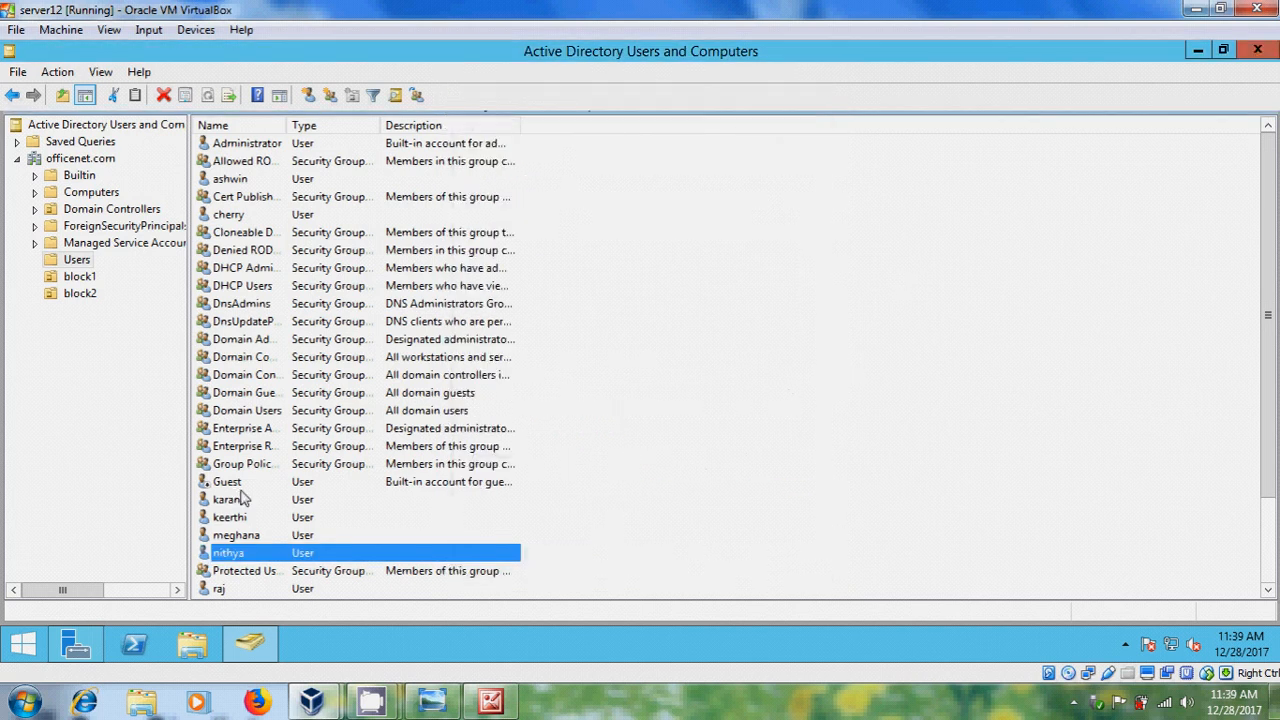
mouse_move(88, 292)
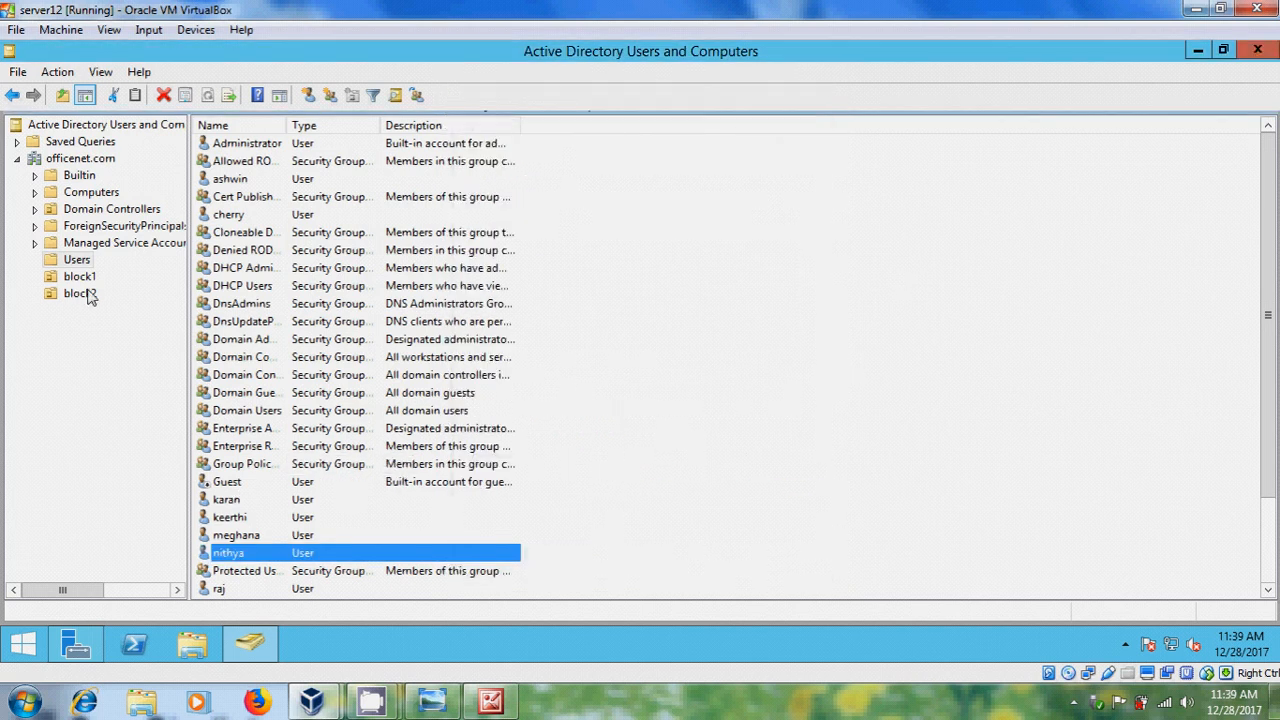
Add karan as a member of the Administration security group.
click(76, 292)
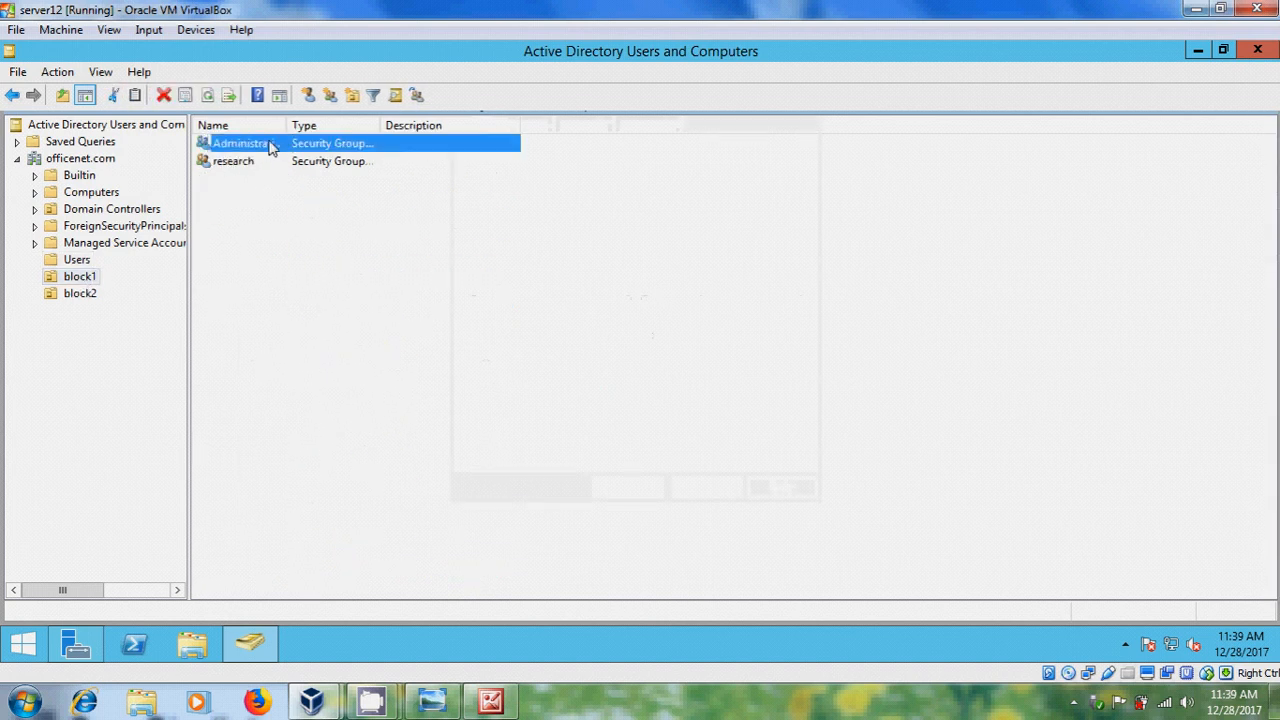
double_click(238, 142)
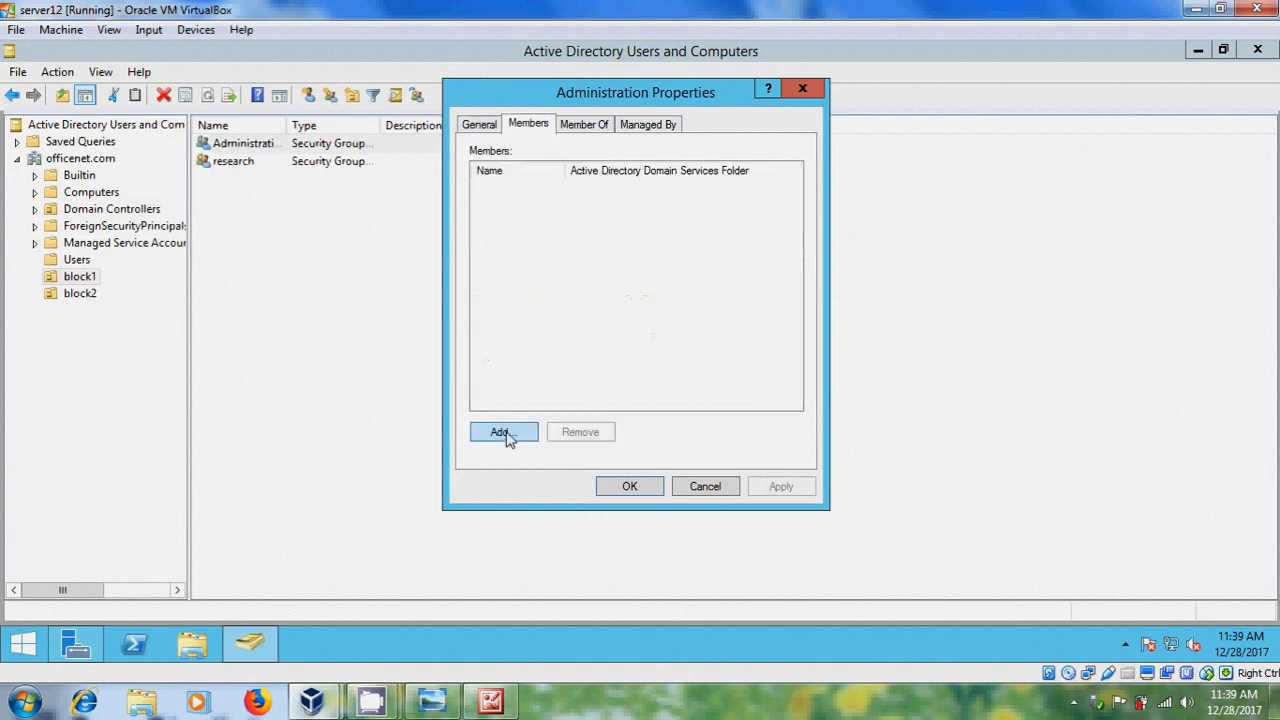
click(504, 432)
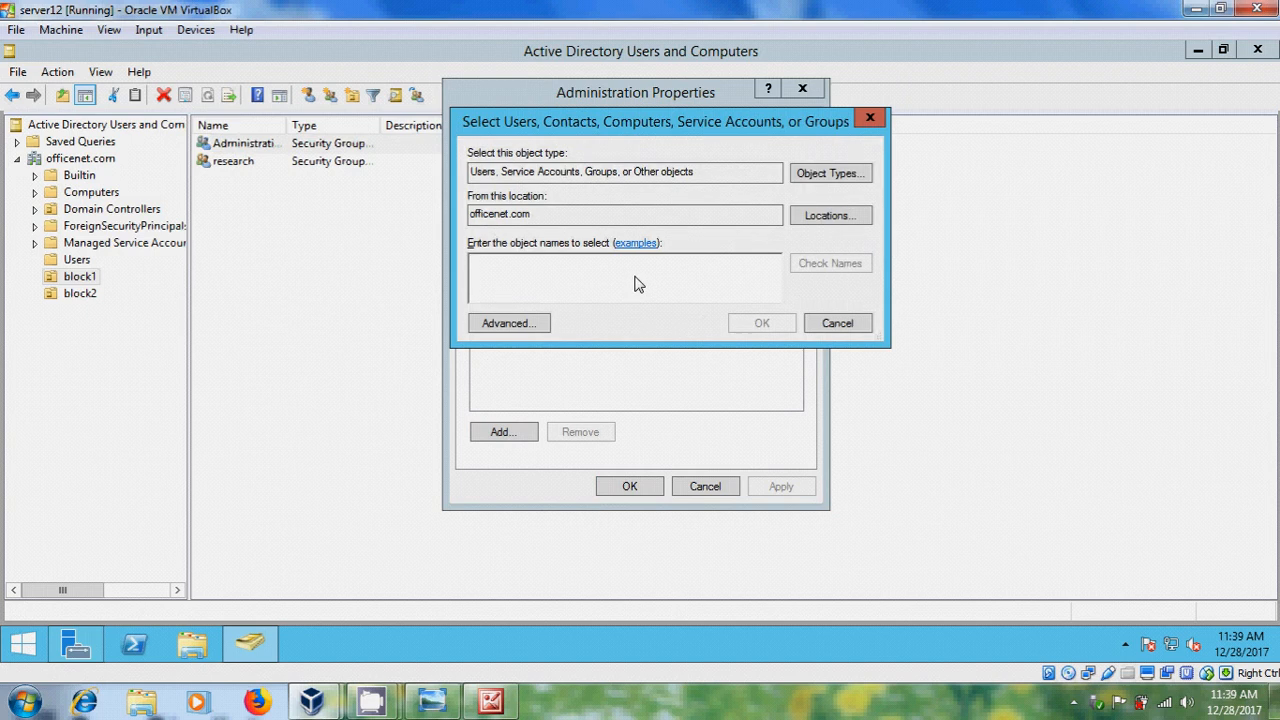
text(k)
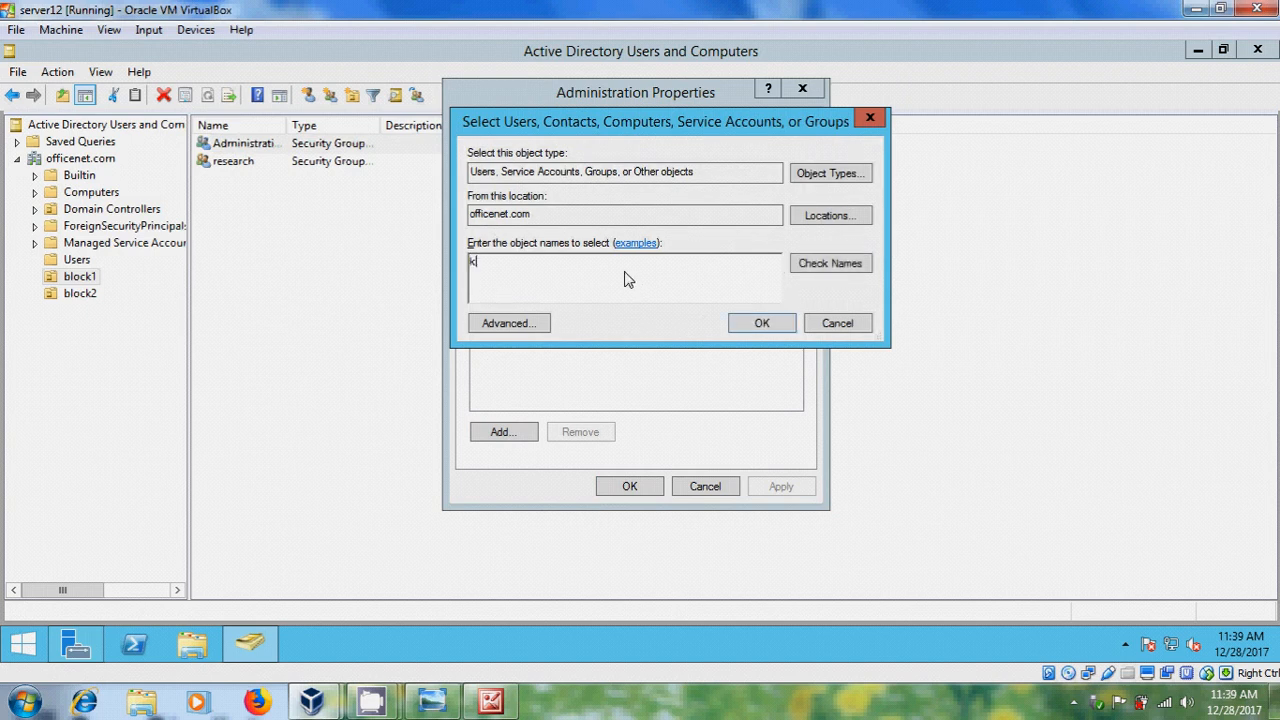
text(aran)
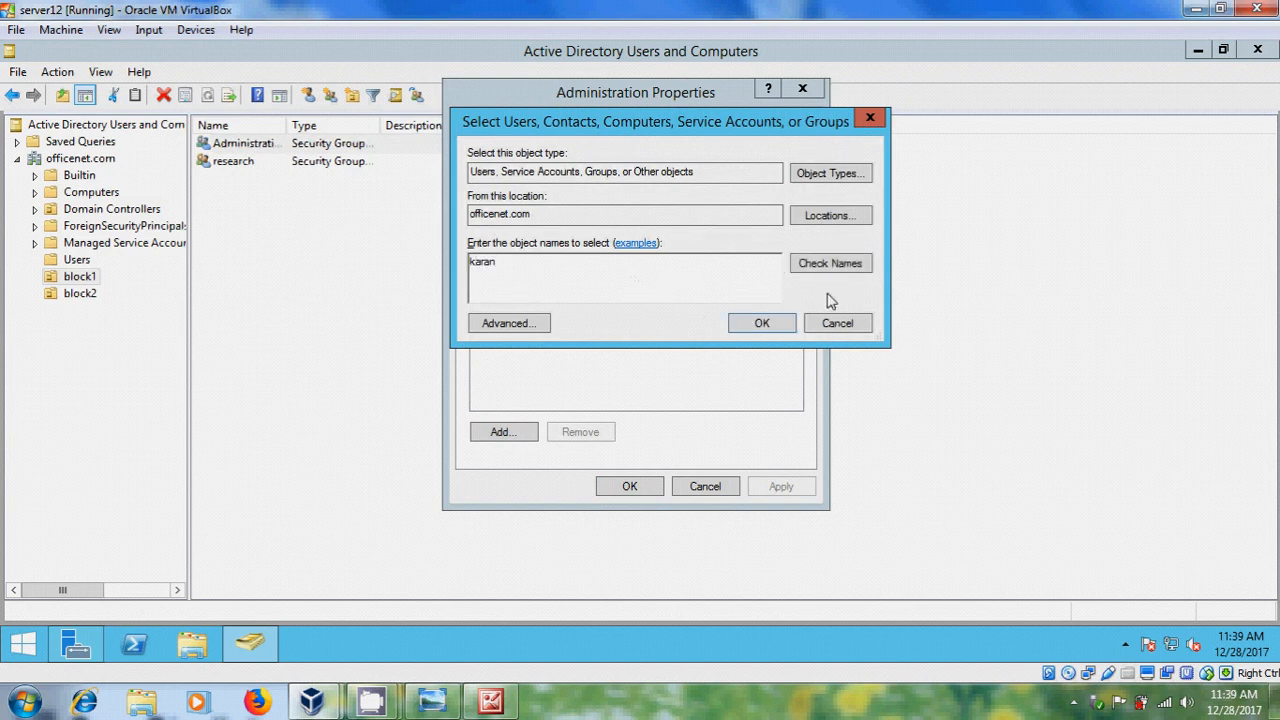
click(828, 262)
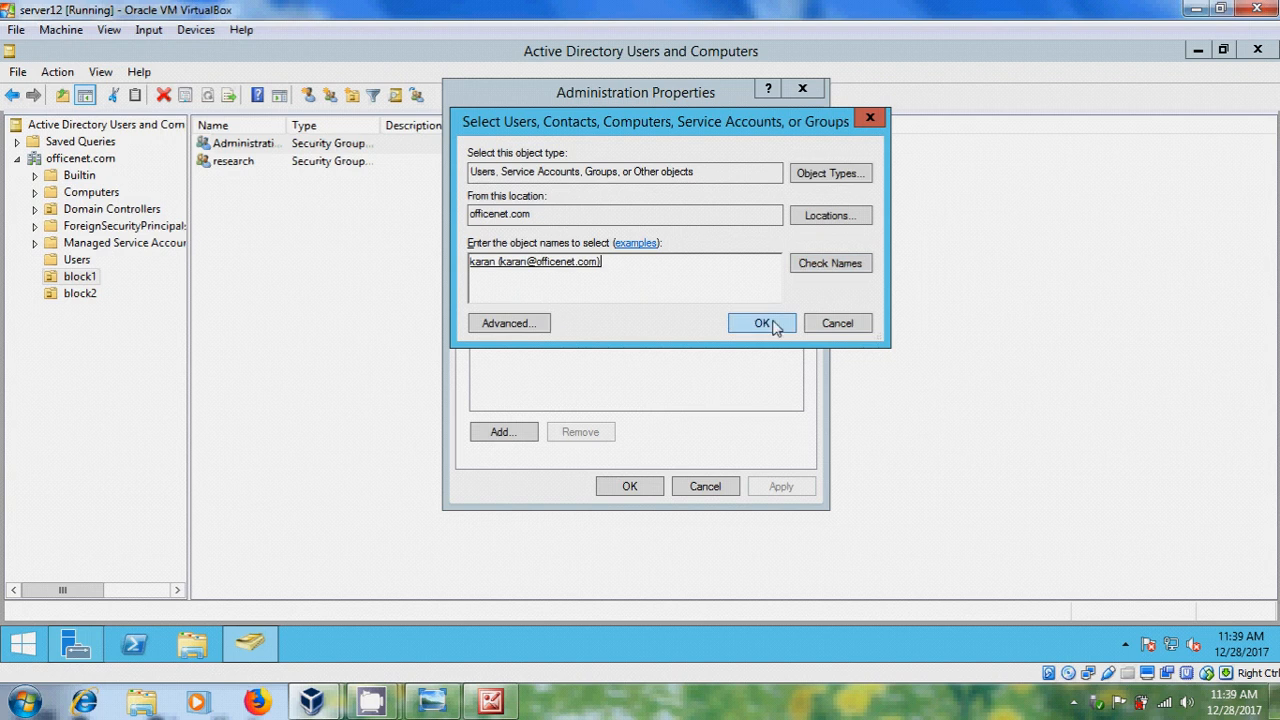
click(758, 324)
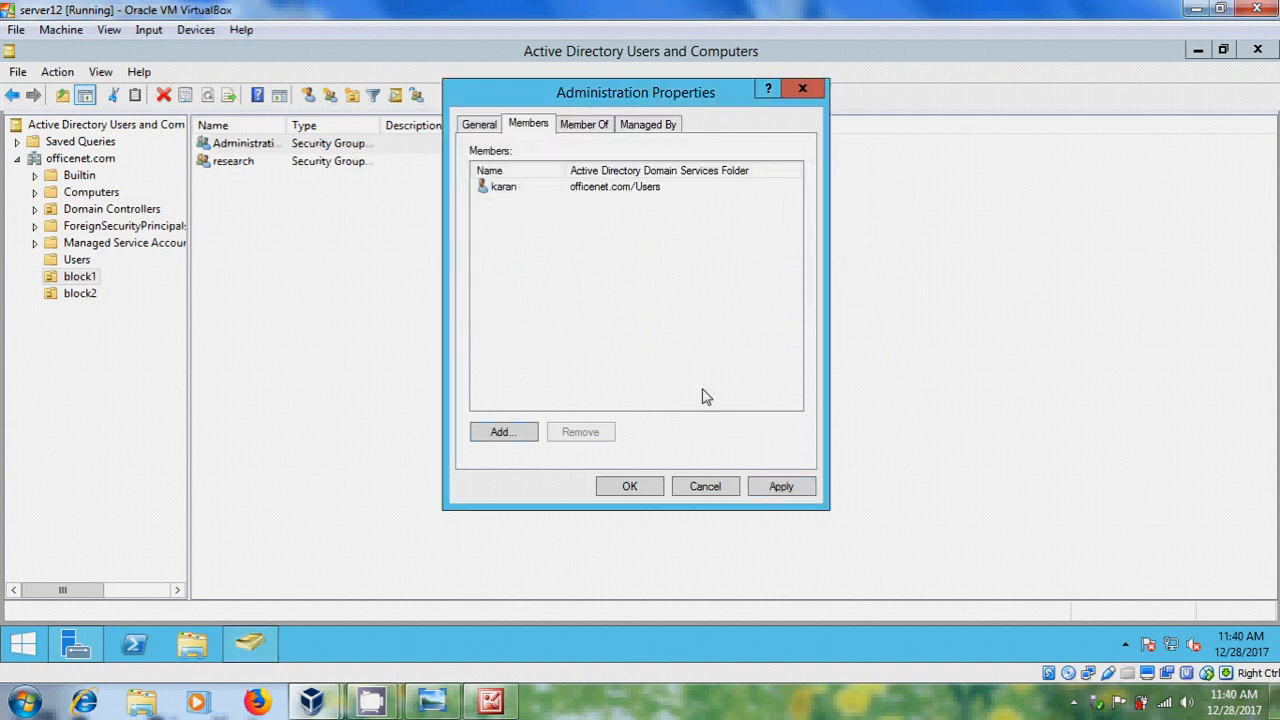
Add nithya as a second member of the Administration group.
click(504, 432)
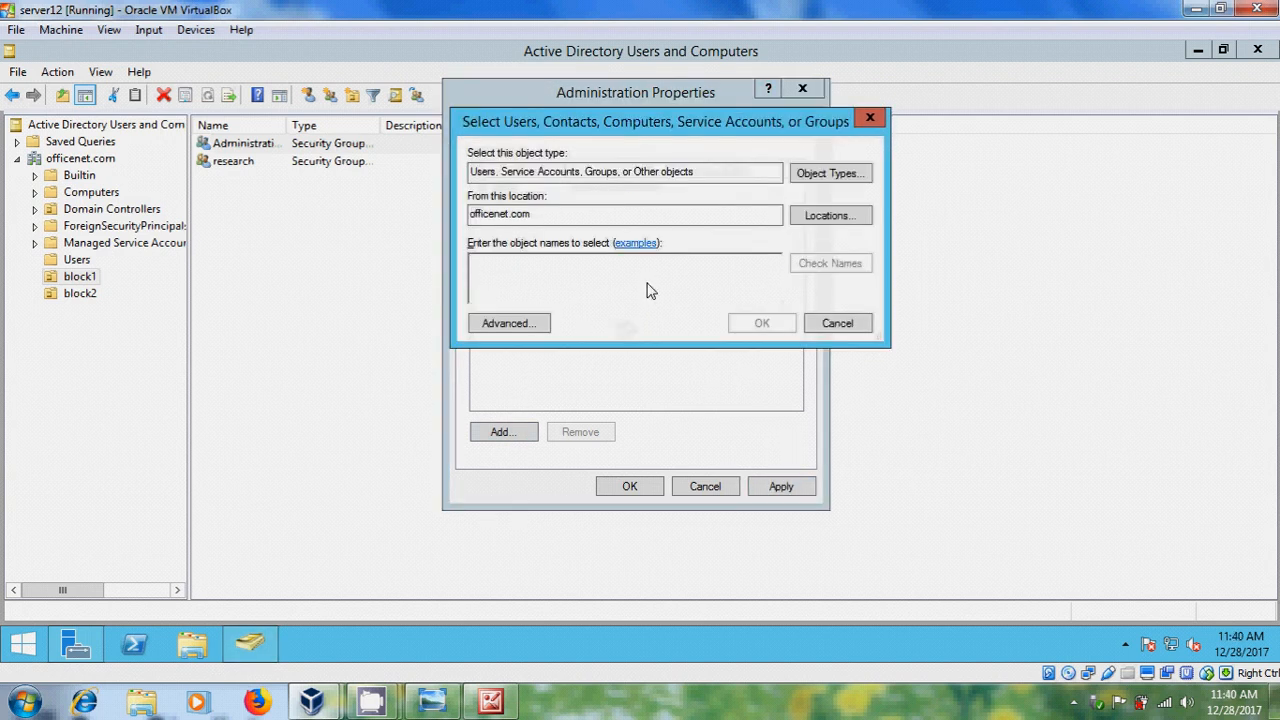
text(r)
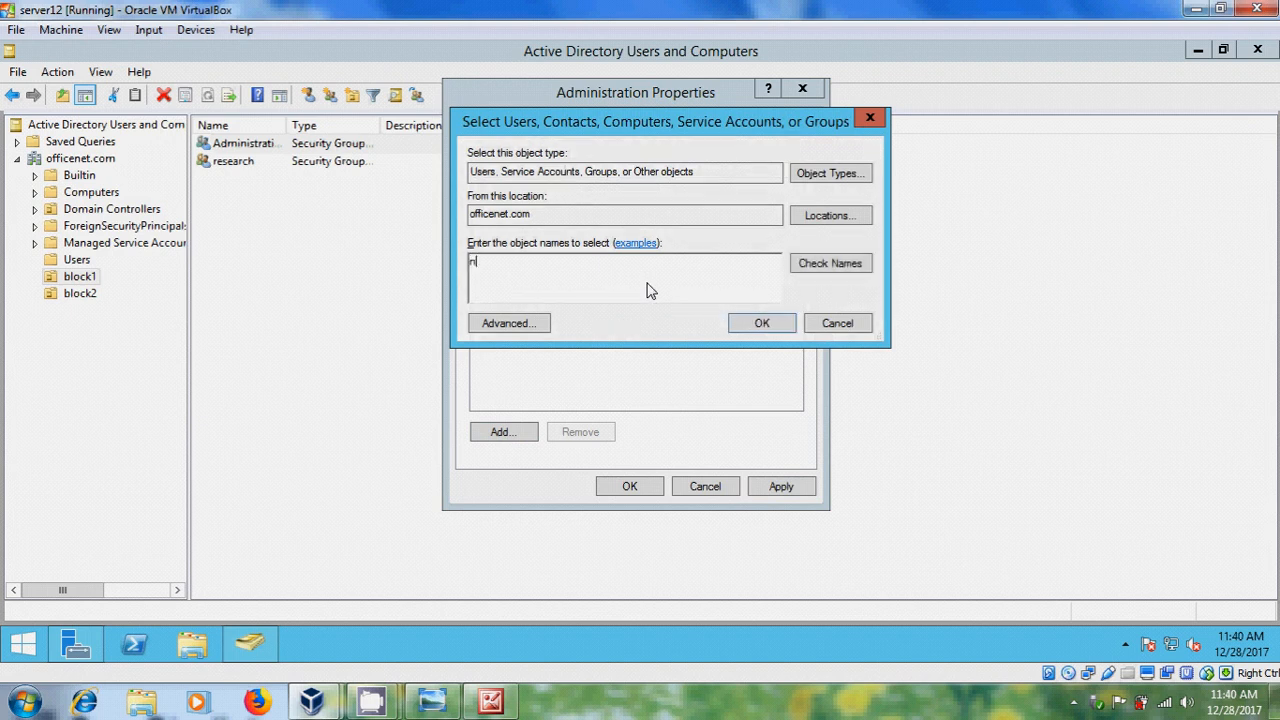
text(ithya)
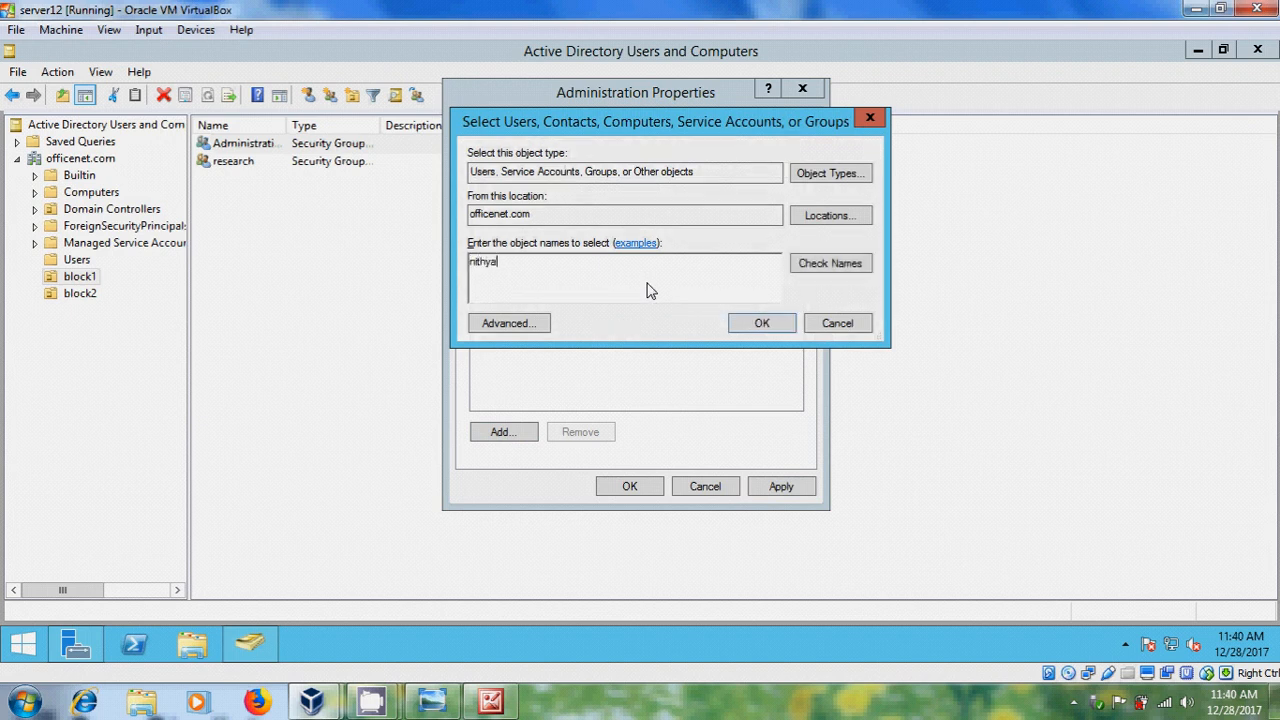
click(830, 264)
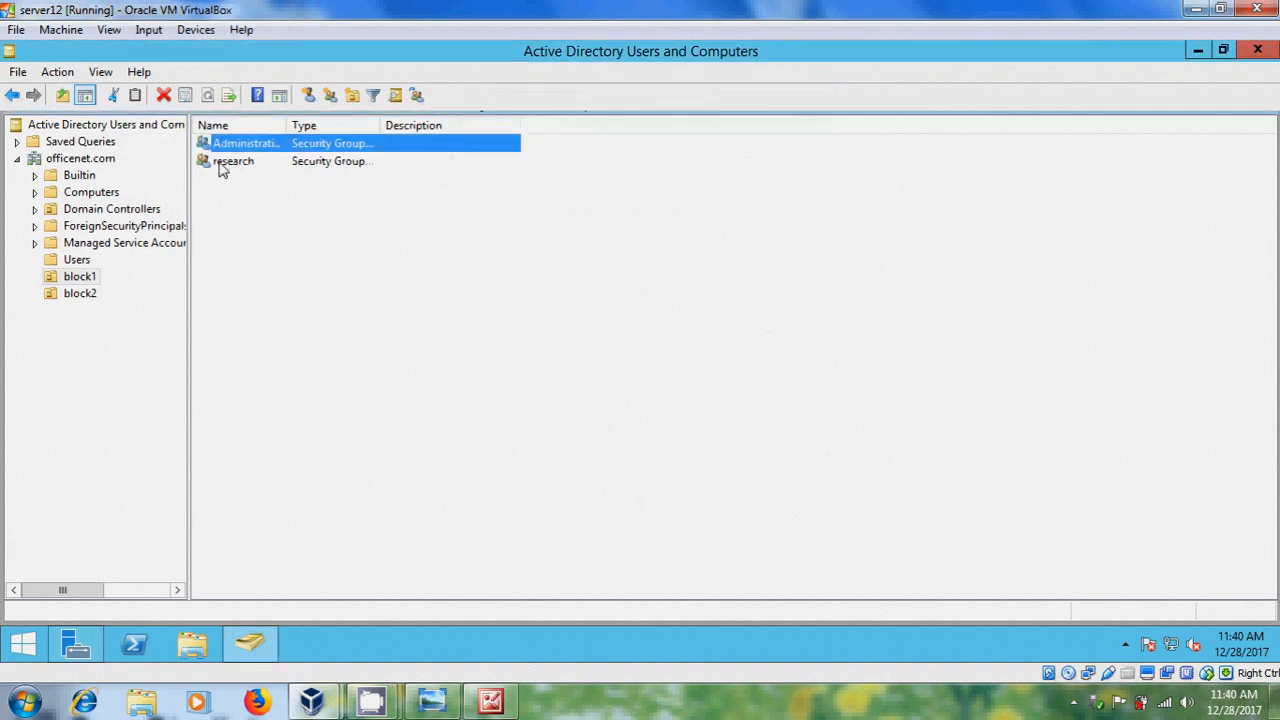
Add raj to the research group's members and apply the change.
click(232, 160)
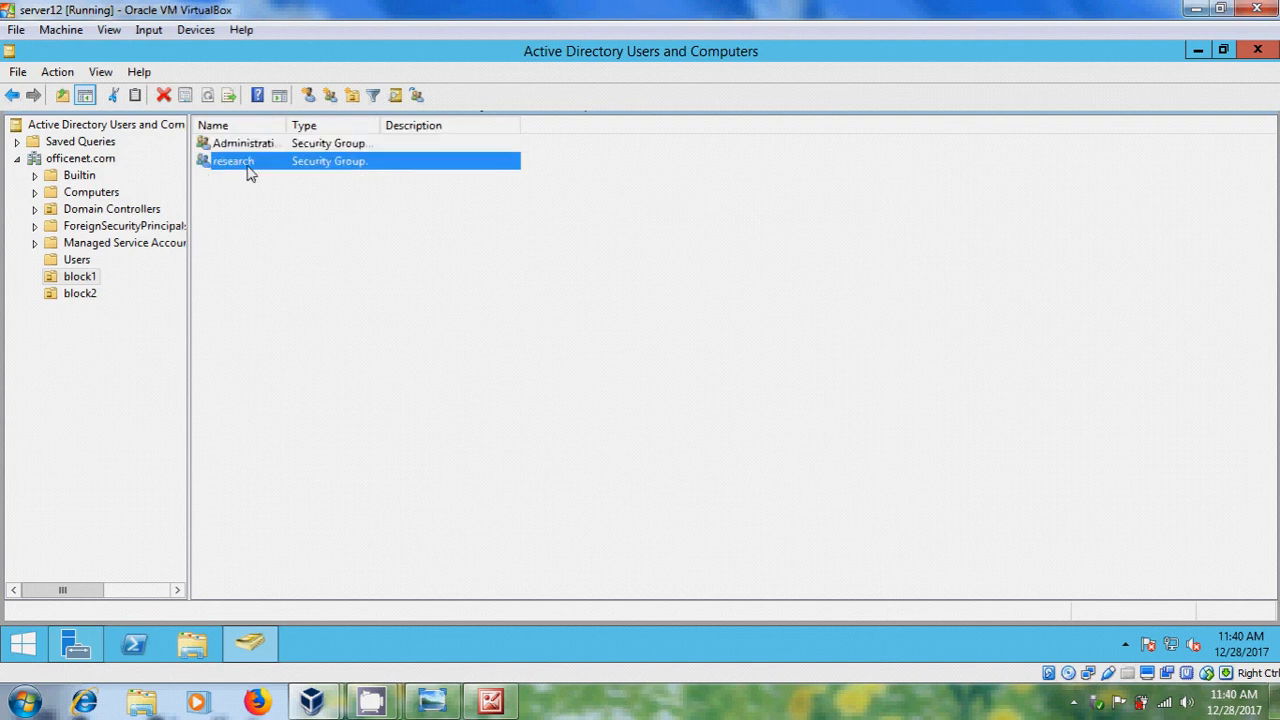
double_click(232, 160)
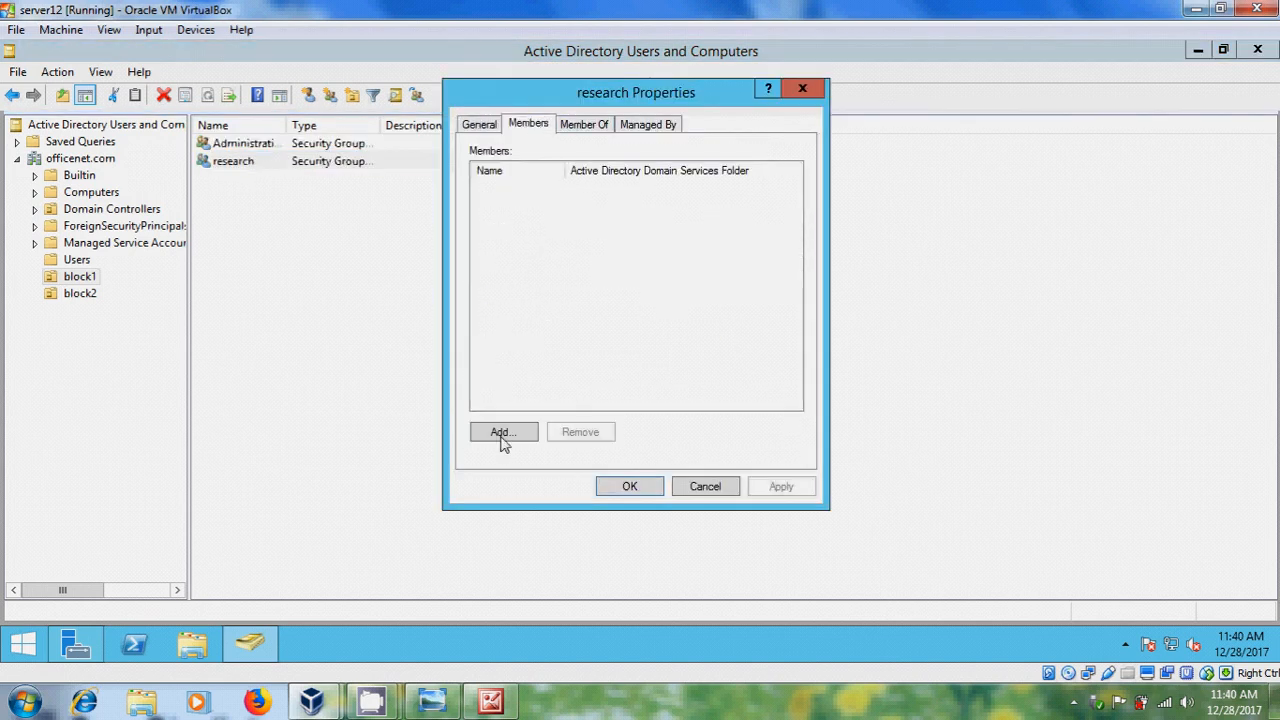
click(502, 432)
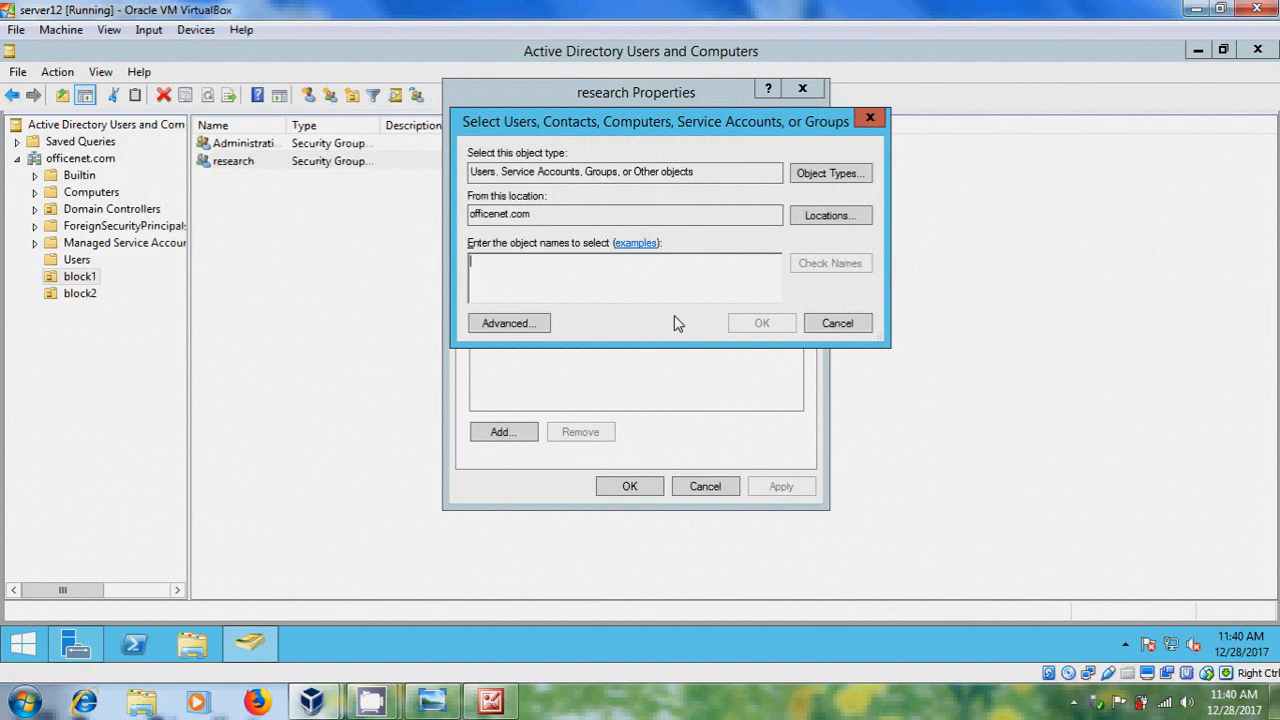
text(raj)
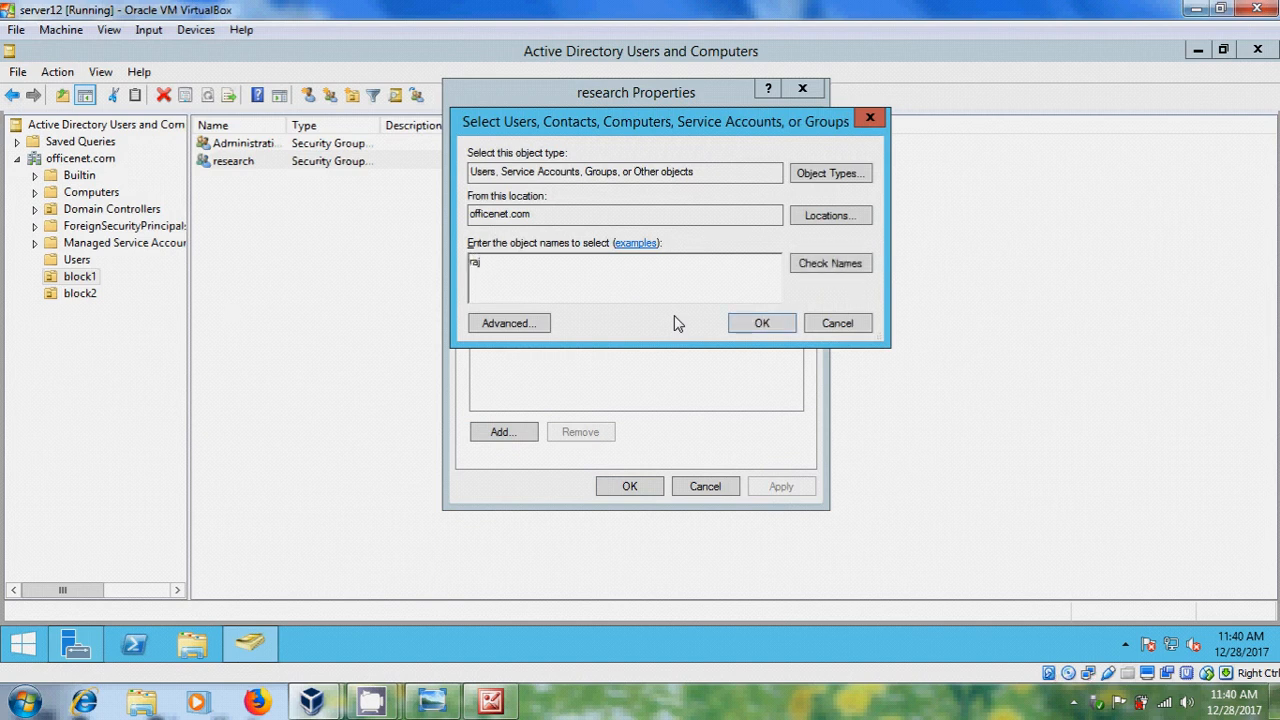
click(760, 322)
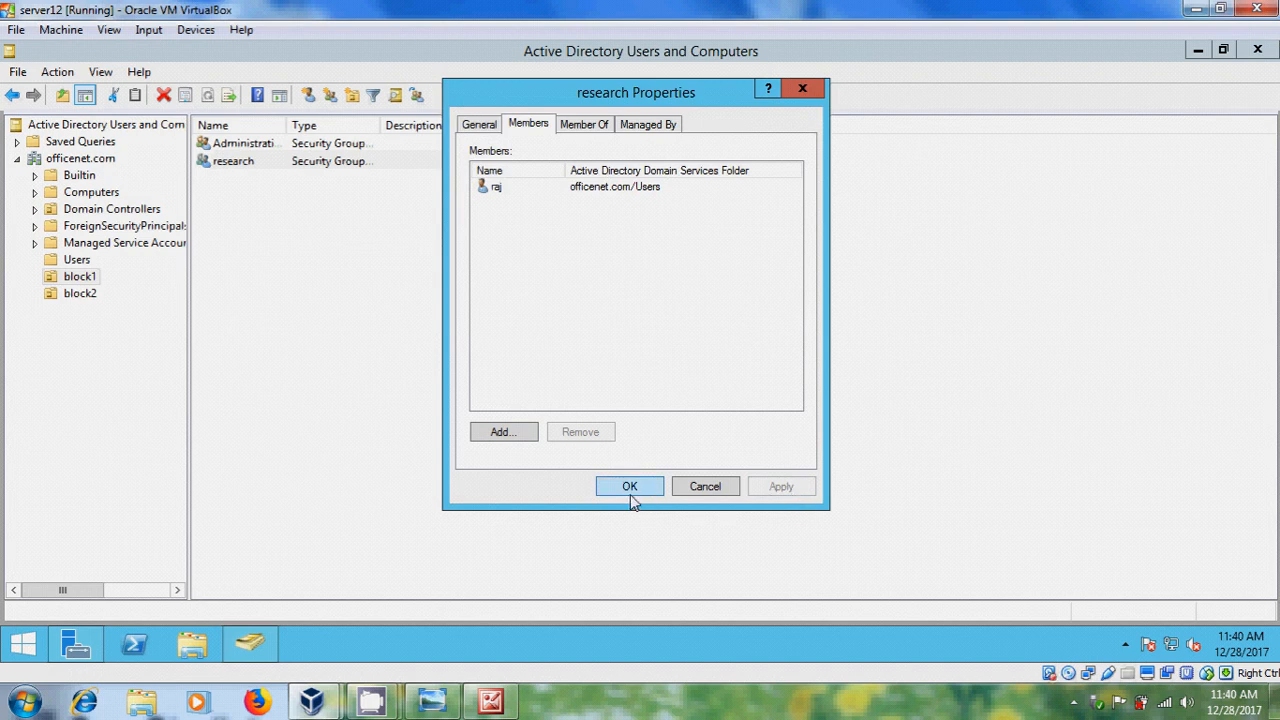
click(628, 486)
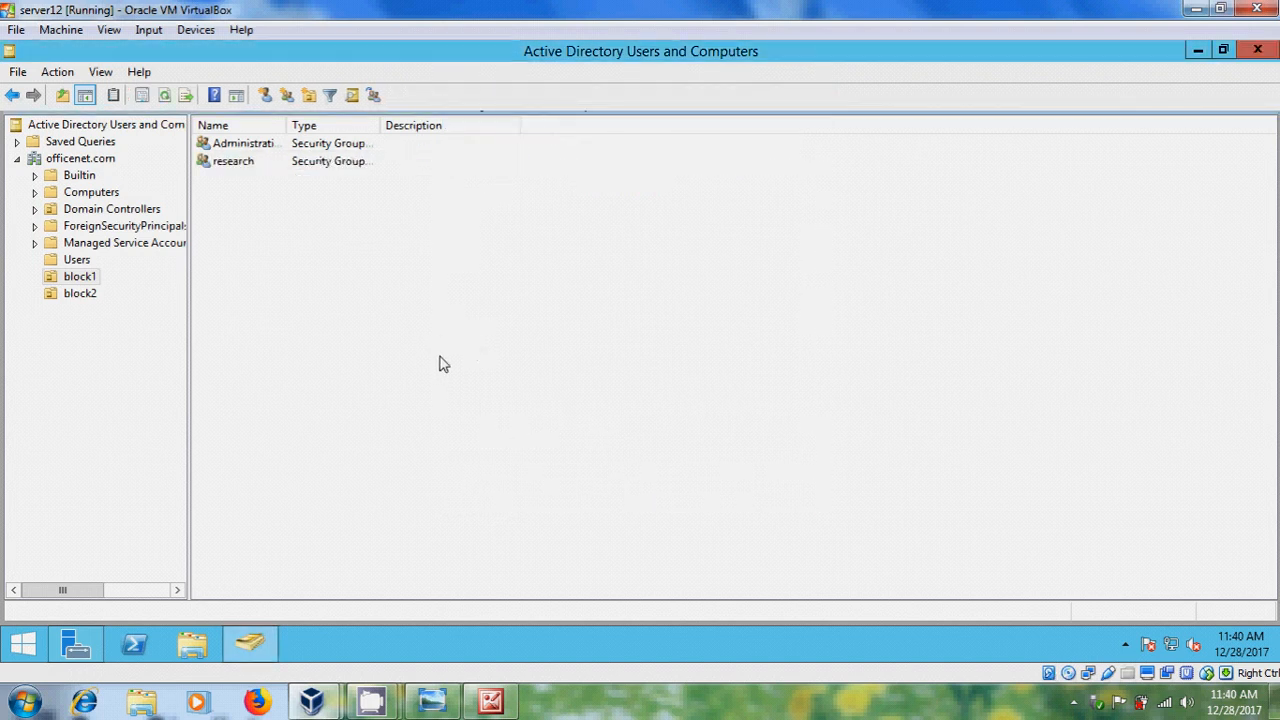
Check karan's Member Of list in the Users container shows Administration.
click(76, 260)
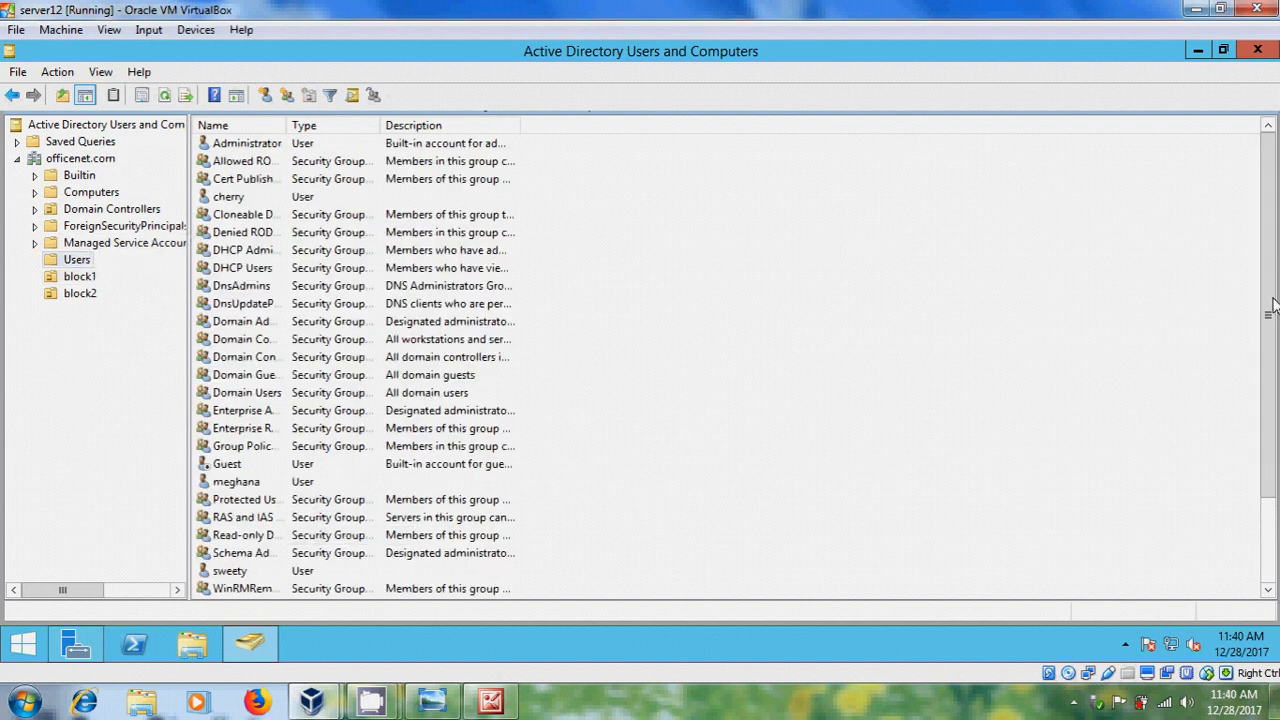
double_click(226, 516)
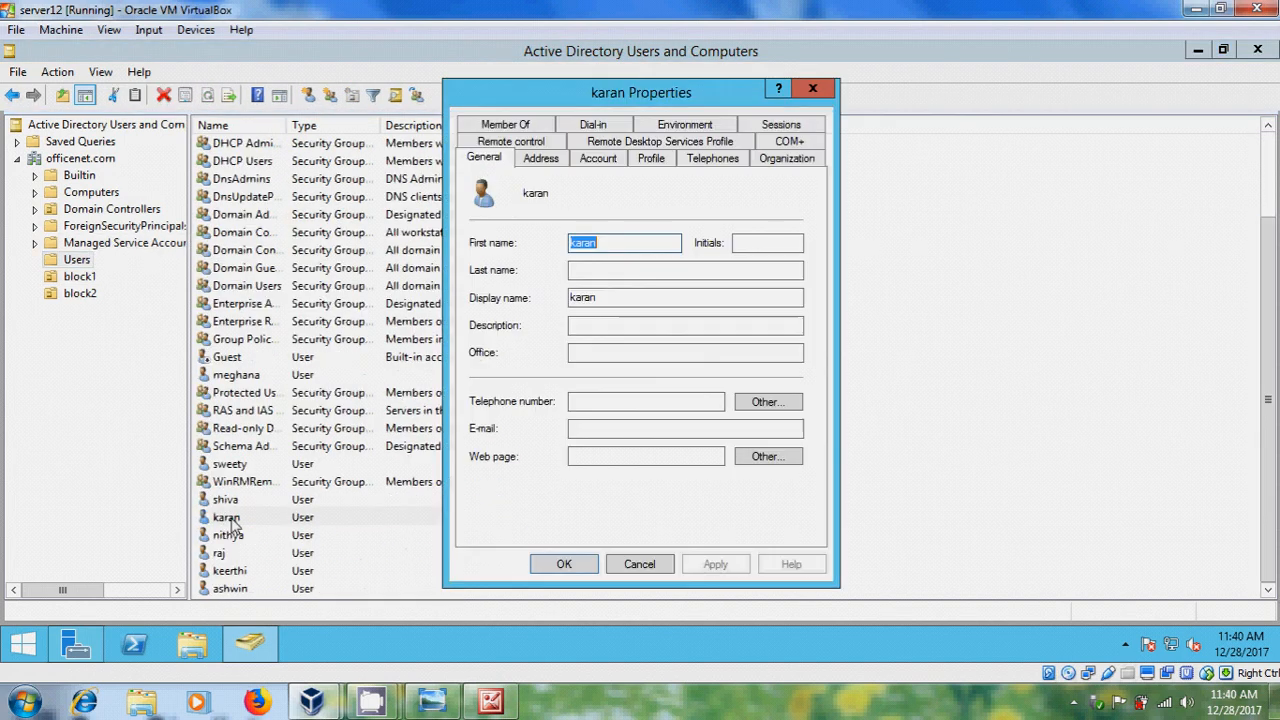
mouse_move(540, 132)
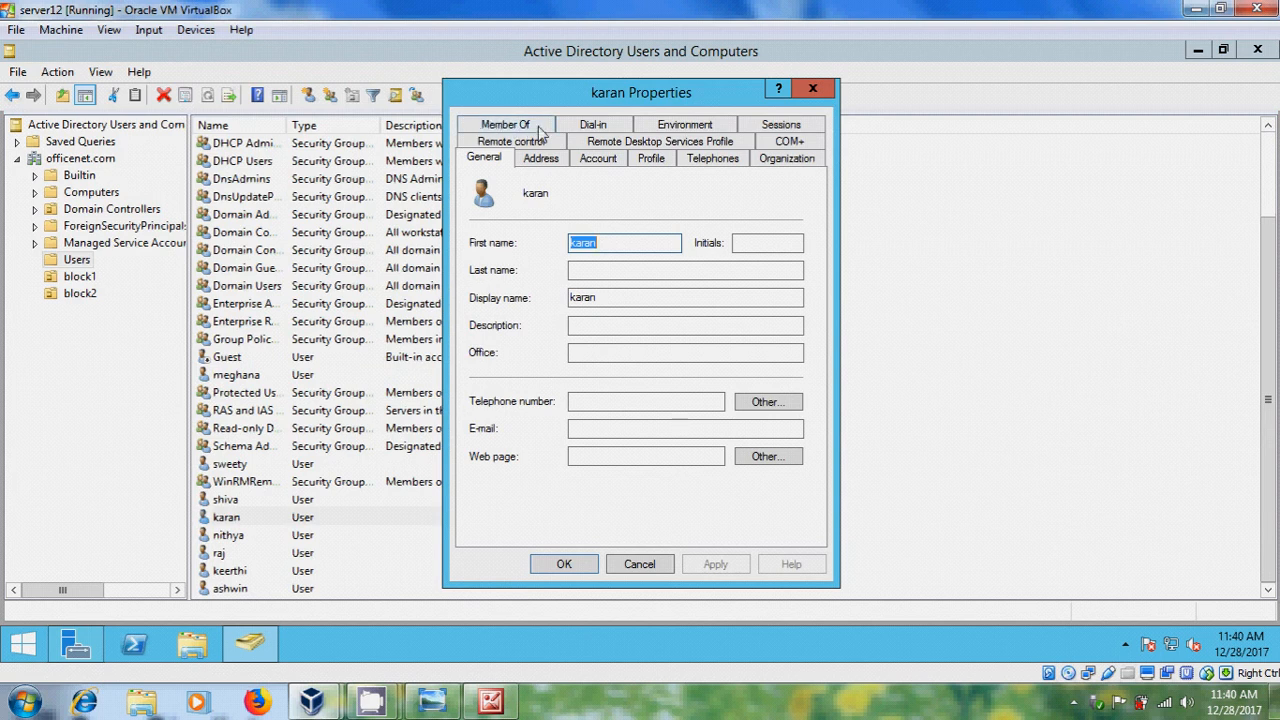
click(504, 124)
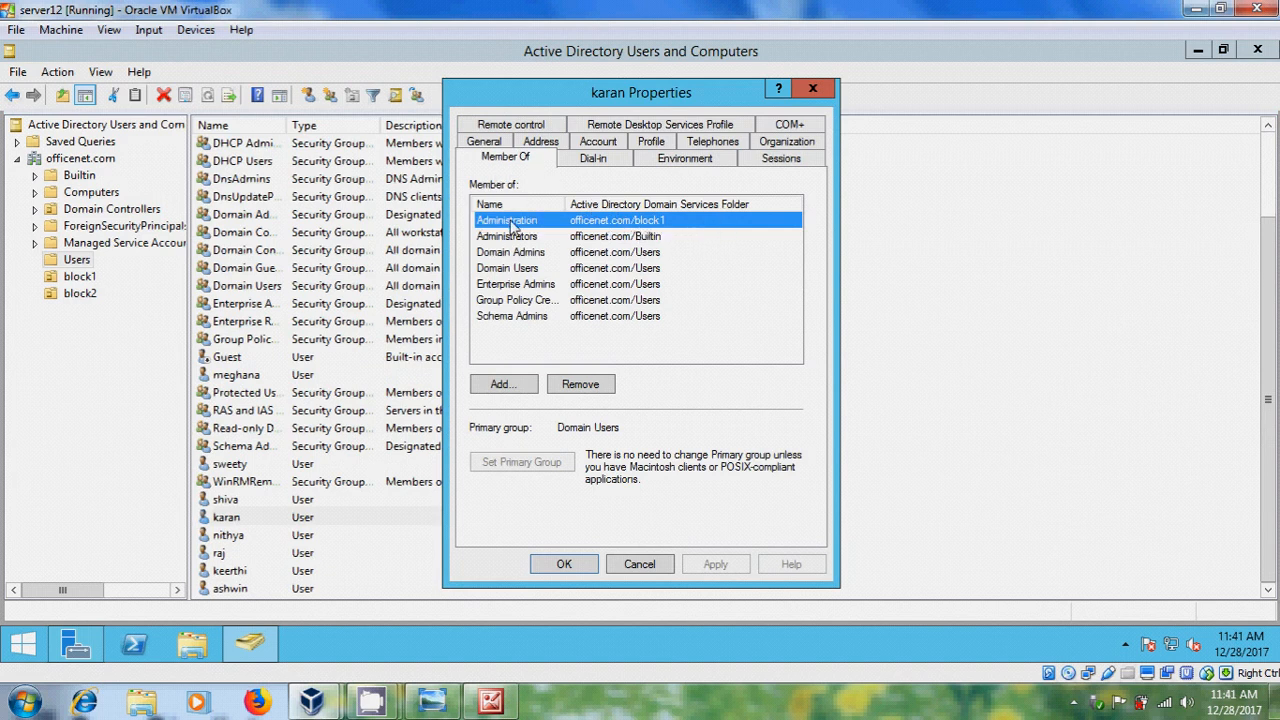
mouse_move(572, 556)
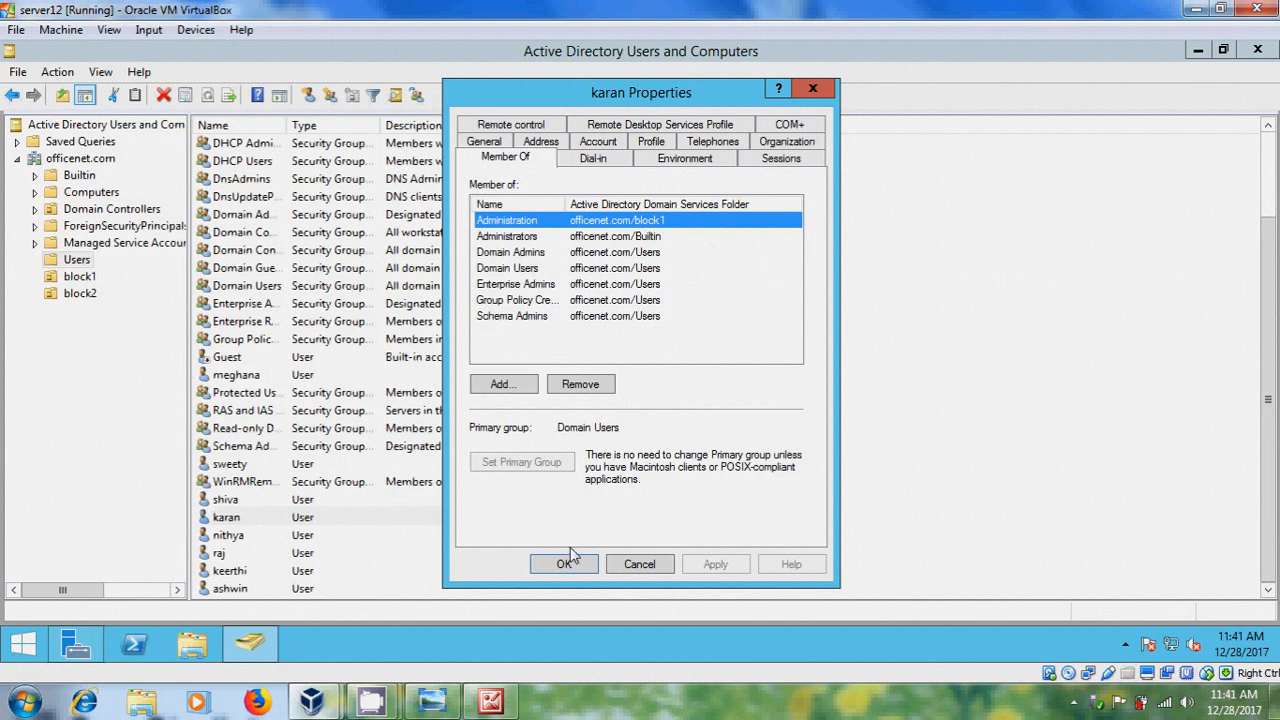
click(564, 564)
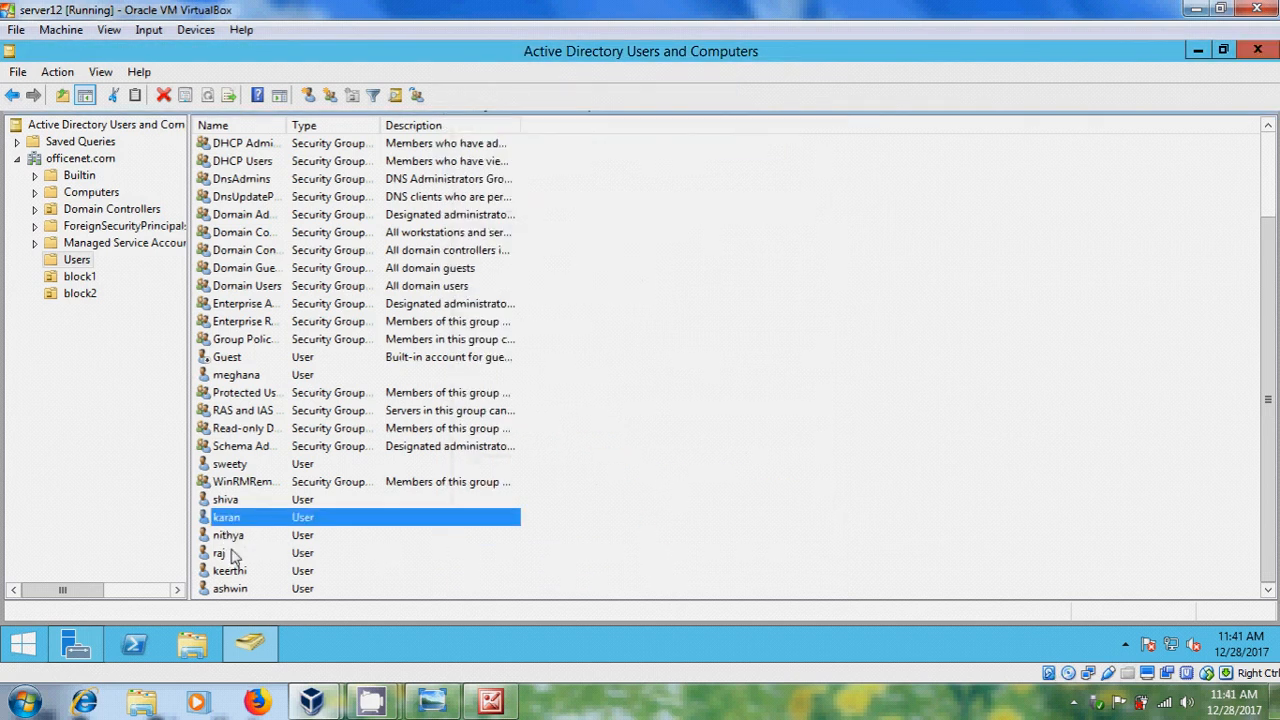
Check raj's Member Of list shows the research group.
double_click(220, 552)
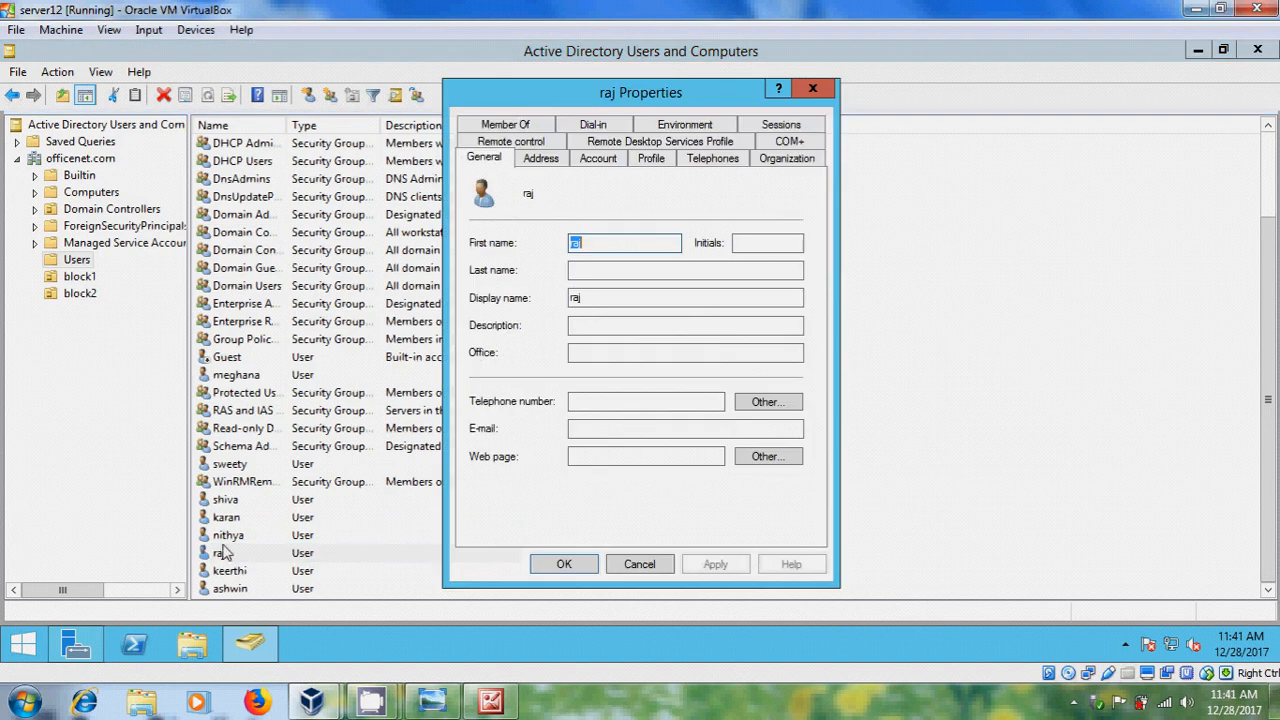
click(504, 156)
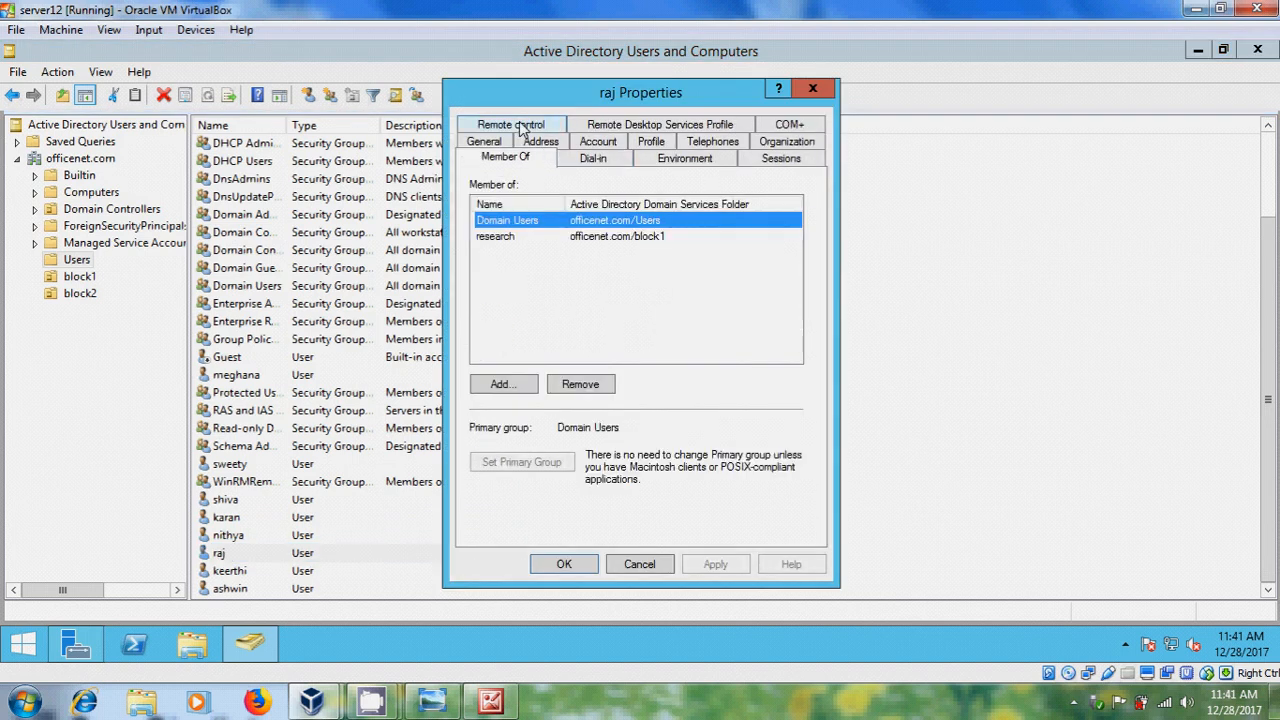
mouse_move(520, 252)
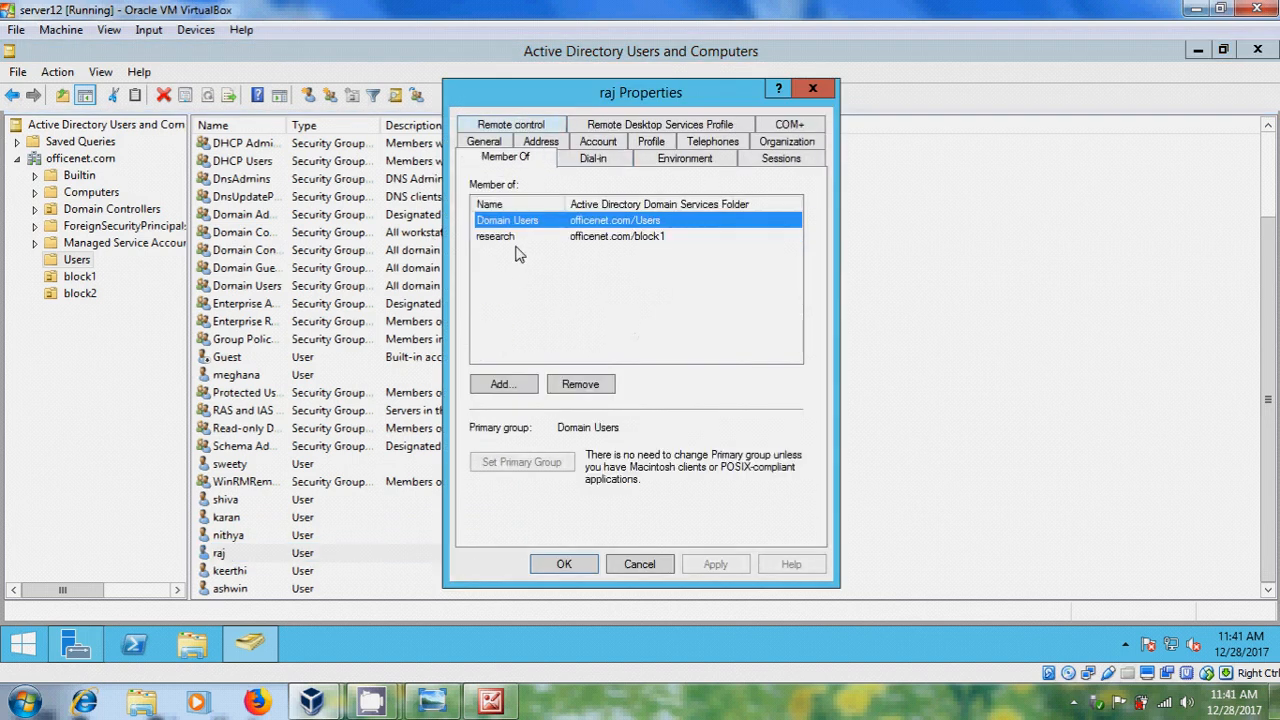
mouse_move(492, 248)
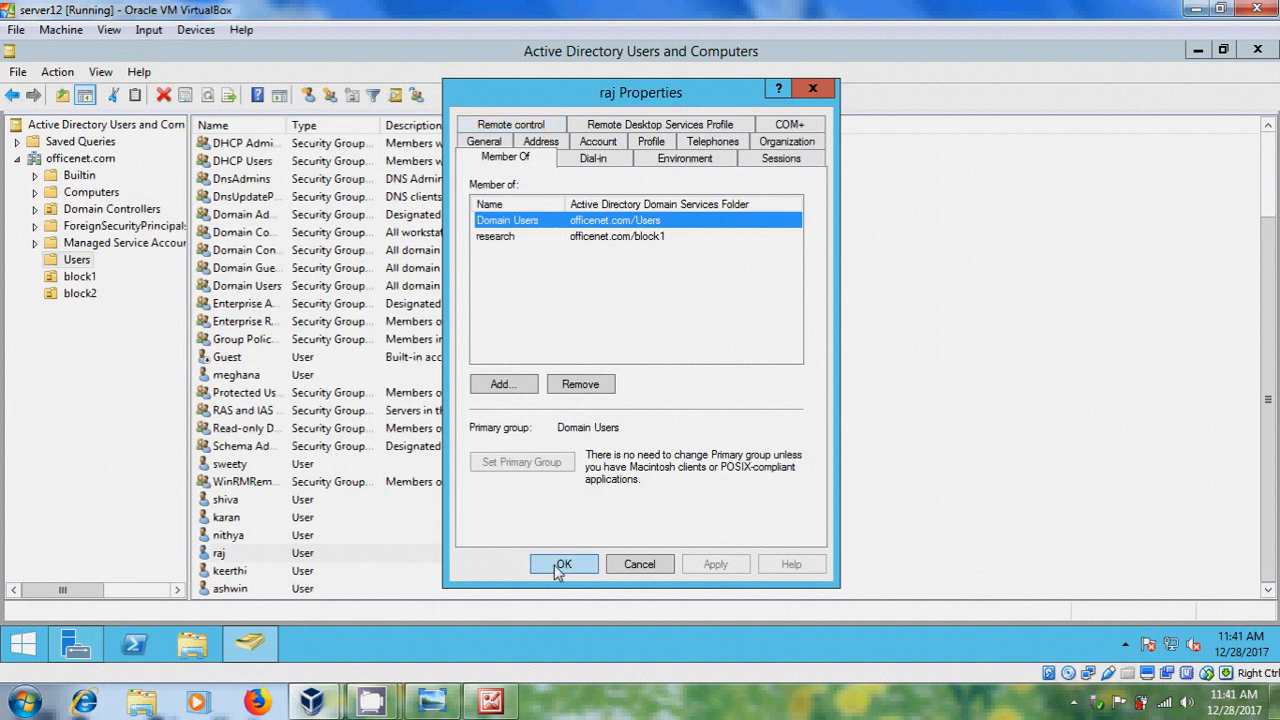
click(564, 564)
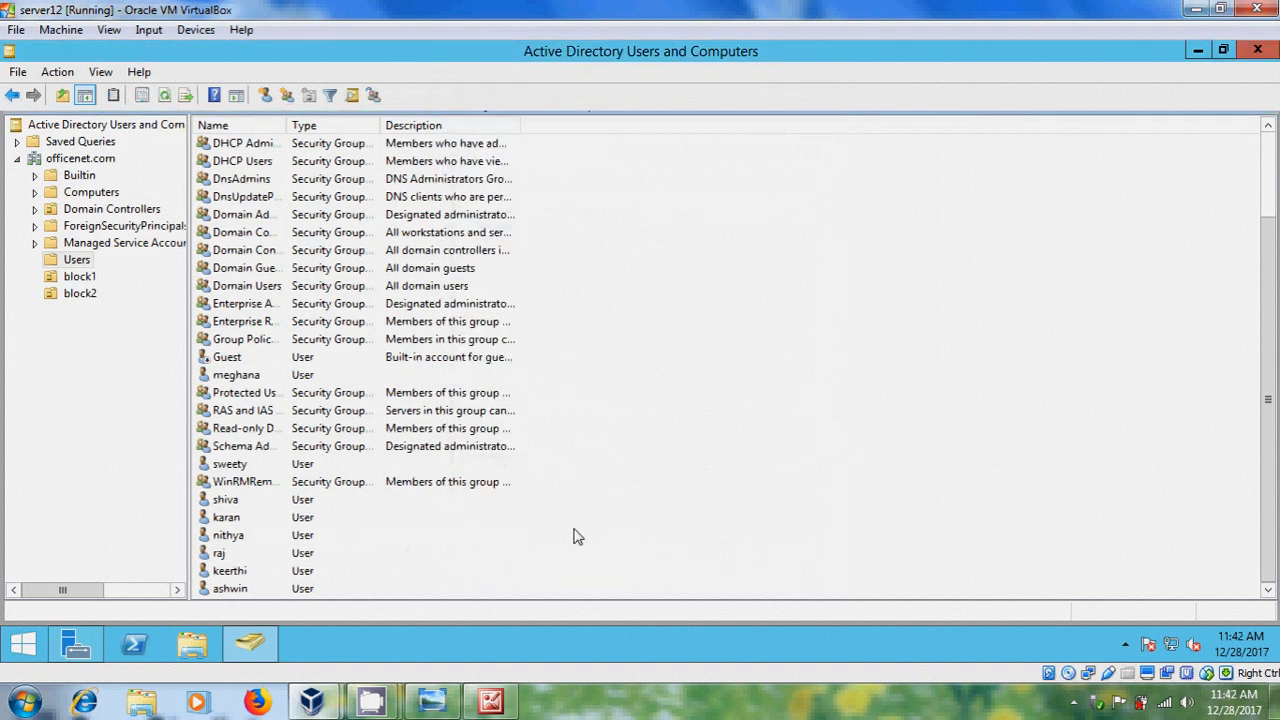
Sign out and sign in to the OFFICENET domain as karan, reaching the desktop.
right_click(22, 644)
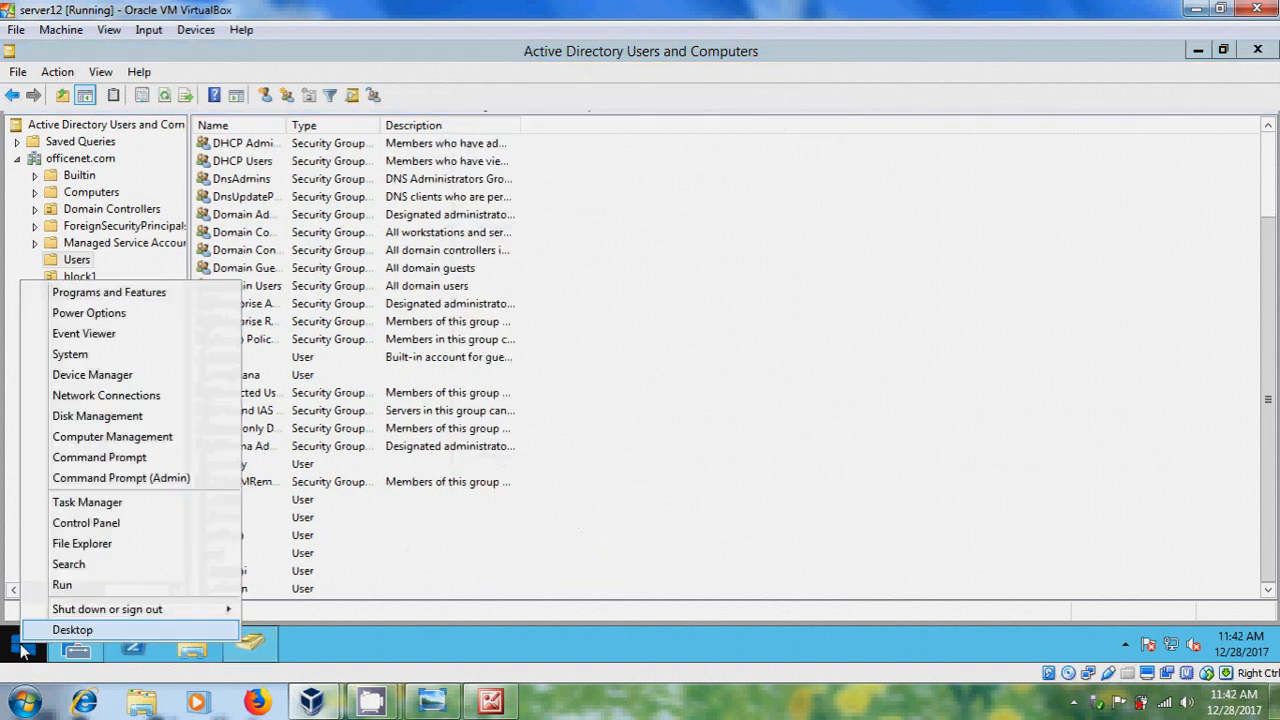
mouse_move(198, 606)
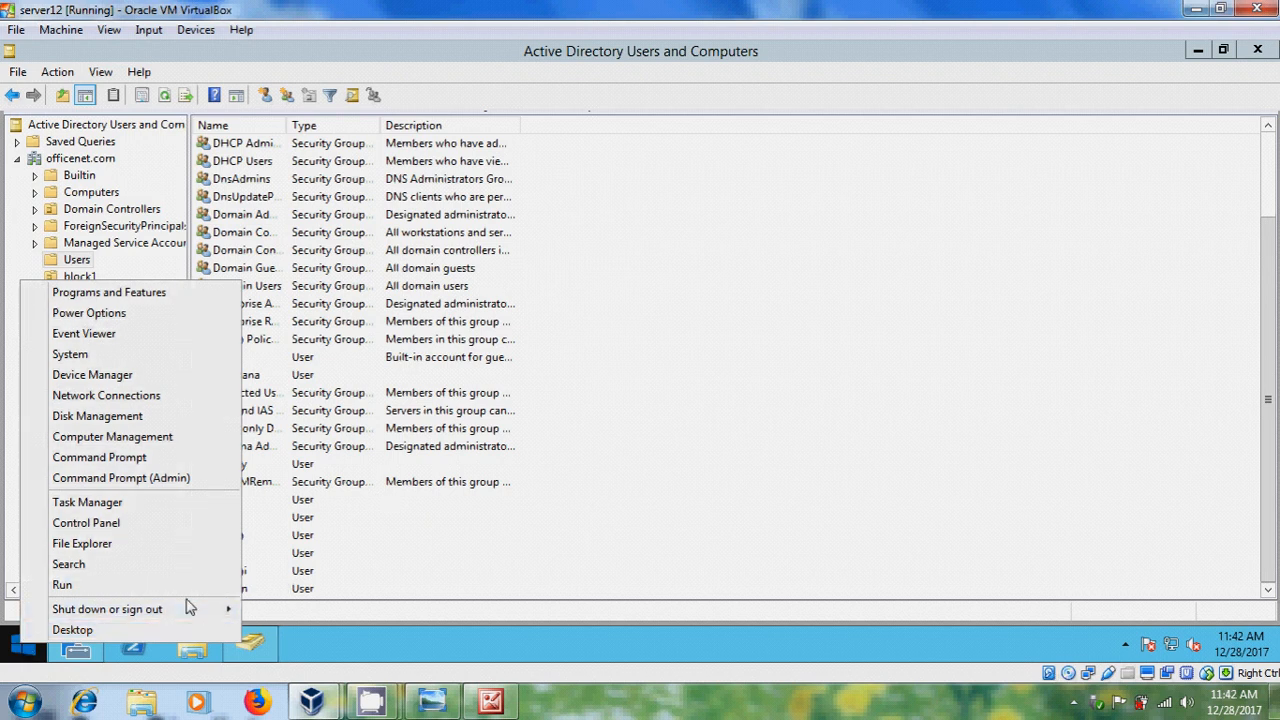
click(116, 608)
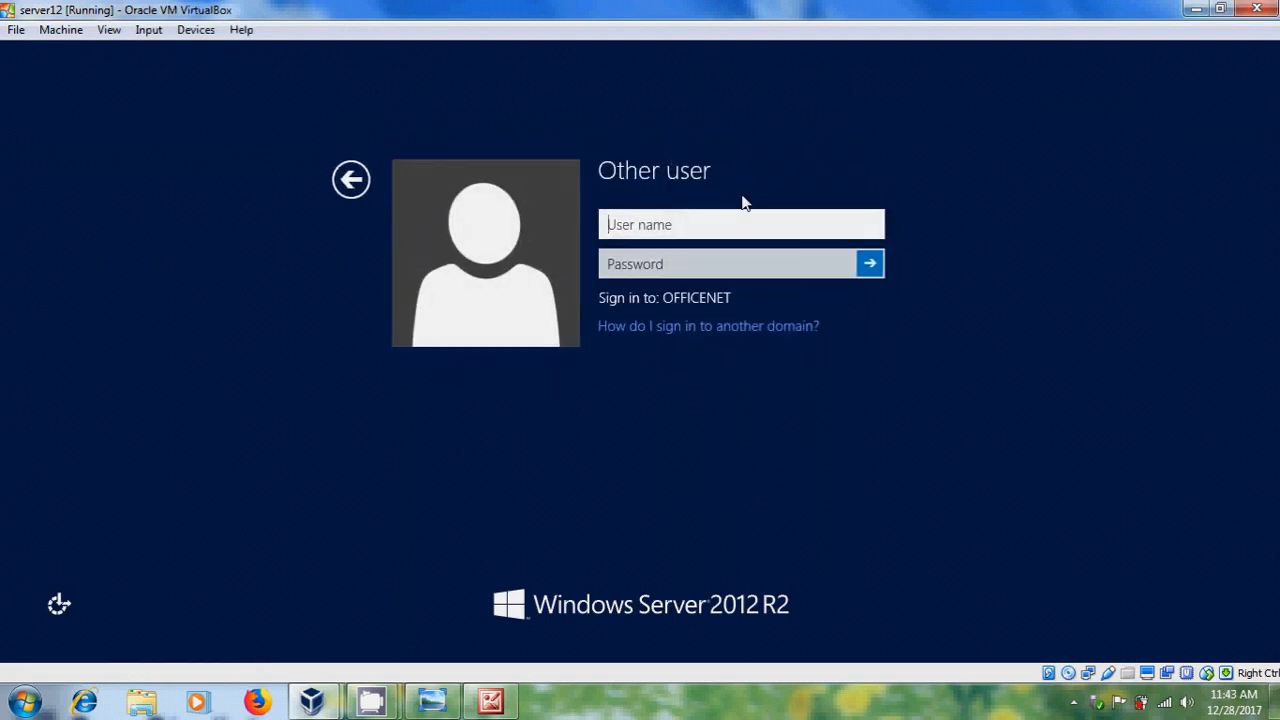
text(karan)
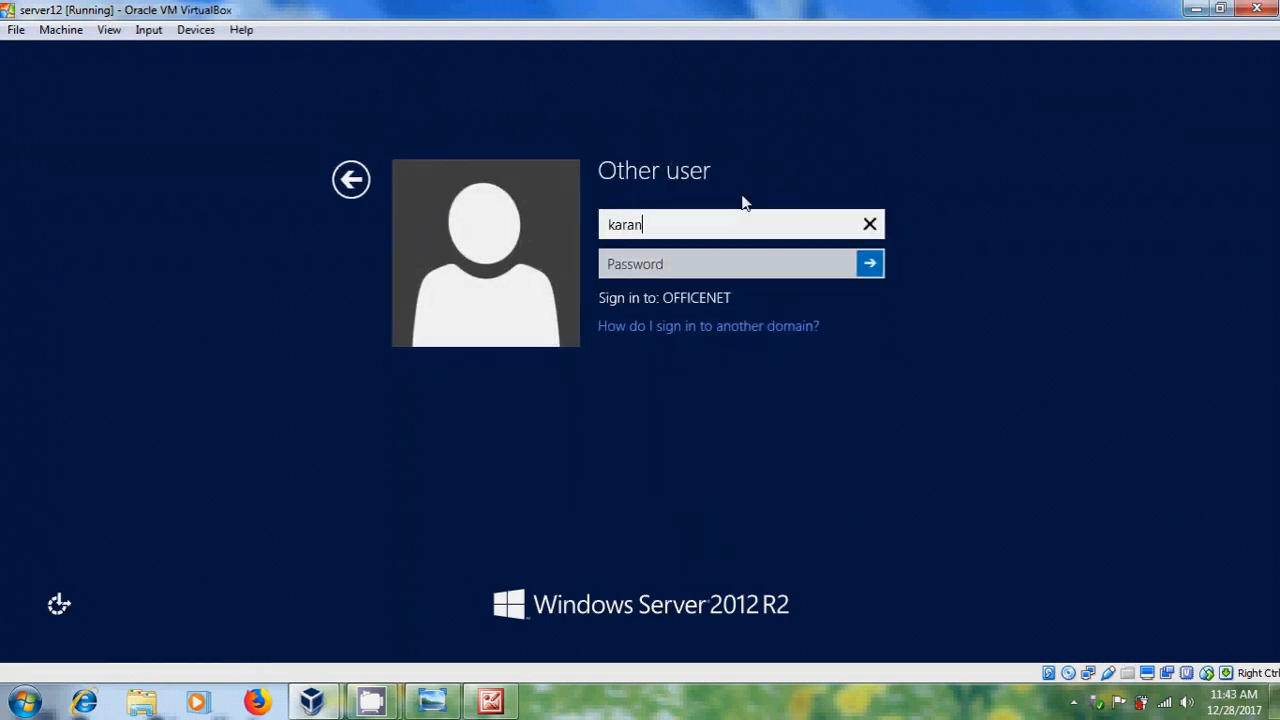
click(728, 264)
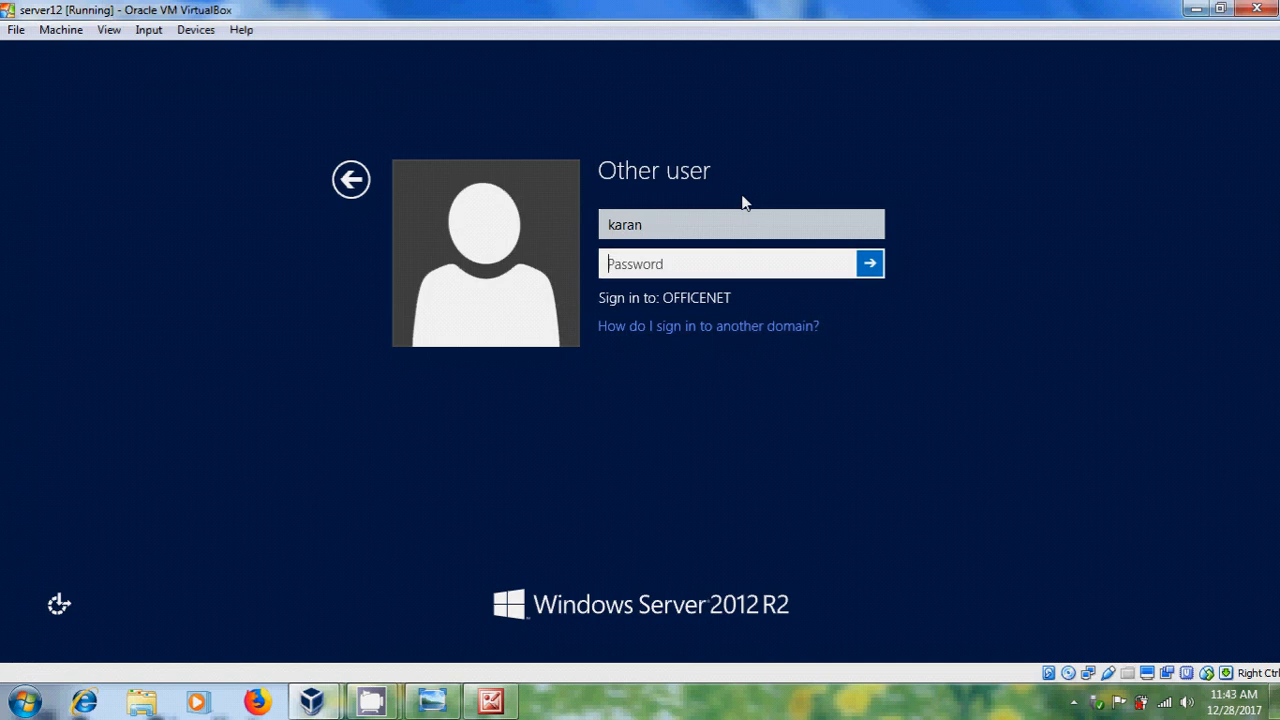
text(•••••)
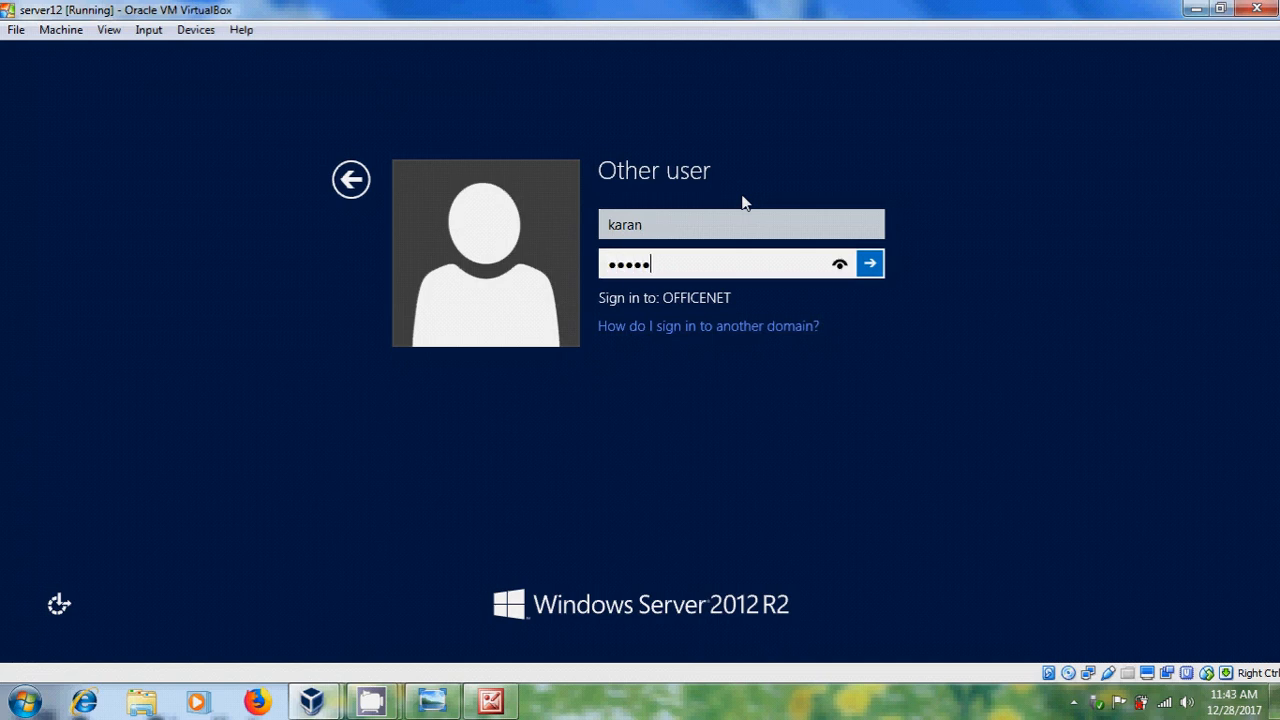
text(****)
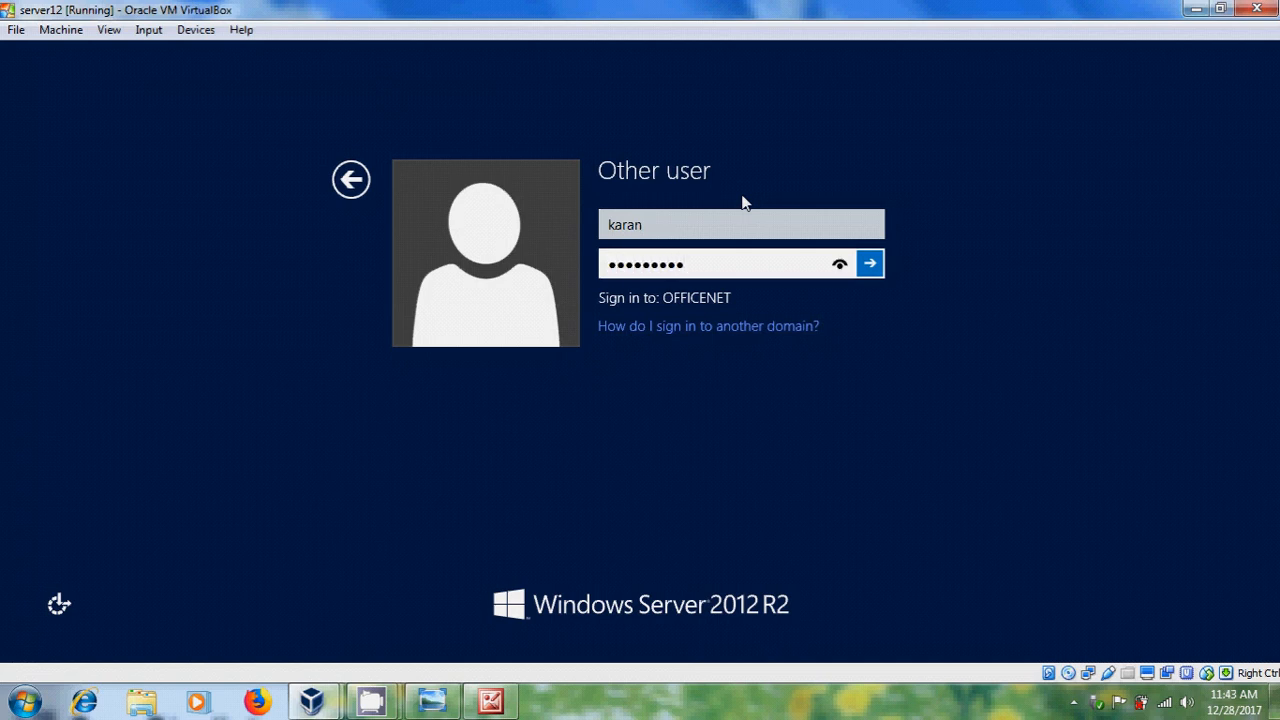
click(870, 264)
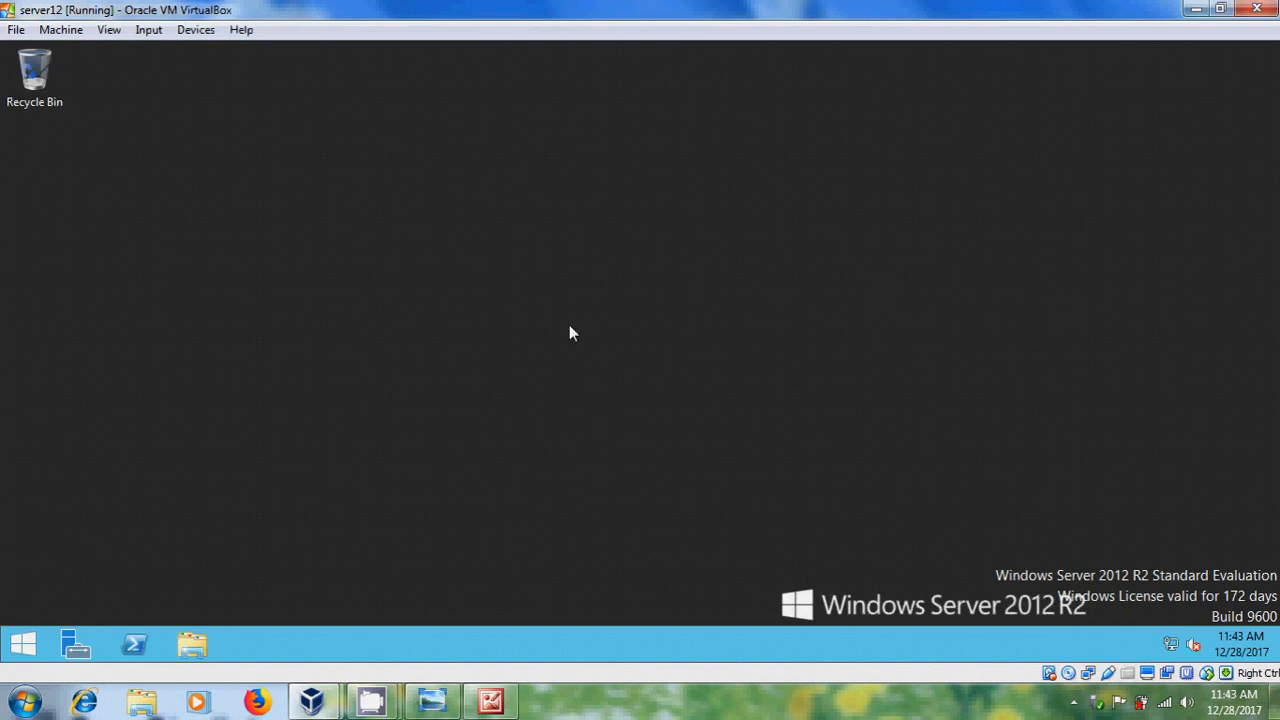
Sign out of karan's session back to the sign-in screen.
click(72, 640)
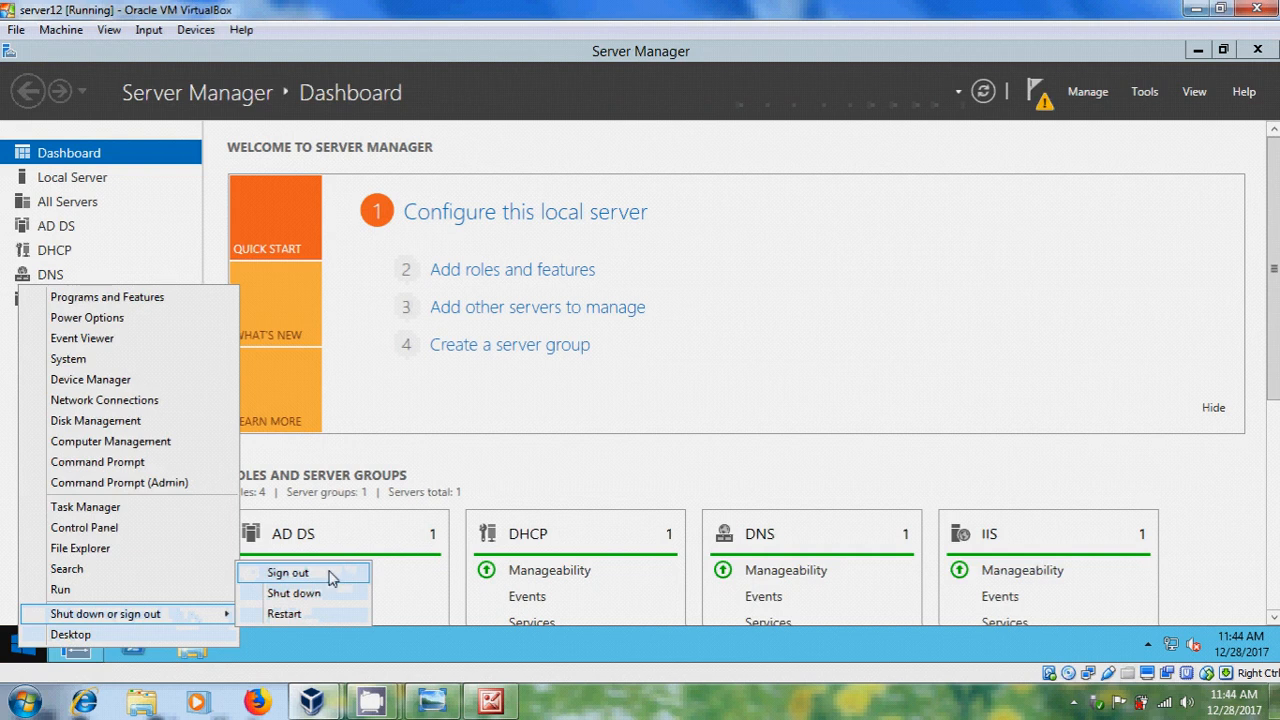
click(288, 572)
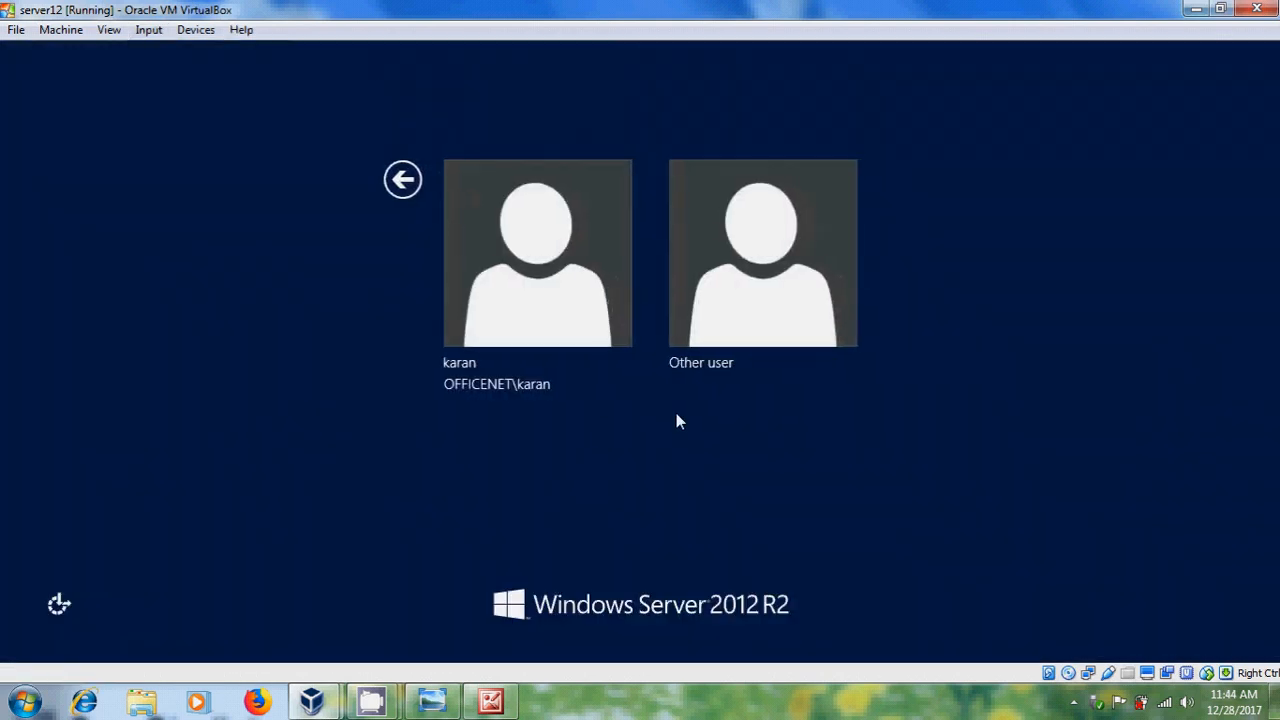
mouse_move(778, 278)
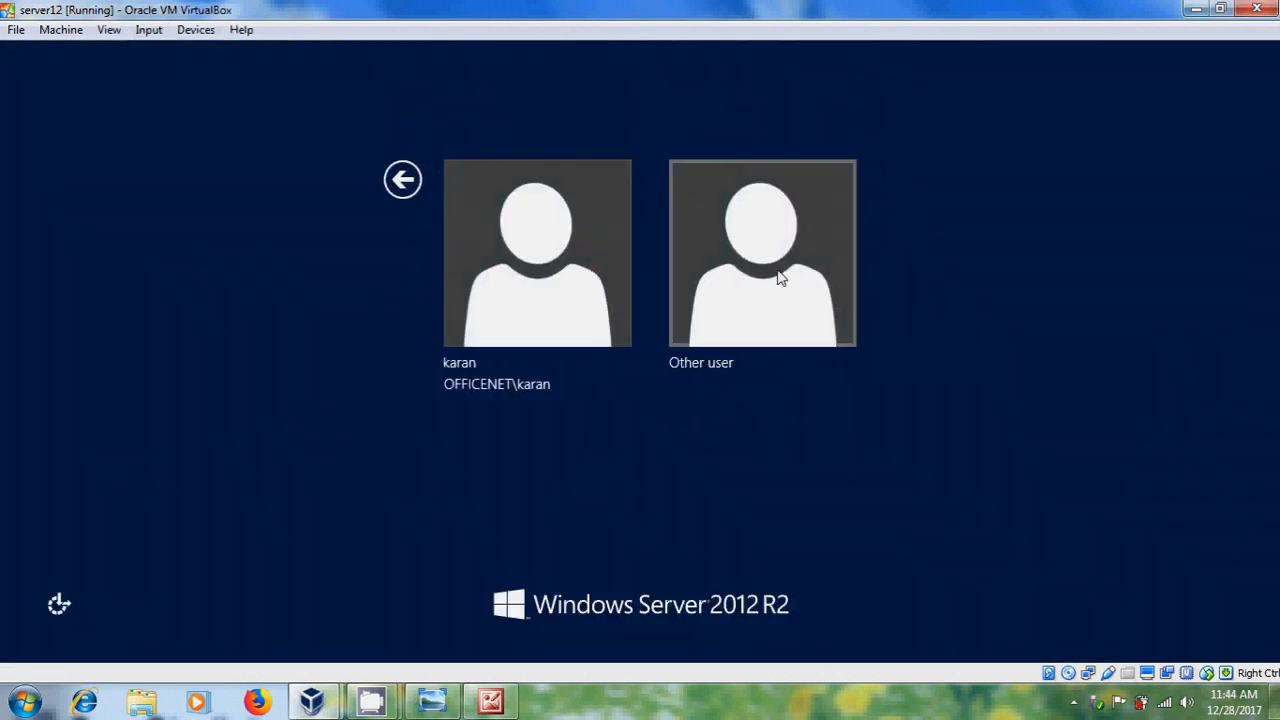
Attempt to sign in as domain user raj, get refused, and dismiss the refusal message.
click(782, 252)
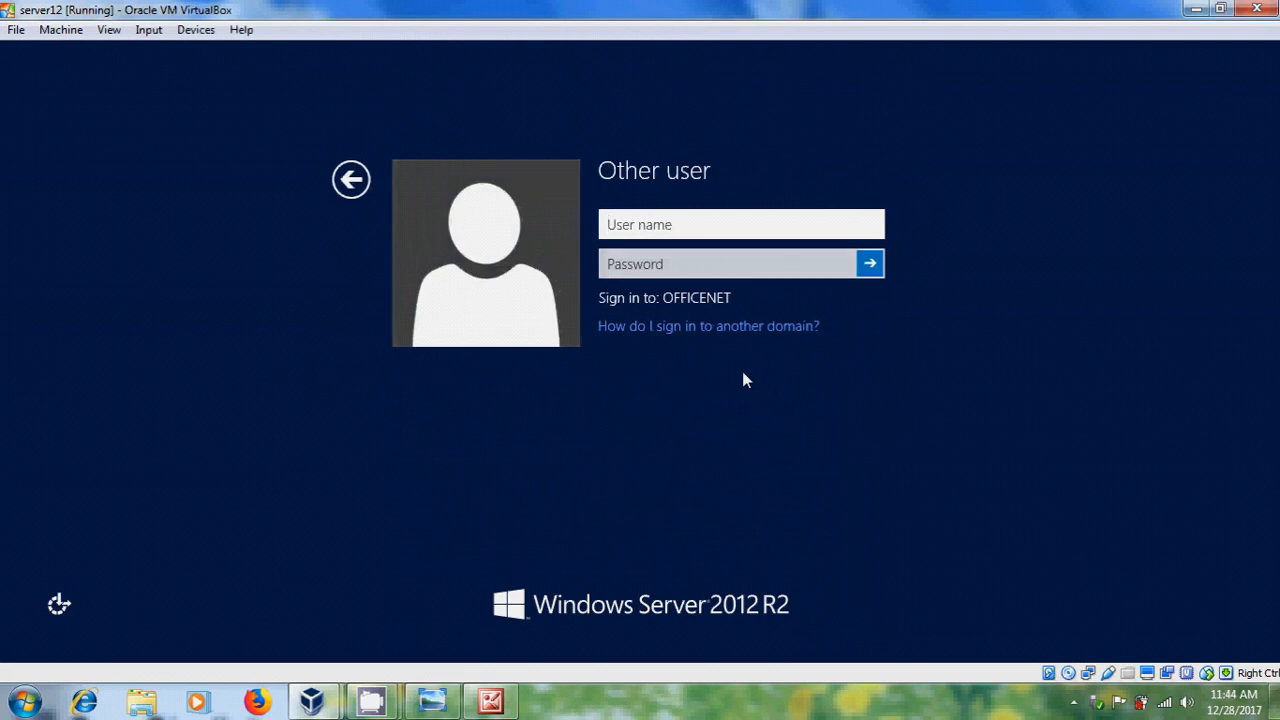
text(raj)
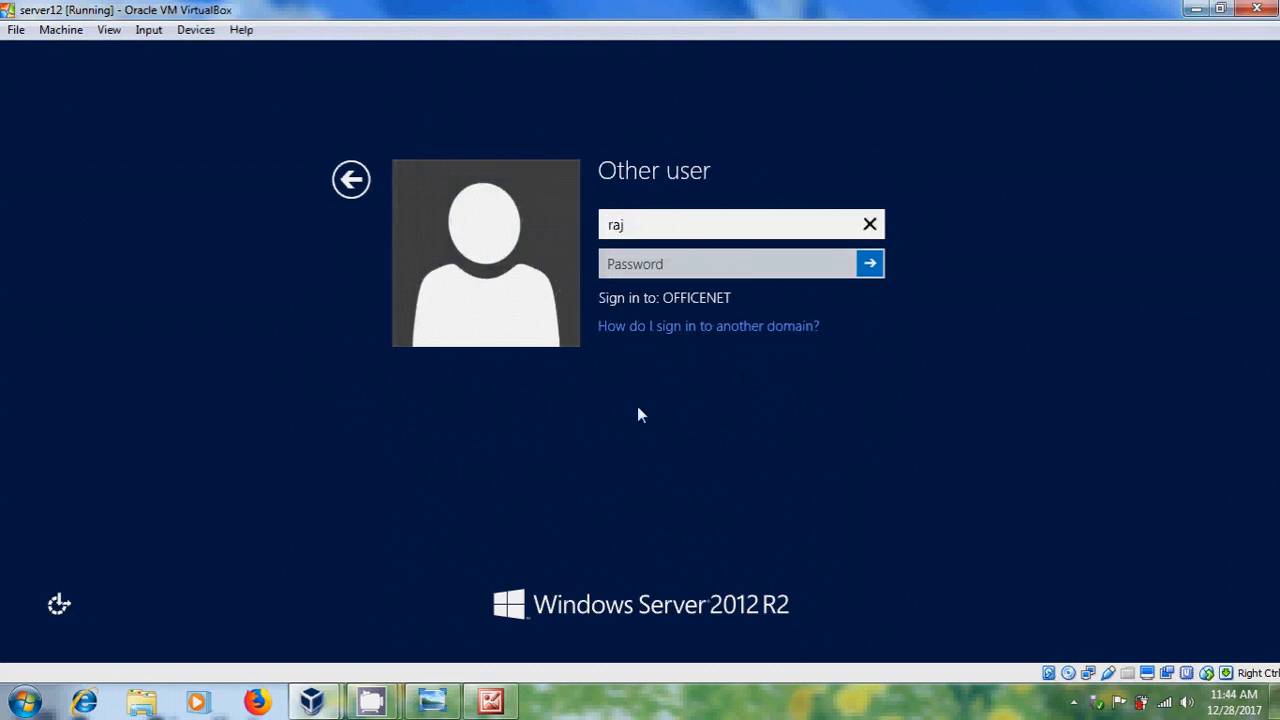
text(•••••)
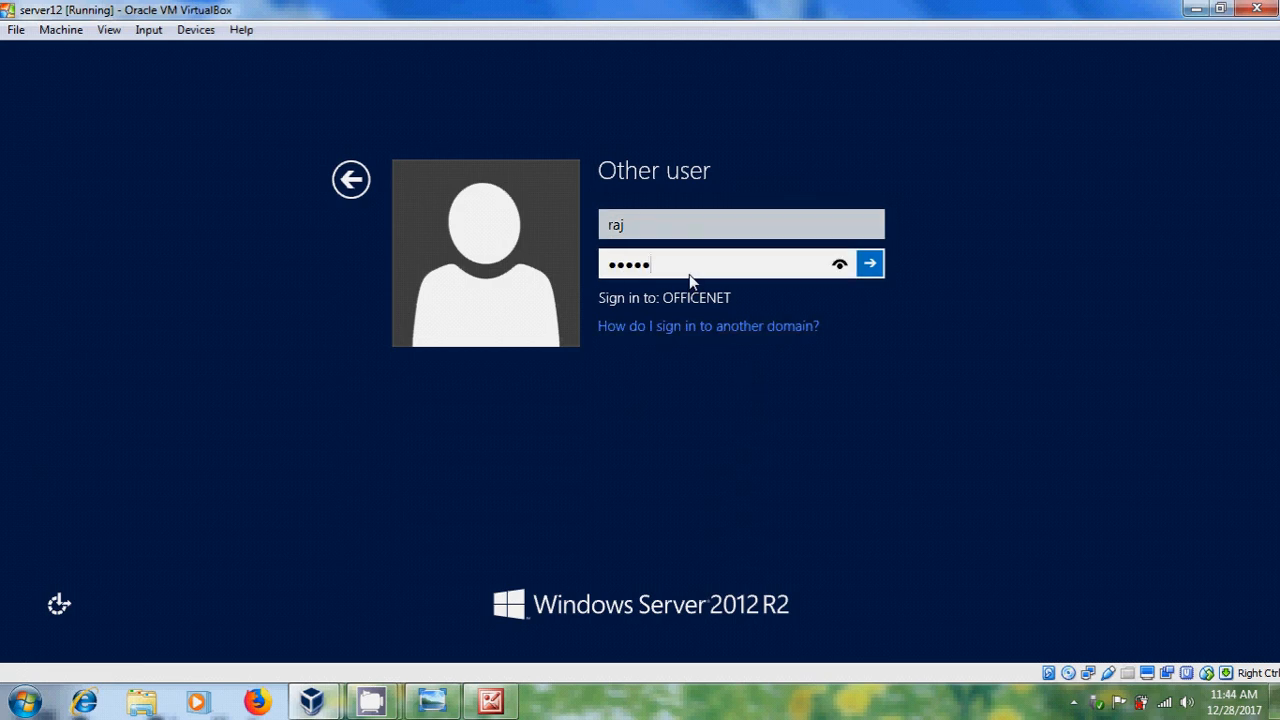
text(••••)
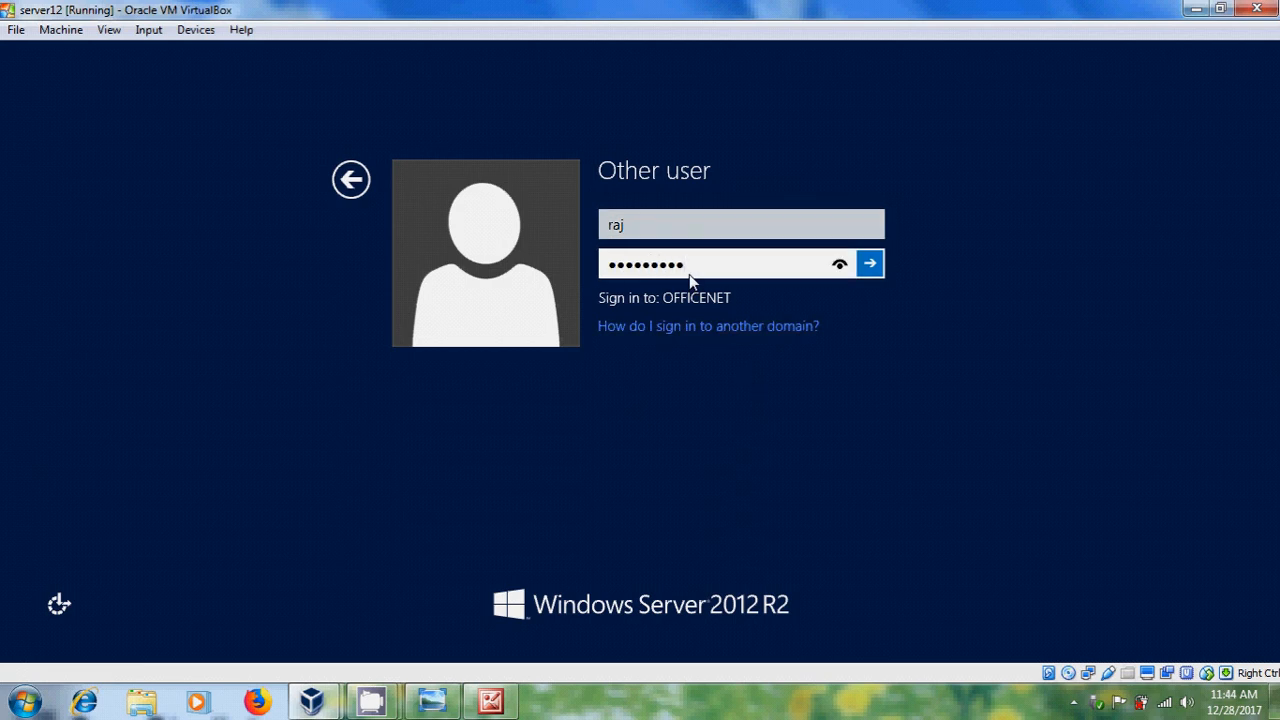
click(870, 264)
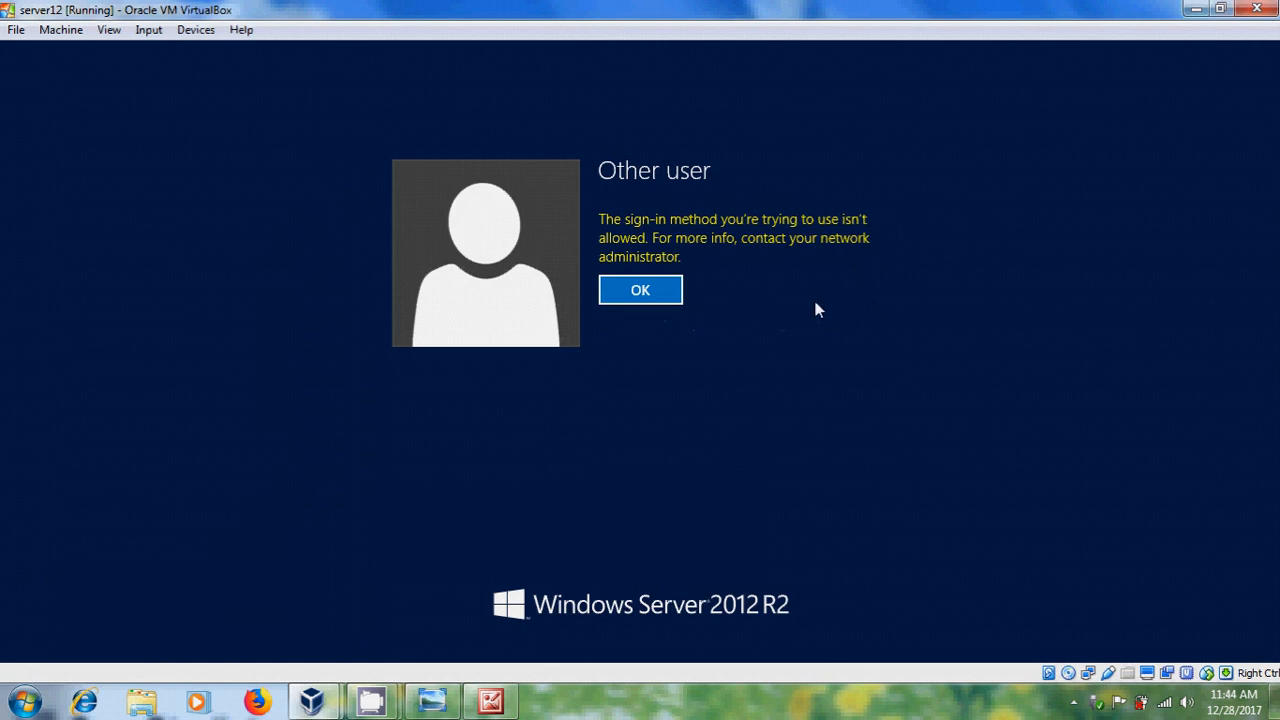
mouse_move(656, 250)
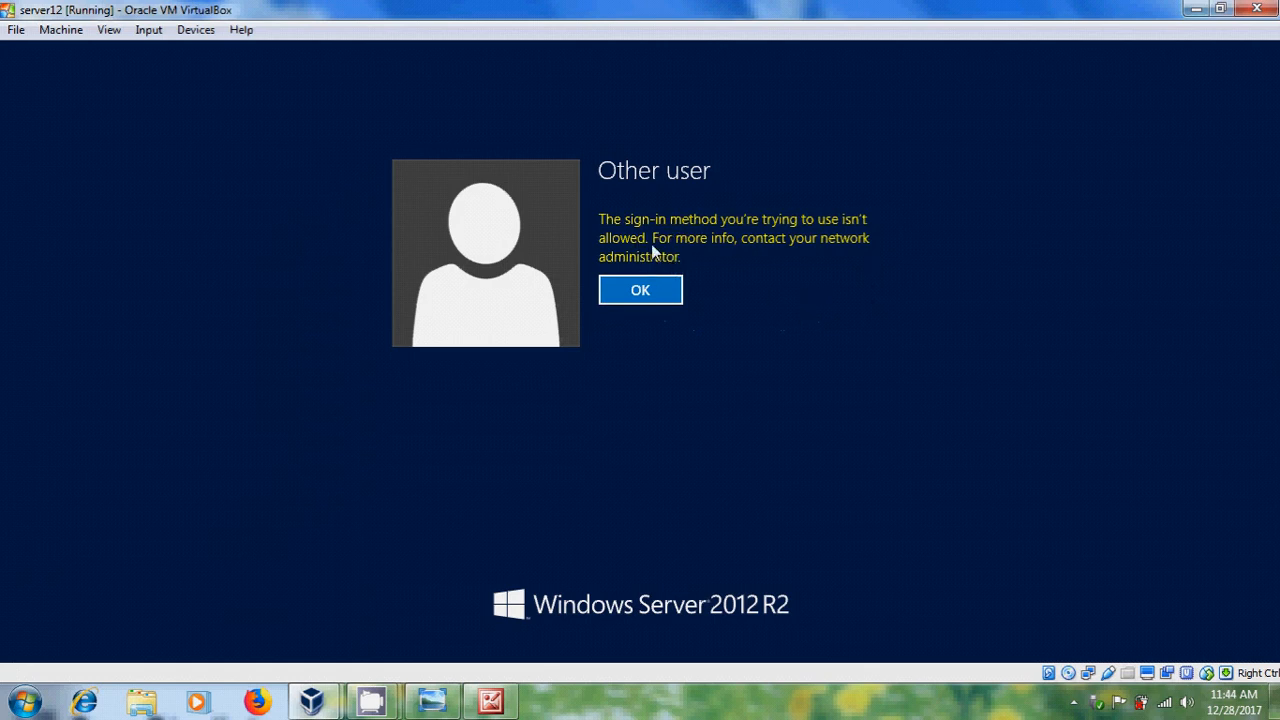
mouse_move(824, 244)
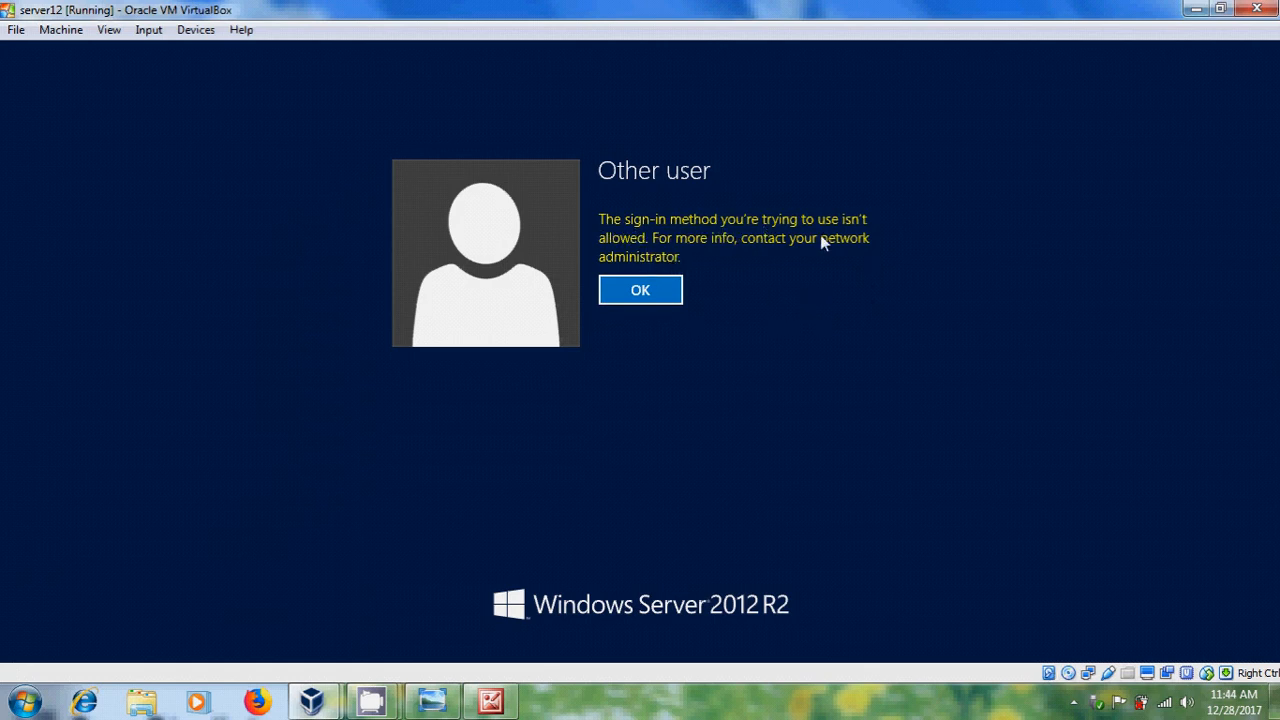
mouse_move(744, 256)
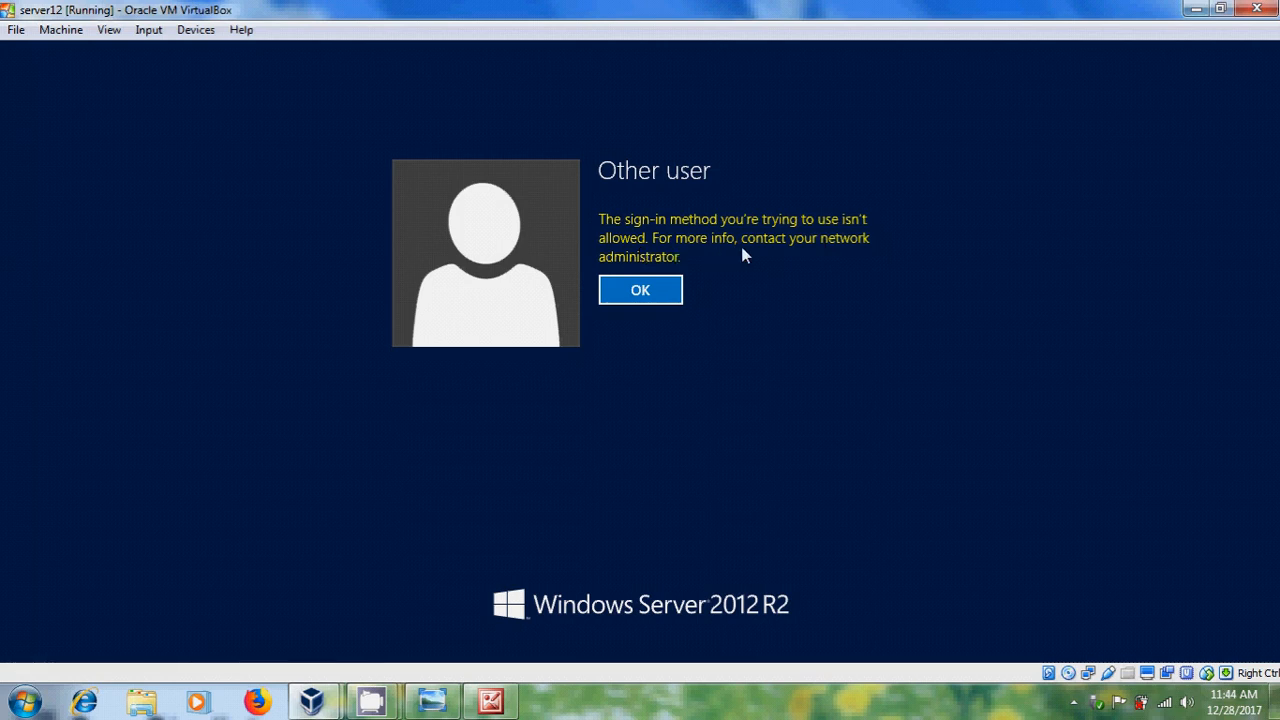
mouse_move(644, 272)
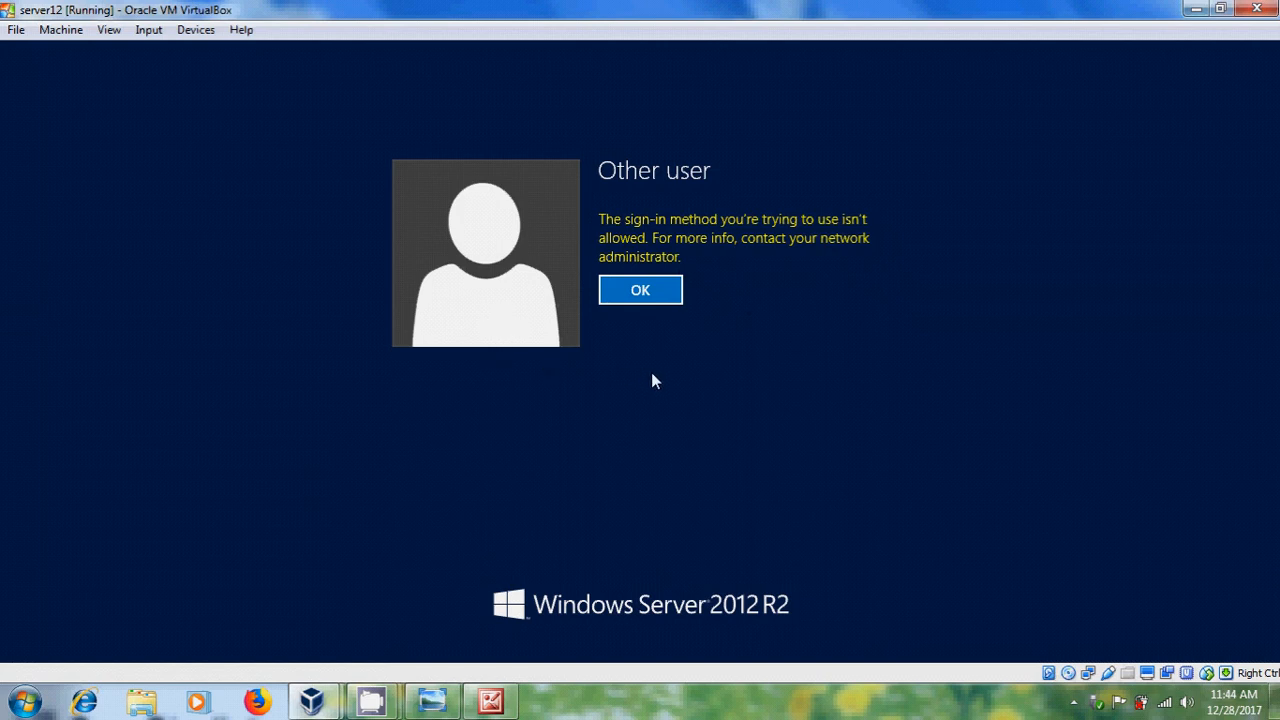
mouse_move(656, 332)
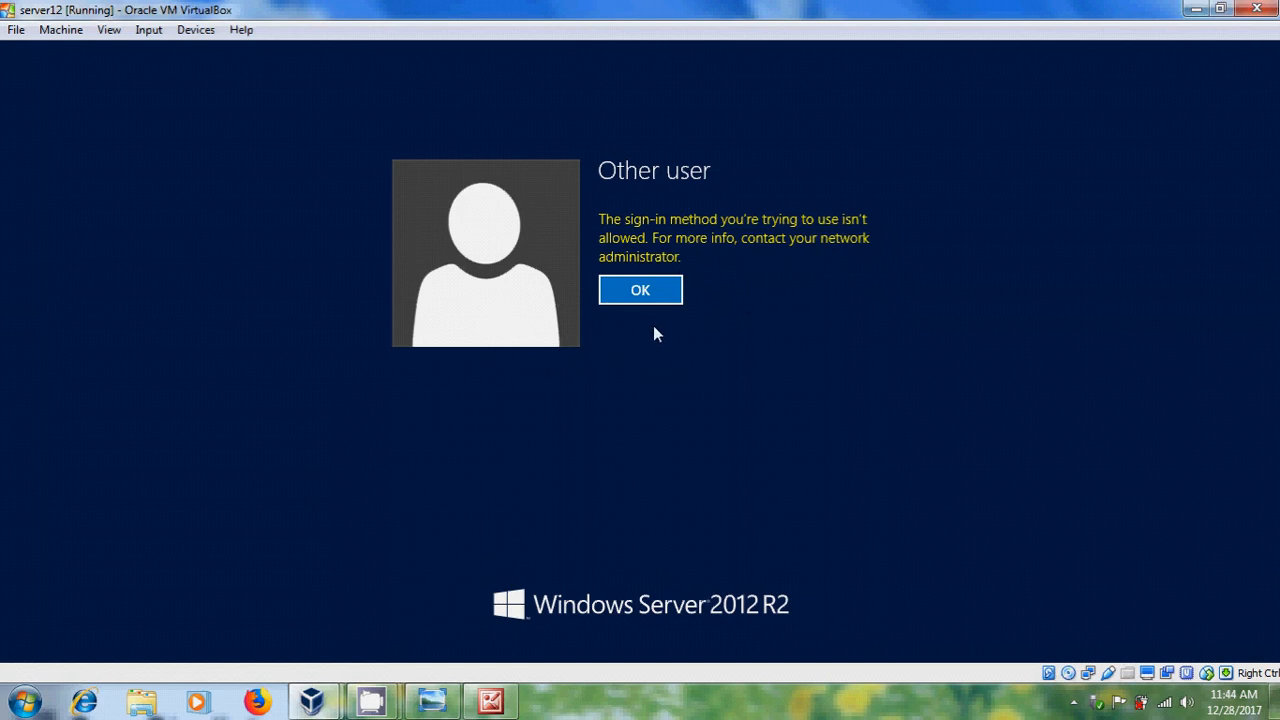
click(640, 290)
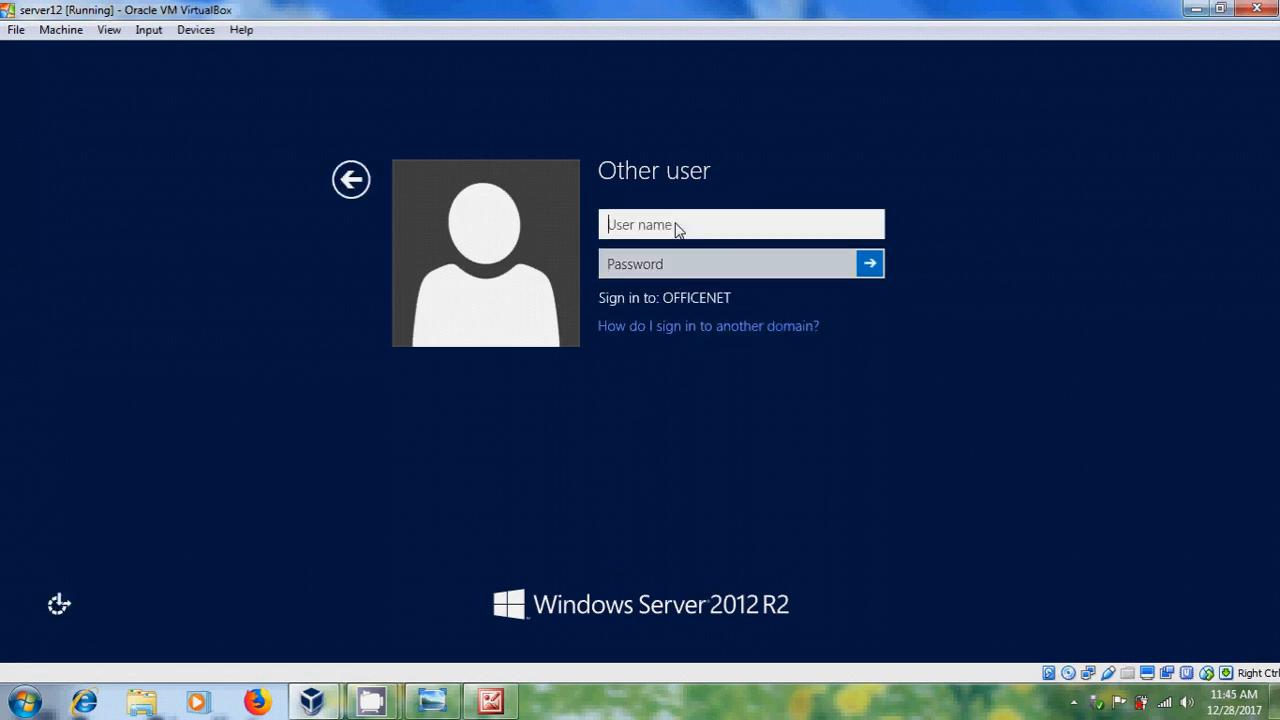
Sign in as Administrator and reach the desktop showing the Users-and-Groups diagram.
text(Administrator)
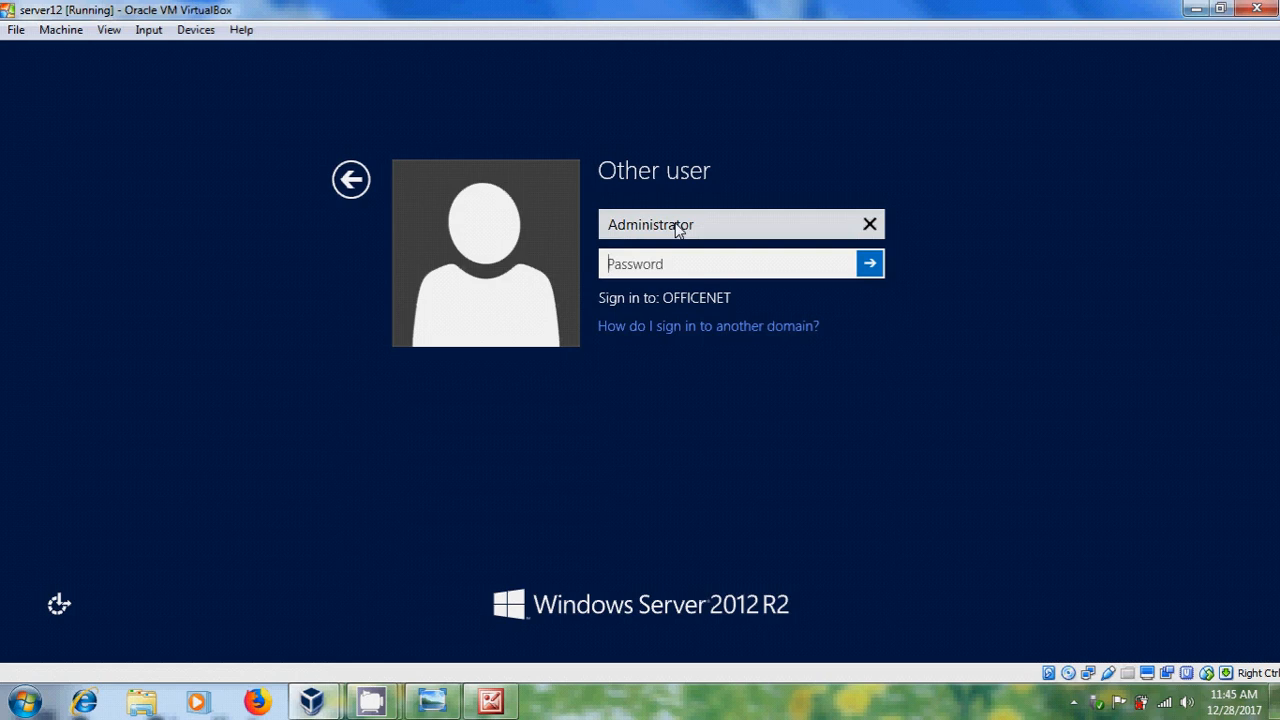
text(•••••)
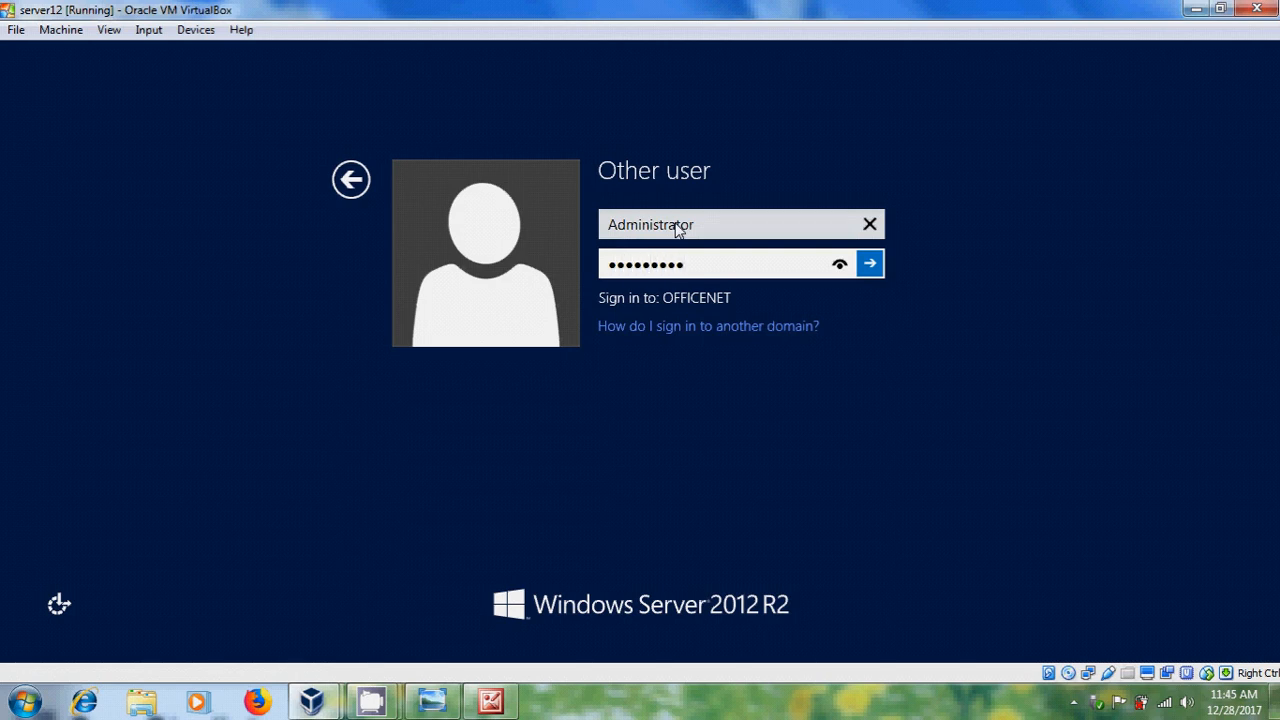
click(868, 264)
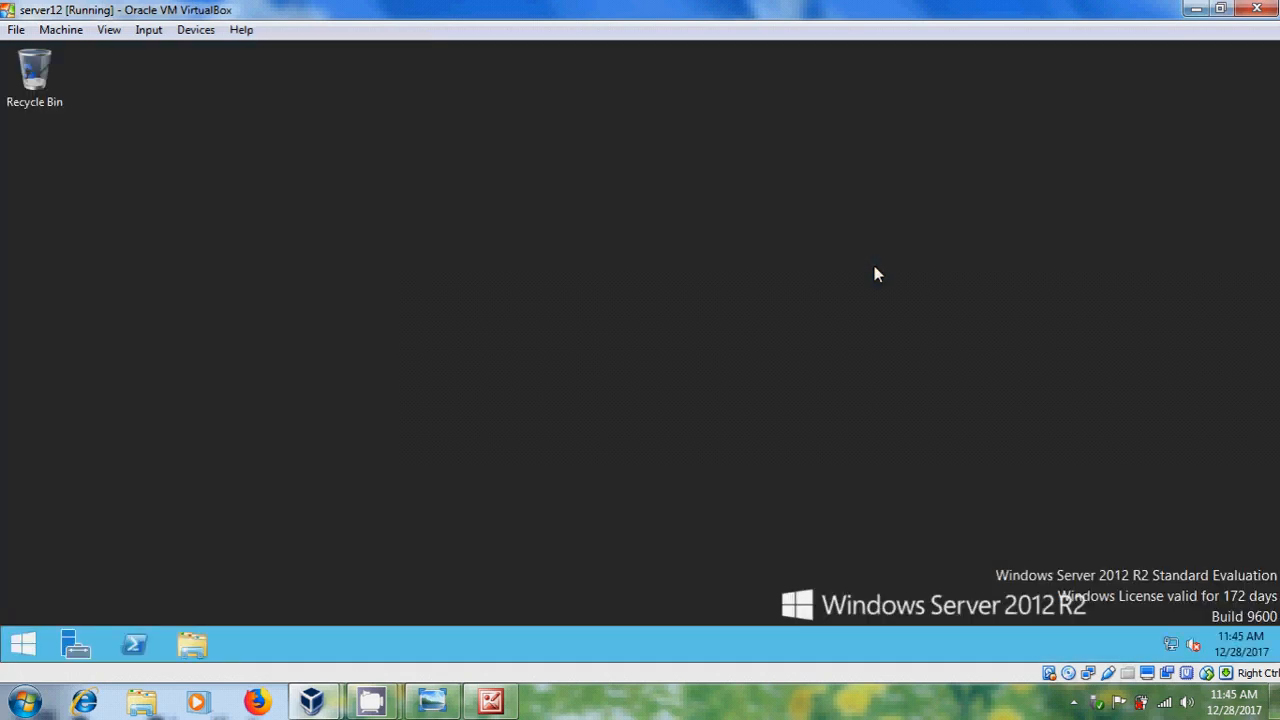
click(76, 644)
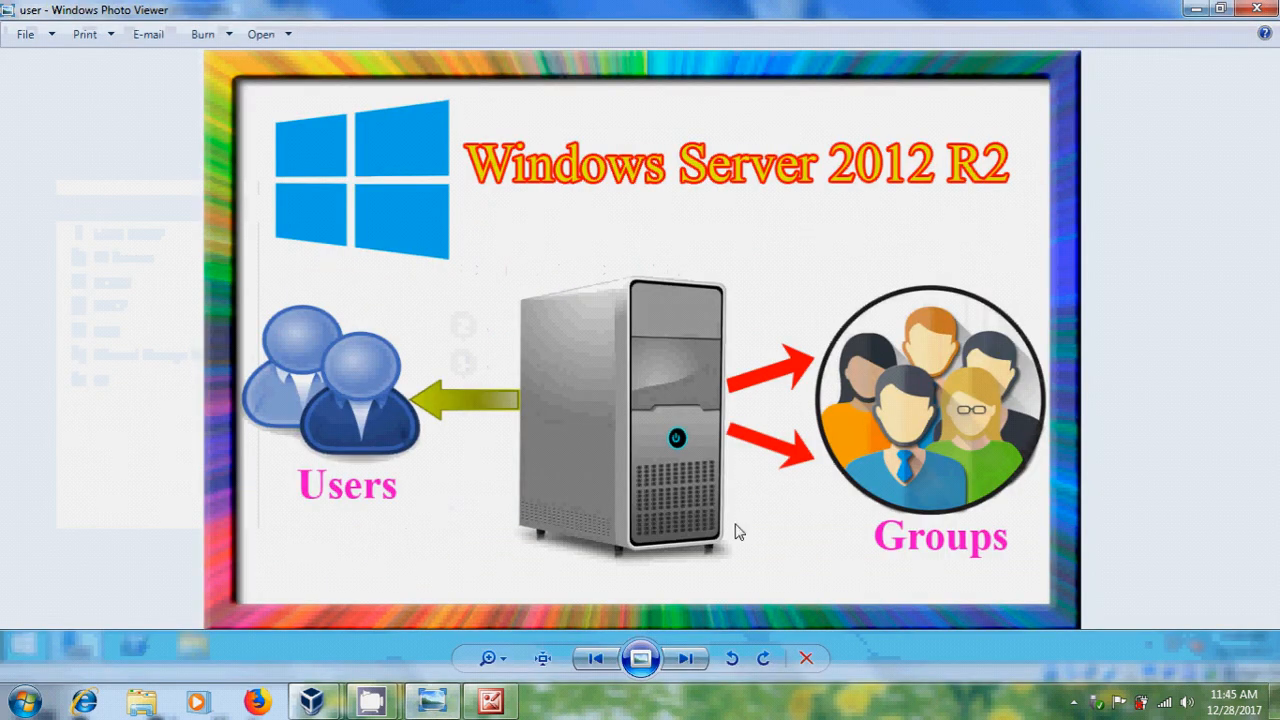
mouse_move(932, 532)
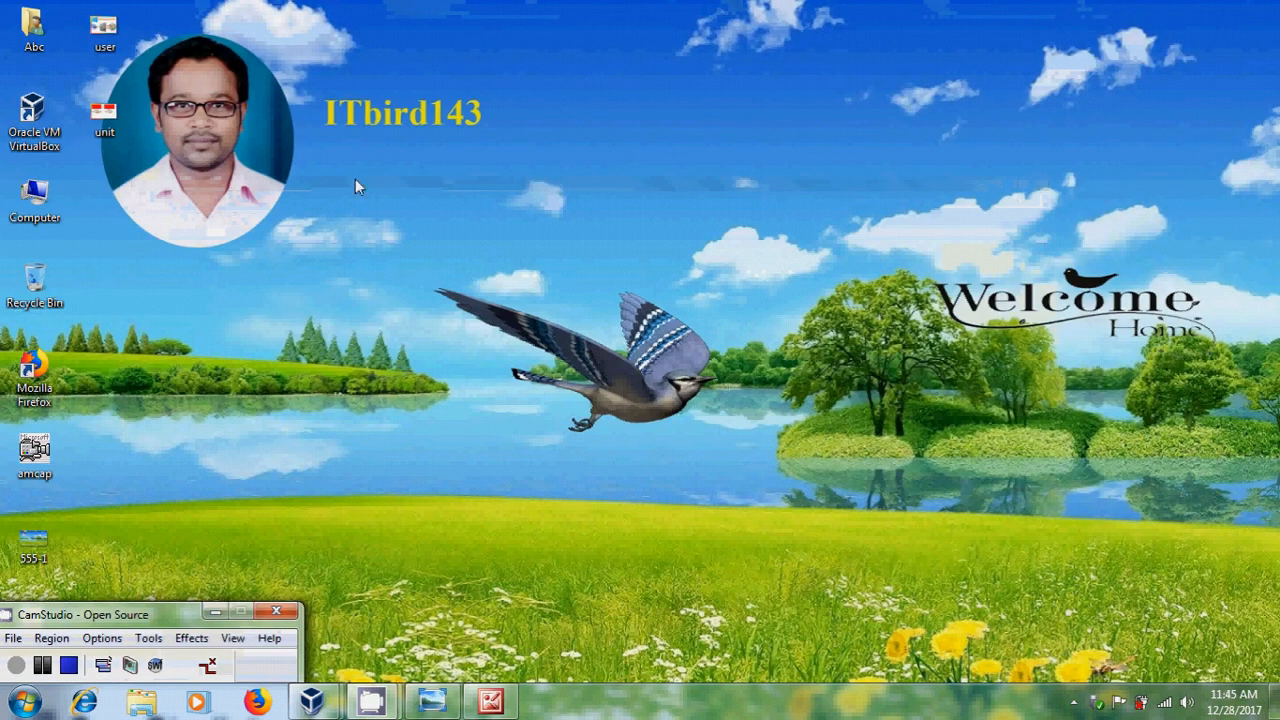
mouse_move(476, 136)
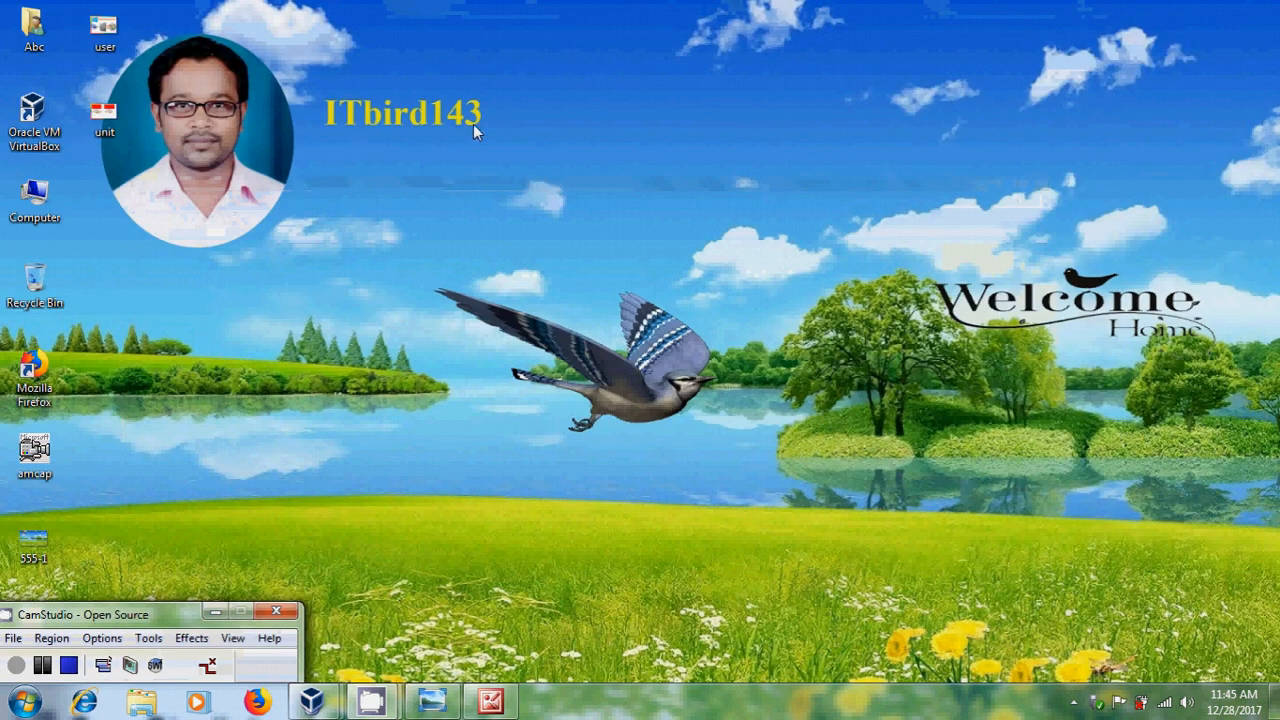